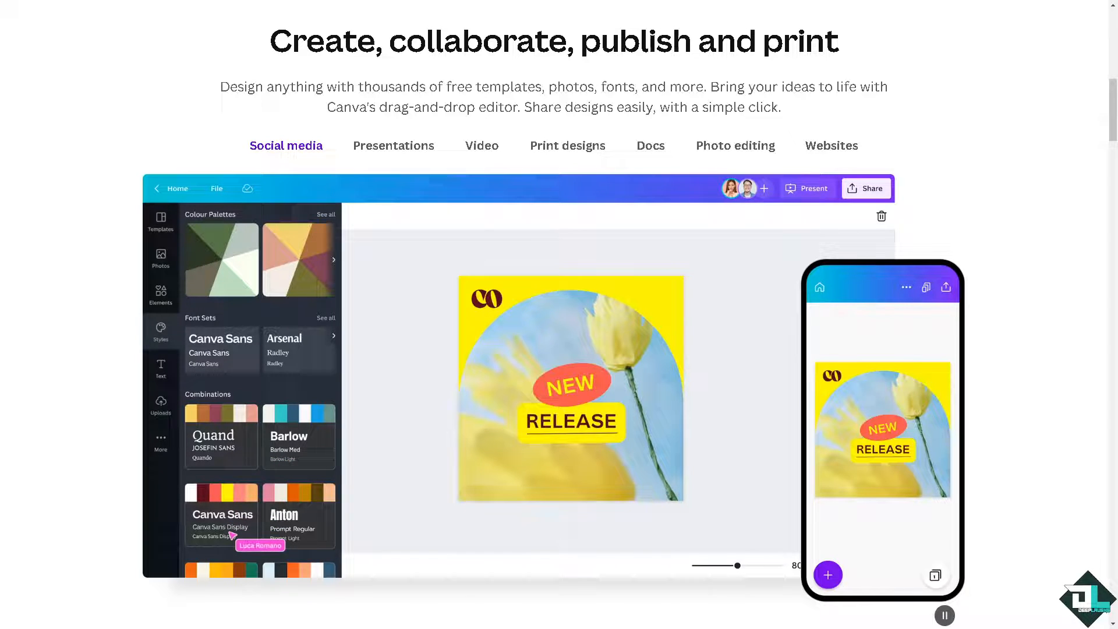
# Go from the Canva marketing page to the Canva homepage with its template gallery
pyautogui.click(161, 221)
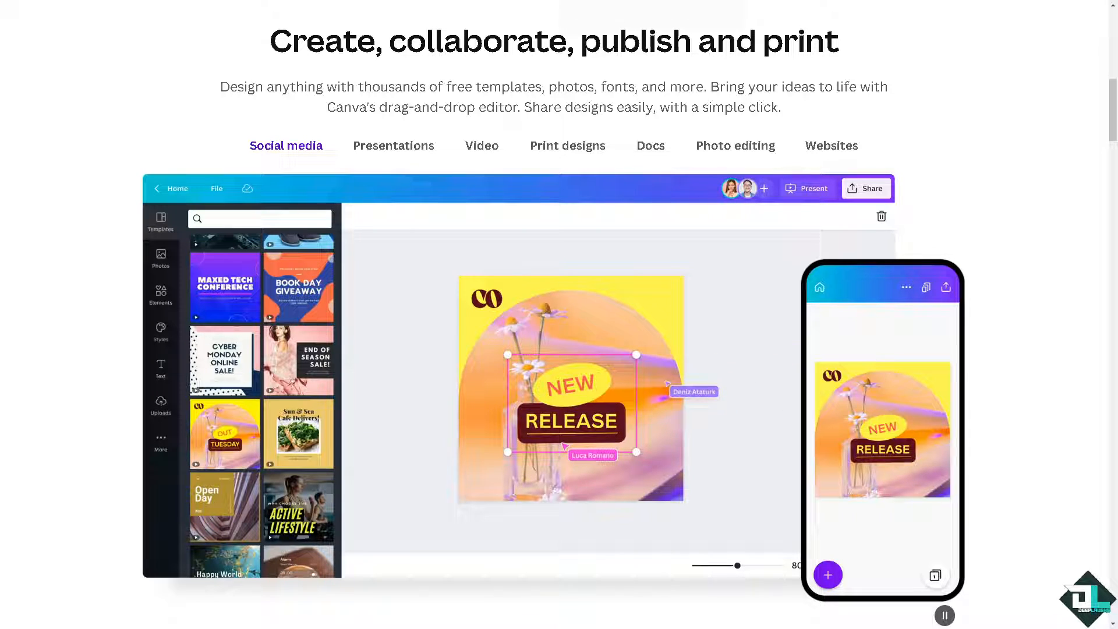
pyautogui.click(161, 332)
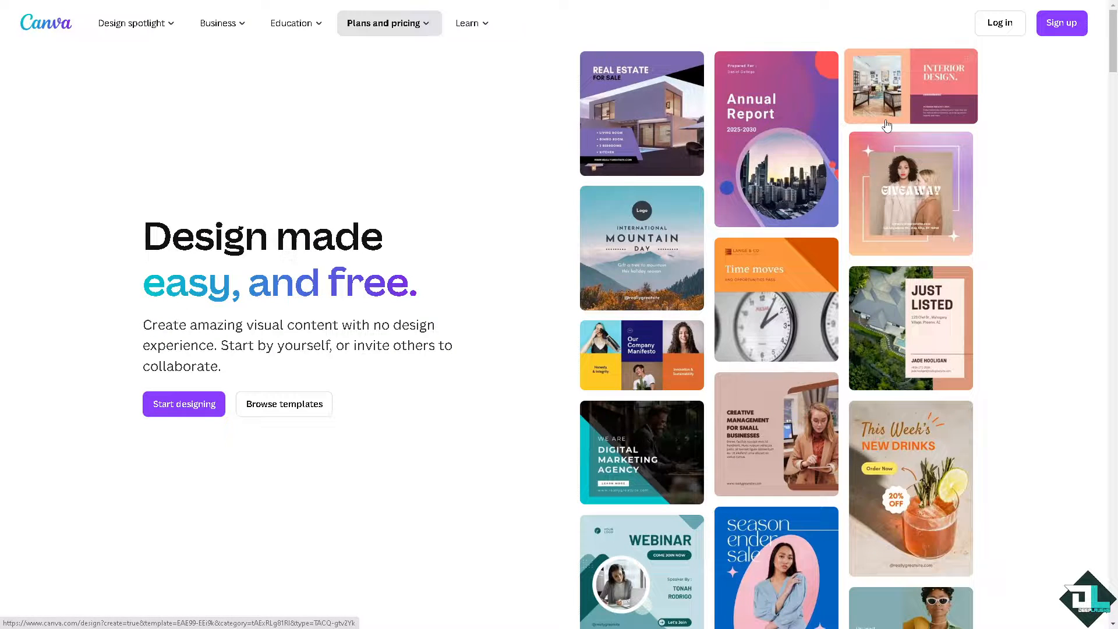
pyautogui.moveTo(823, 300)
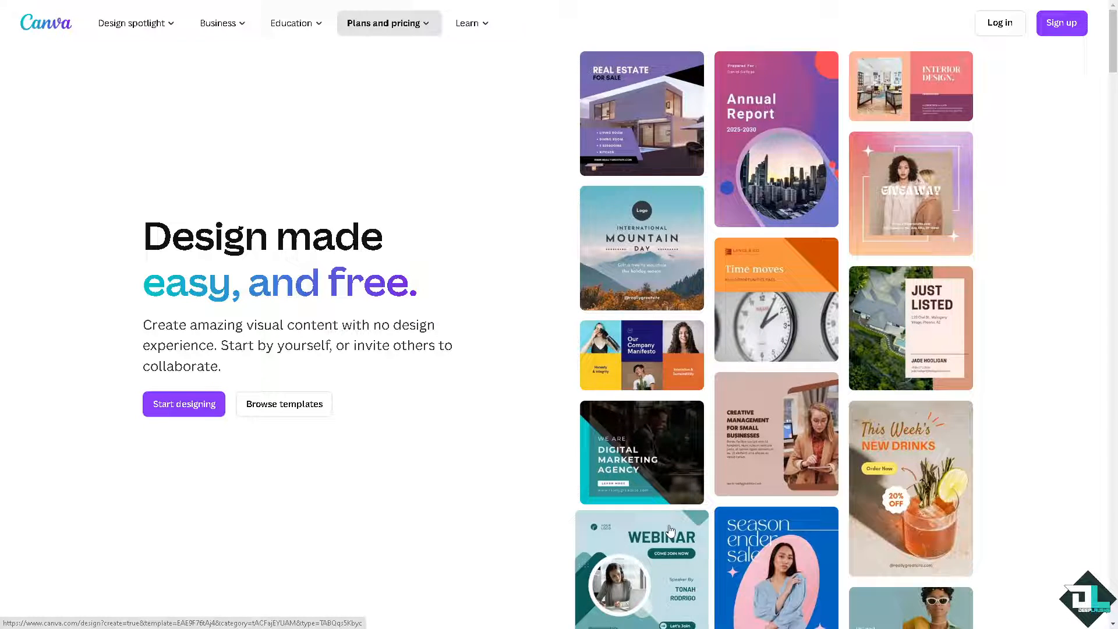
pyautogui.moveTo(841, 111)
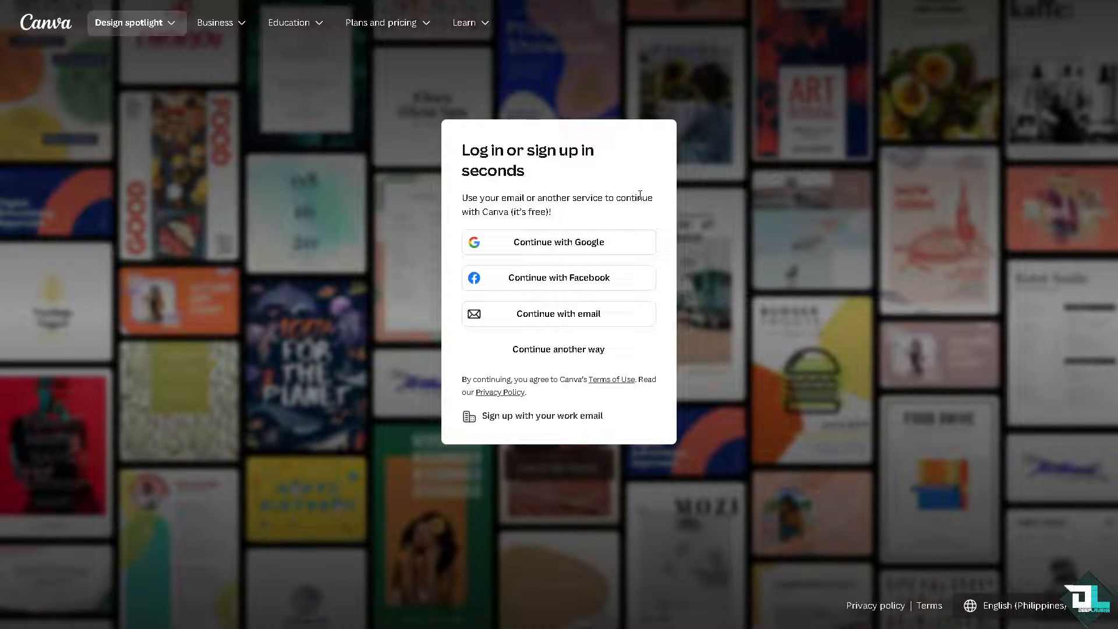
# Show the full list of sign-in options on the Canva login prompt
pyautogui.click(558, 348)
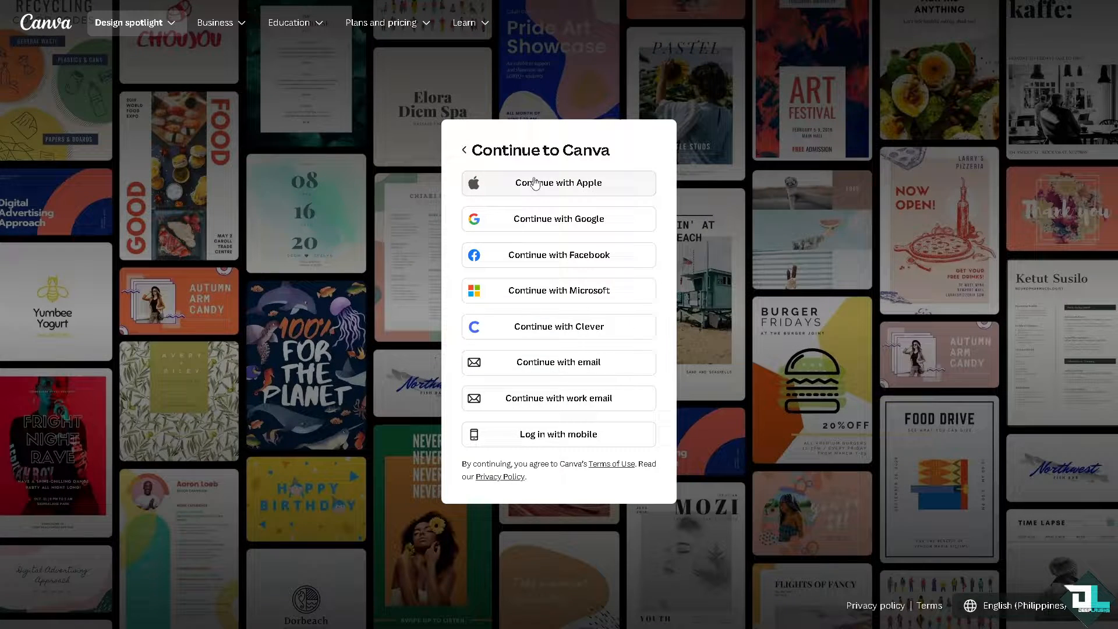
pyautogui.moveTo(544, 326)
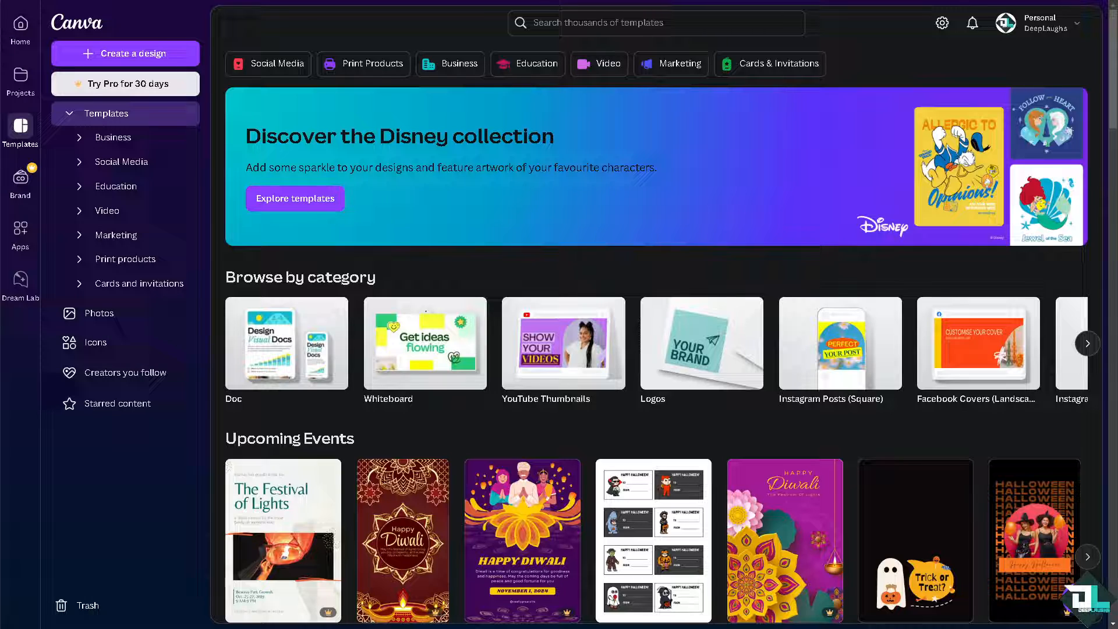
# Open the blank design 'How to Fill Color in Canva' from the projects list
pyautogui.scroll(-3)
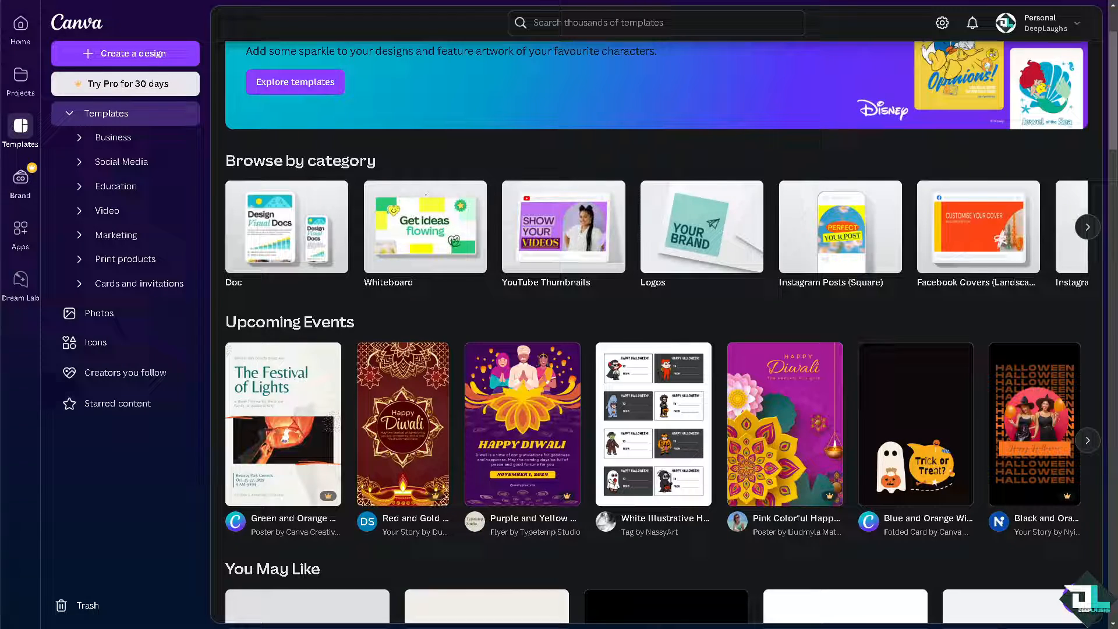
pyautogui.moveTo(294, 213)
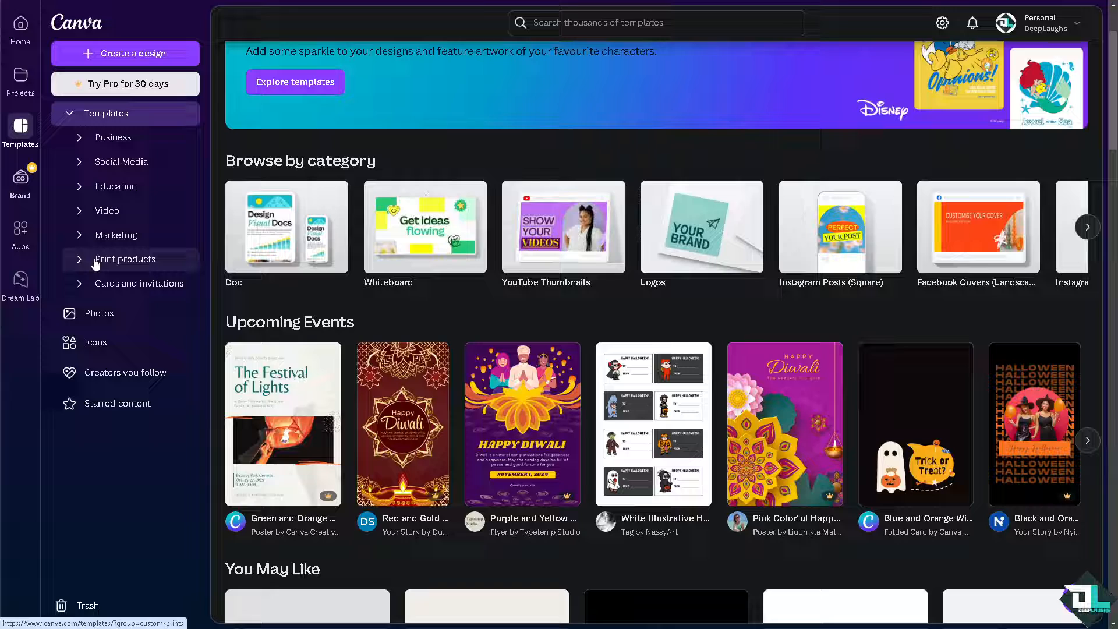
pyautogui.moveTo(116, 186)
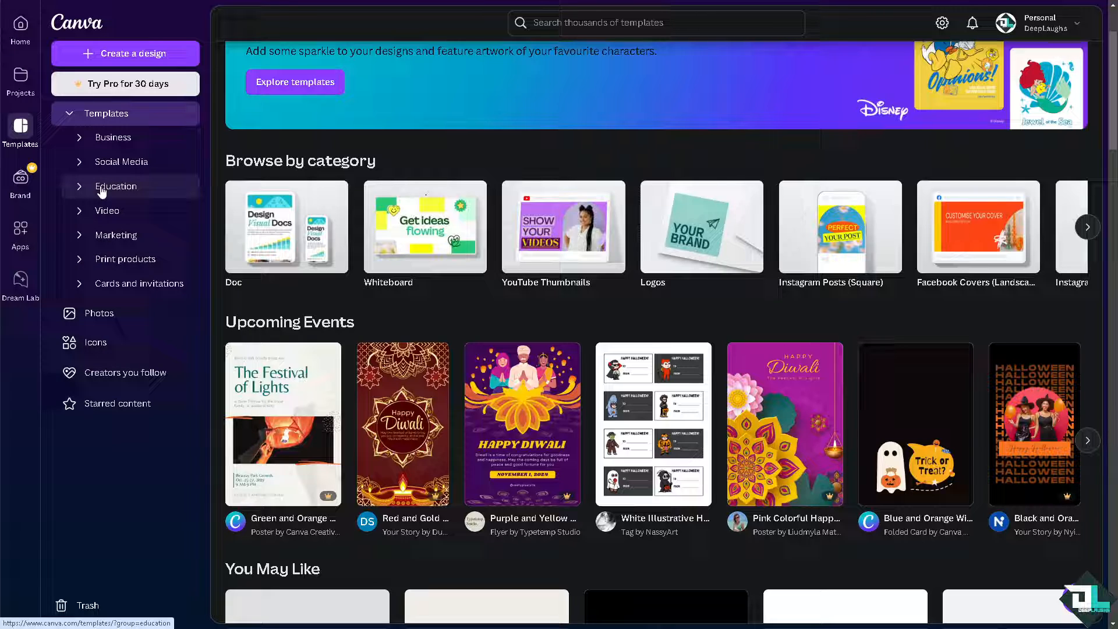
pyautogui.moveTo(143, 58)
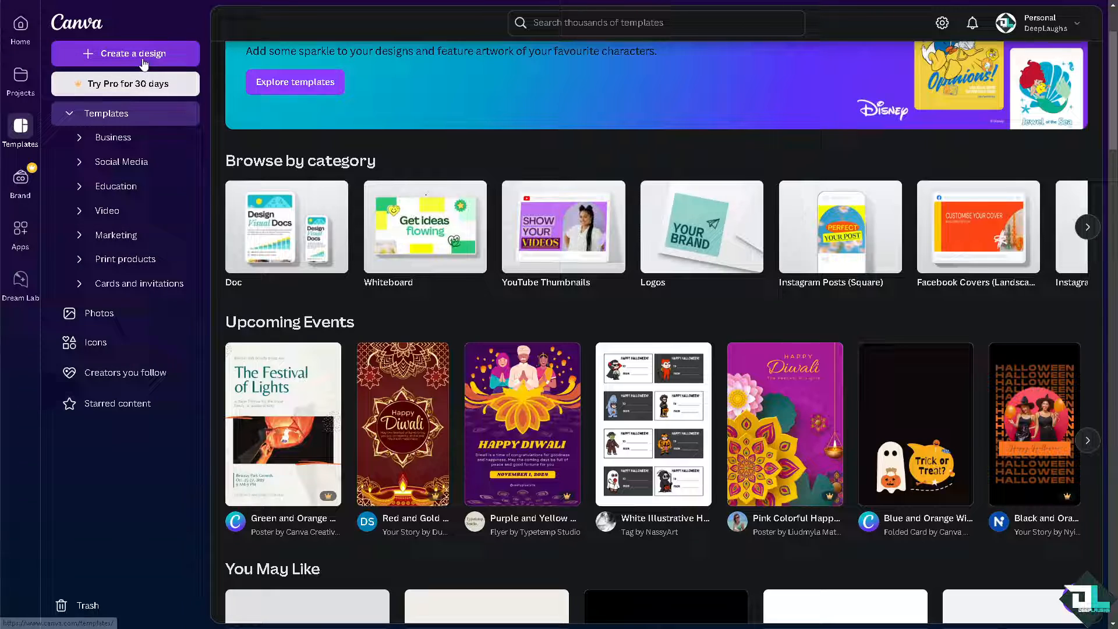
pyautogui.click(107, 113)
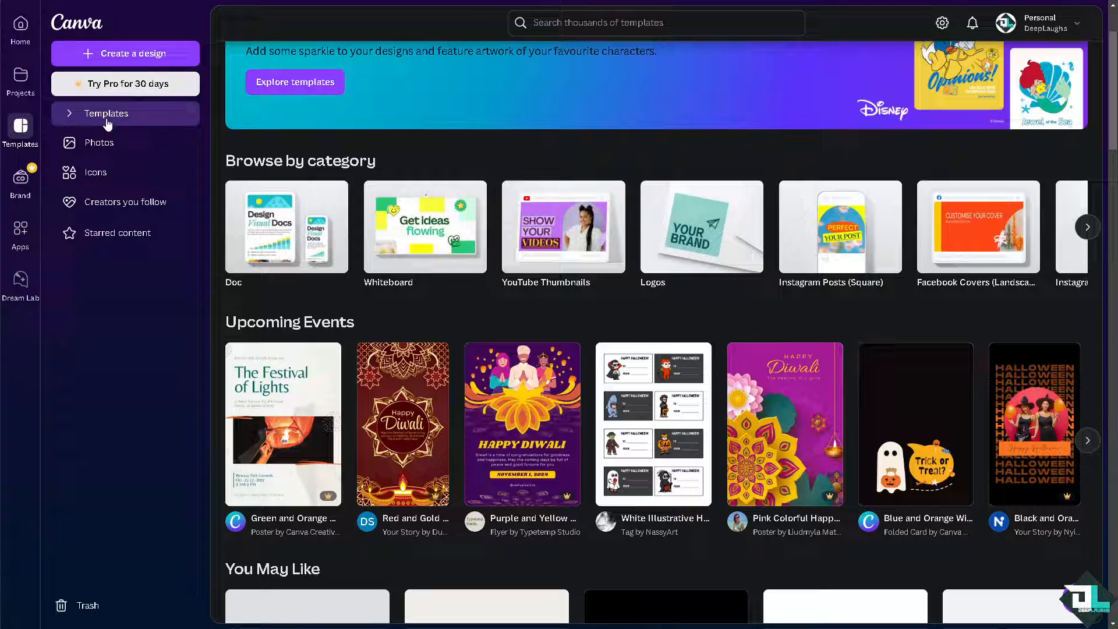
pyautogui.click(106, 113)
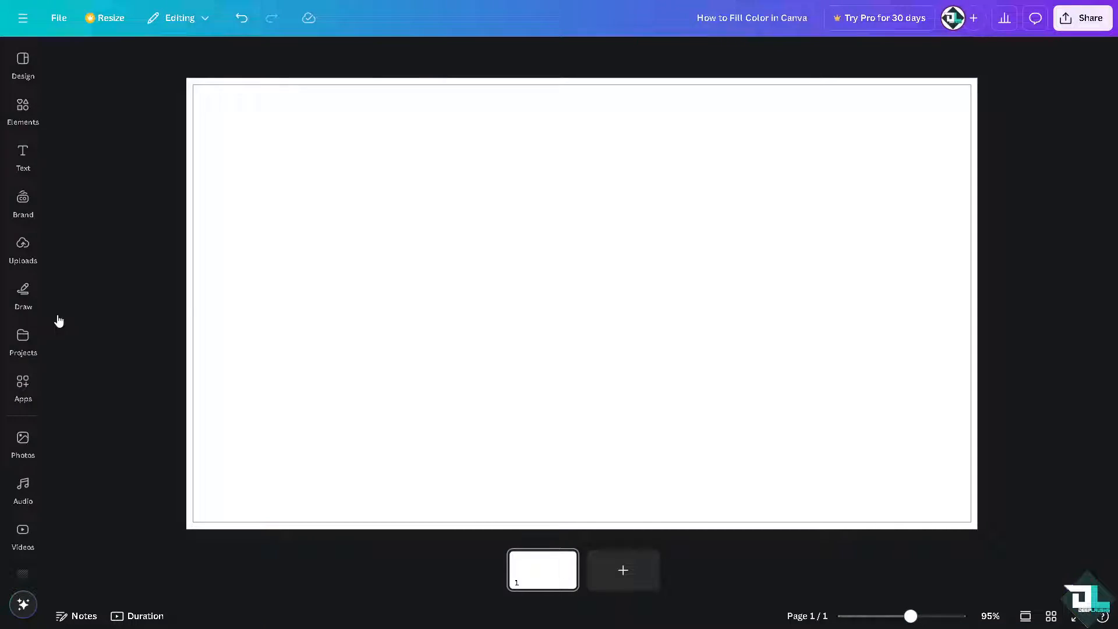
# Place the uploaded 'How to Fill Color' thumbnail on the page and browse to all shapes in Elements
pyautogui.click(22, 247)
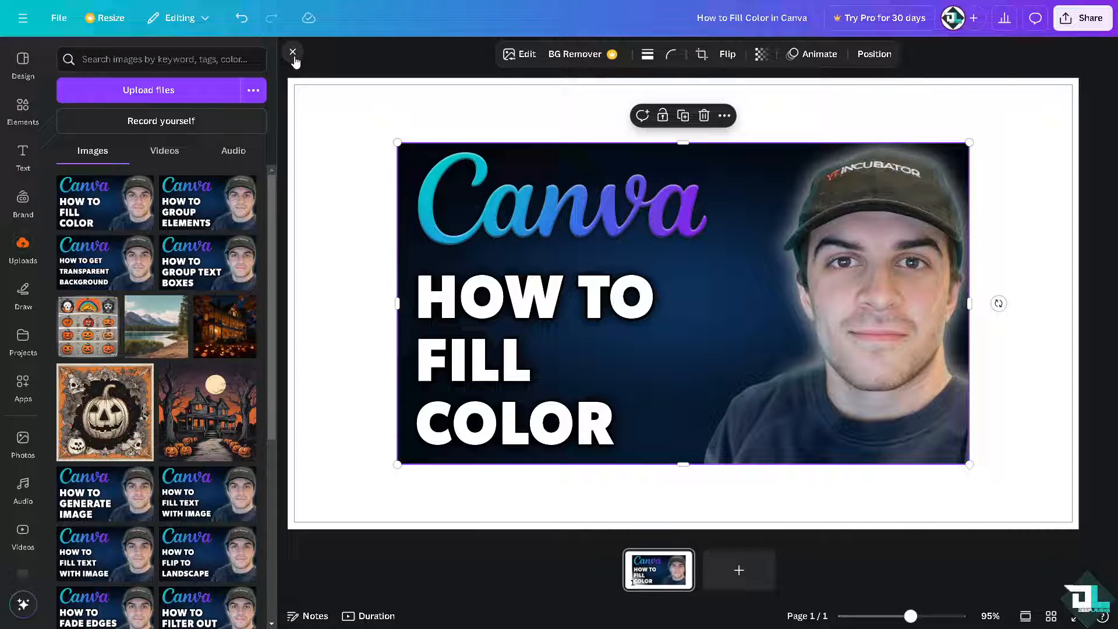
pyautogui.click(291, 52)
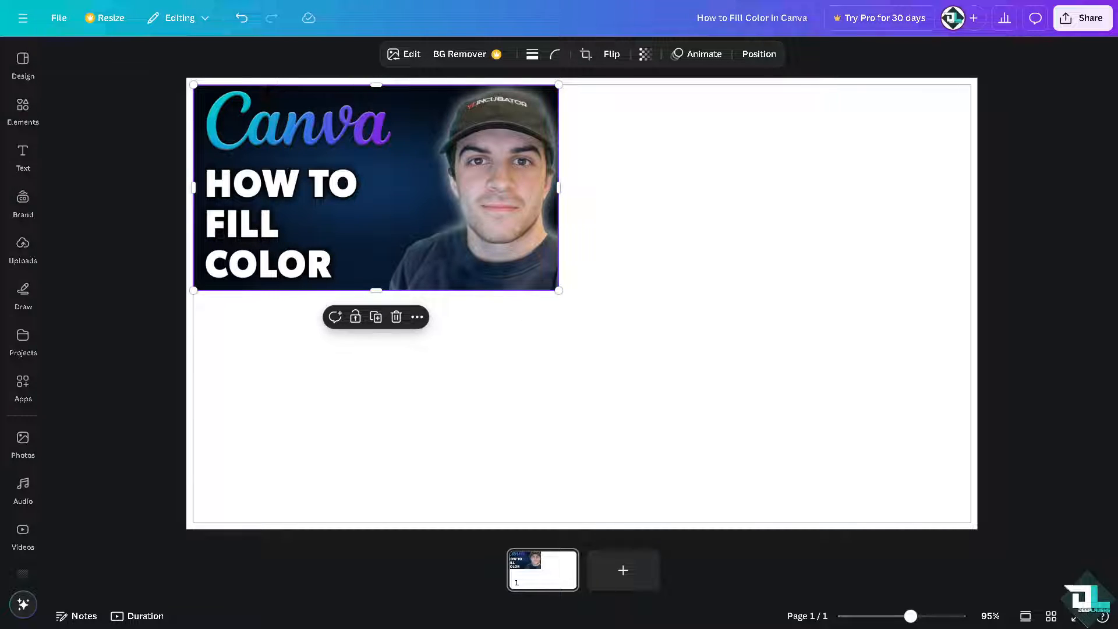
pyautogui.moveTo(385, 229)
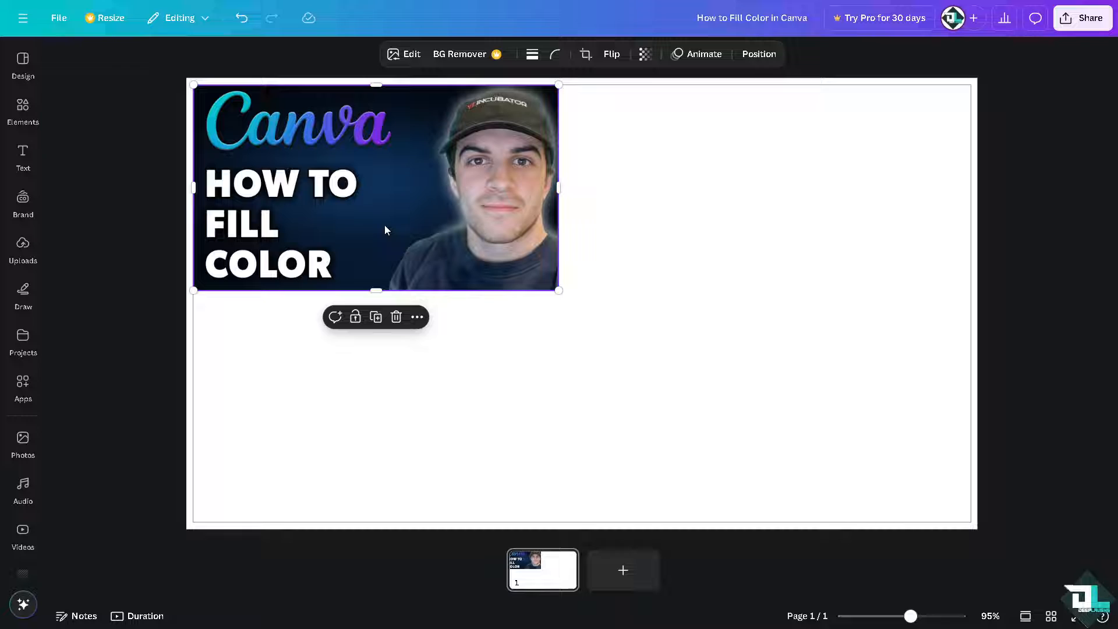
pyautogui.click(22, 249)
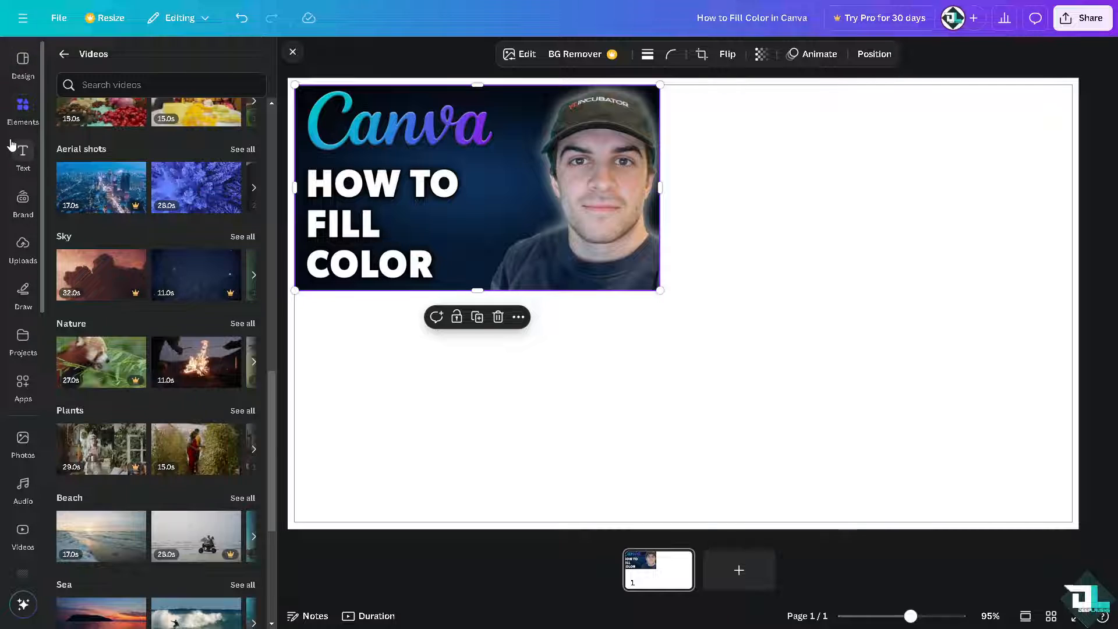
pyautogui.click(22, 107)
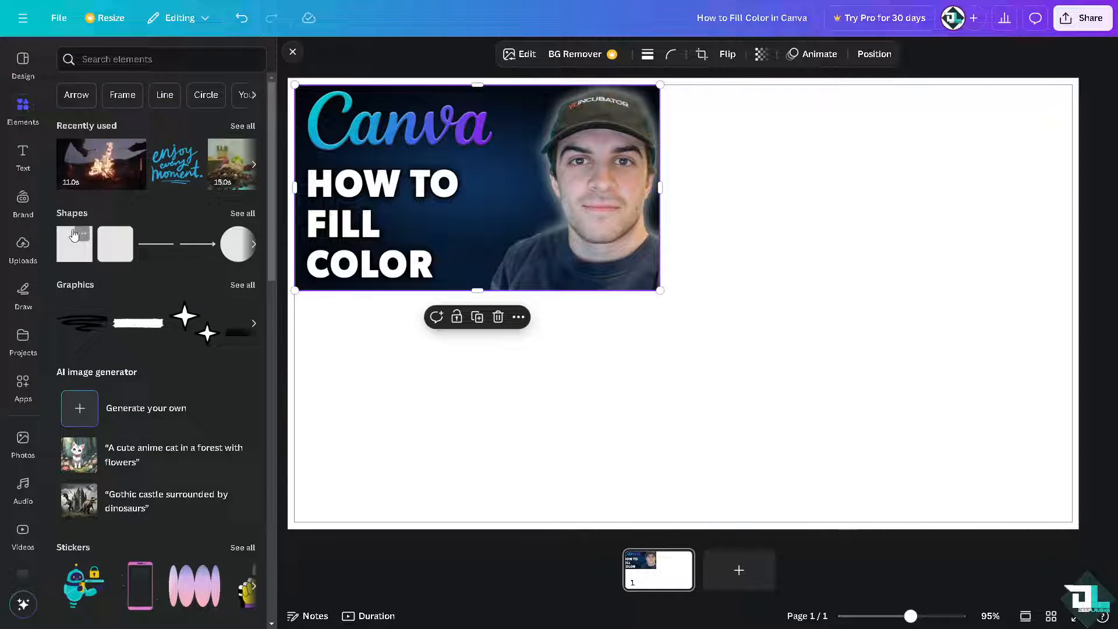
pyautogui.click(242, 213)
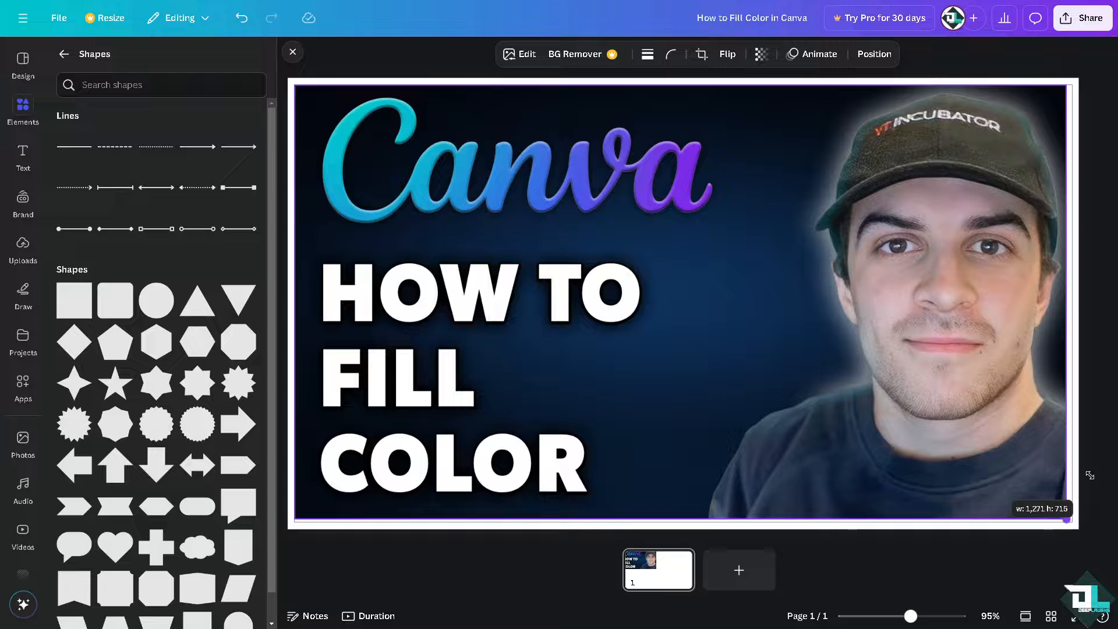
# Add a blank second page with a grey square and a grey circle from Shapes
pyautogui.click(739, 570)
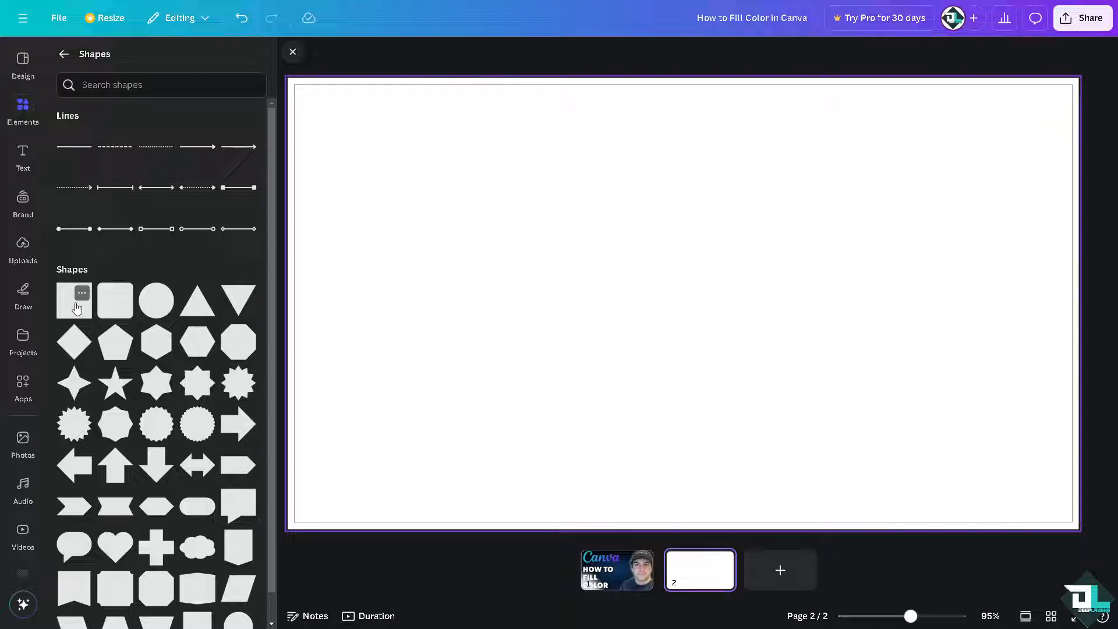
pyautogui.click(74, 300)
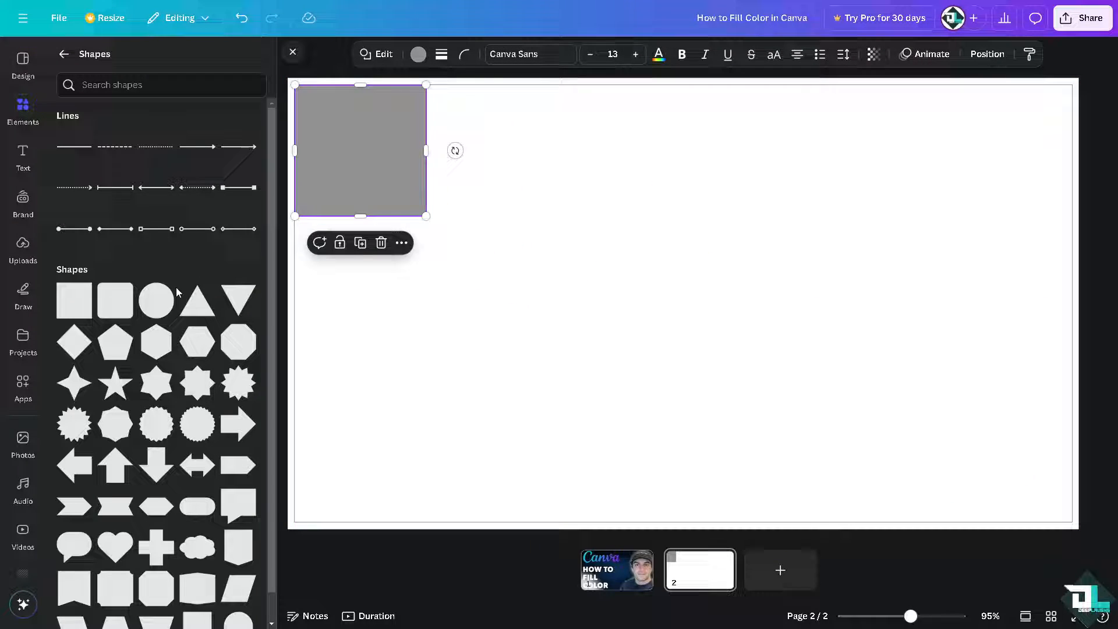
pyautogui.click(155, 300)
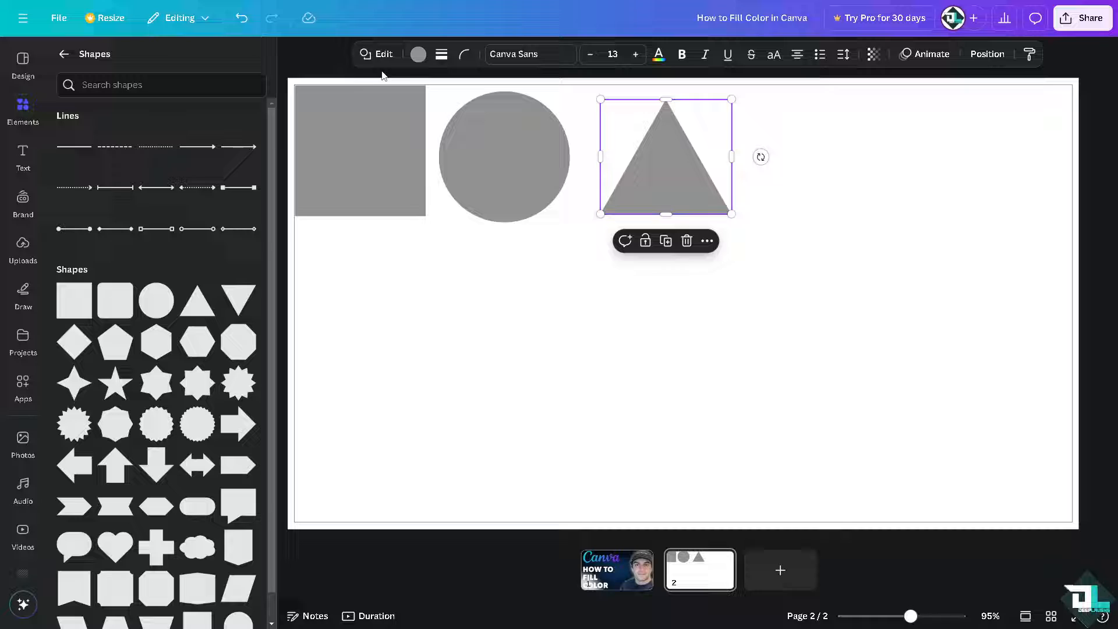
# Fill the square with turquoise and give the circle a dark red colour
pyautogui.click(360, 151)
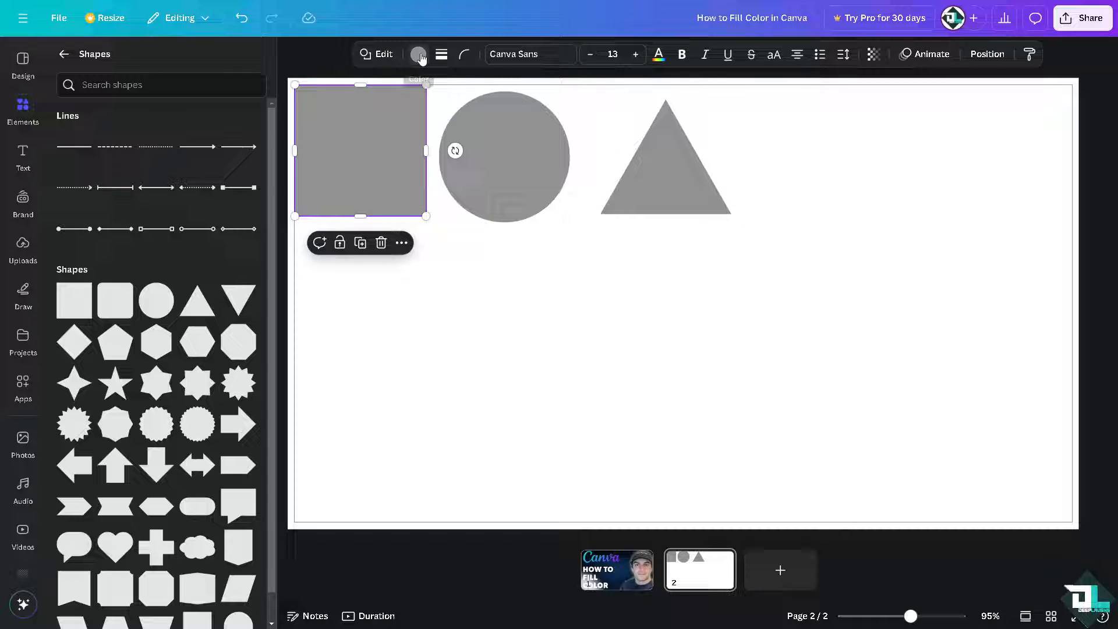
pyautogui.click(419, 55)
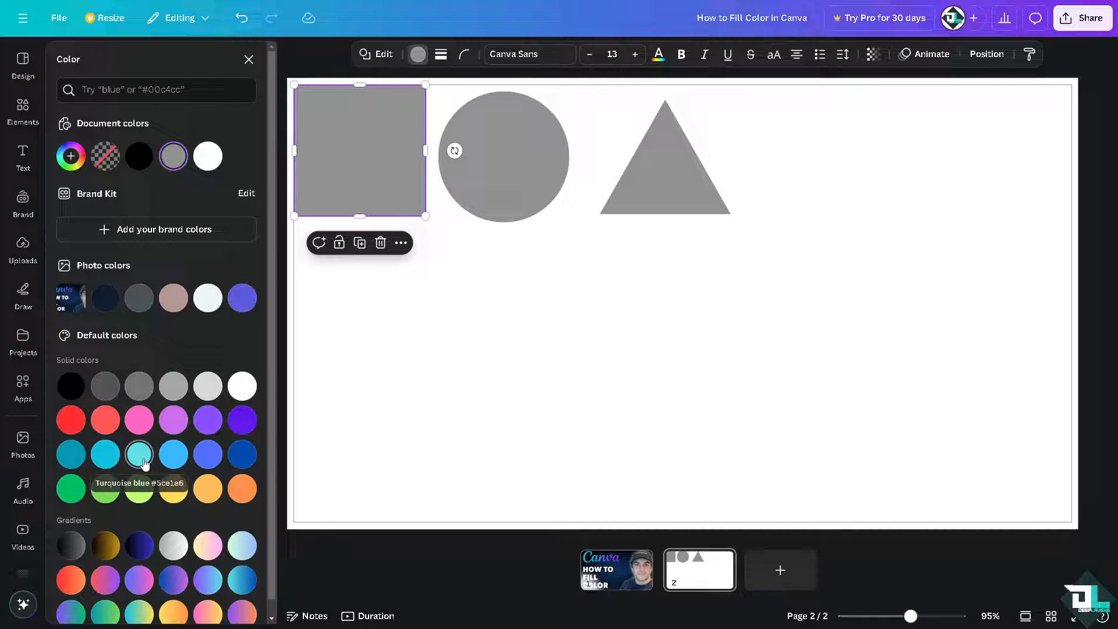
pyautogui.click(139, 453)
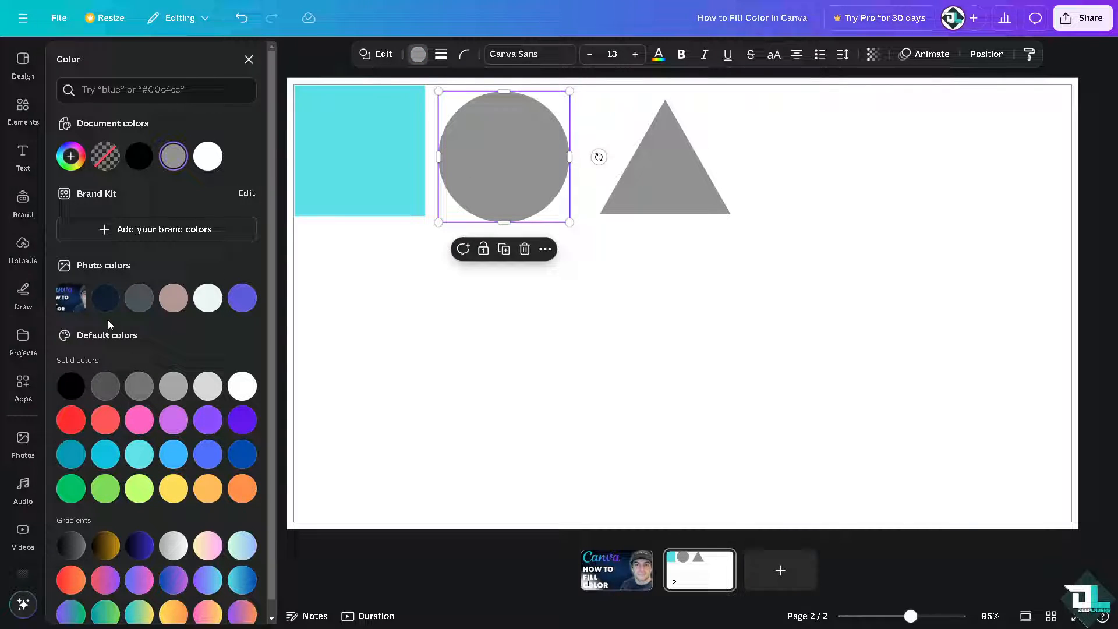
pyautogui.click(172, 155)
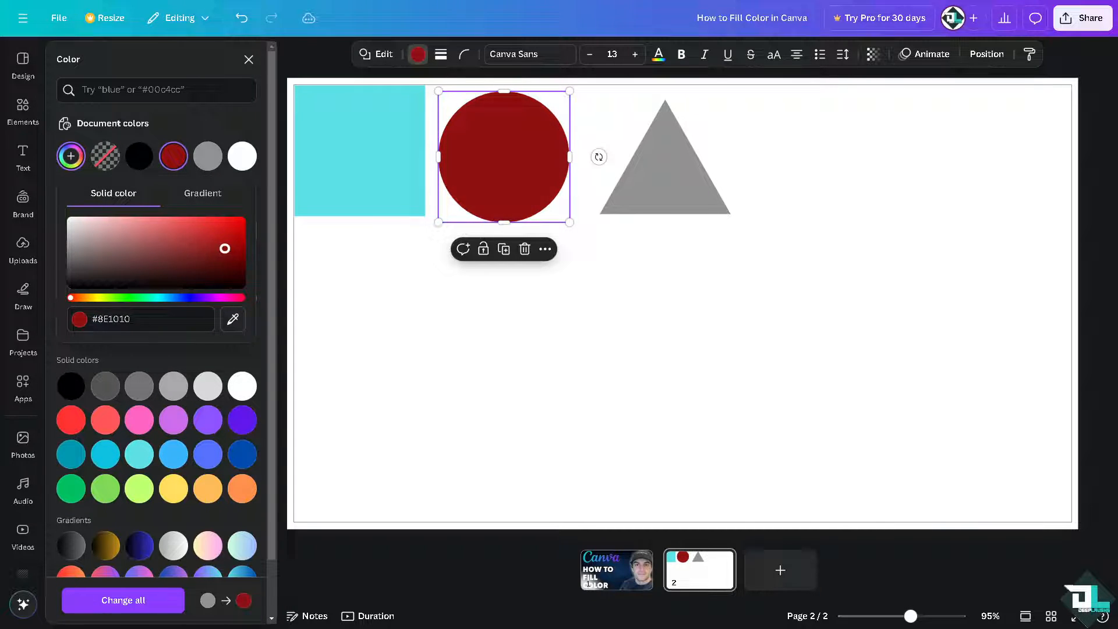
# Fill the triangle with the red-to-orange gradient from the Gradients section
pyautogui.click(663, 157)
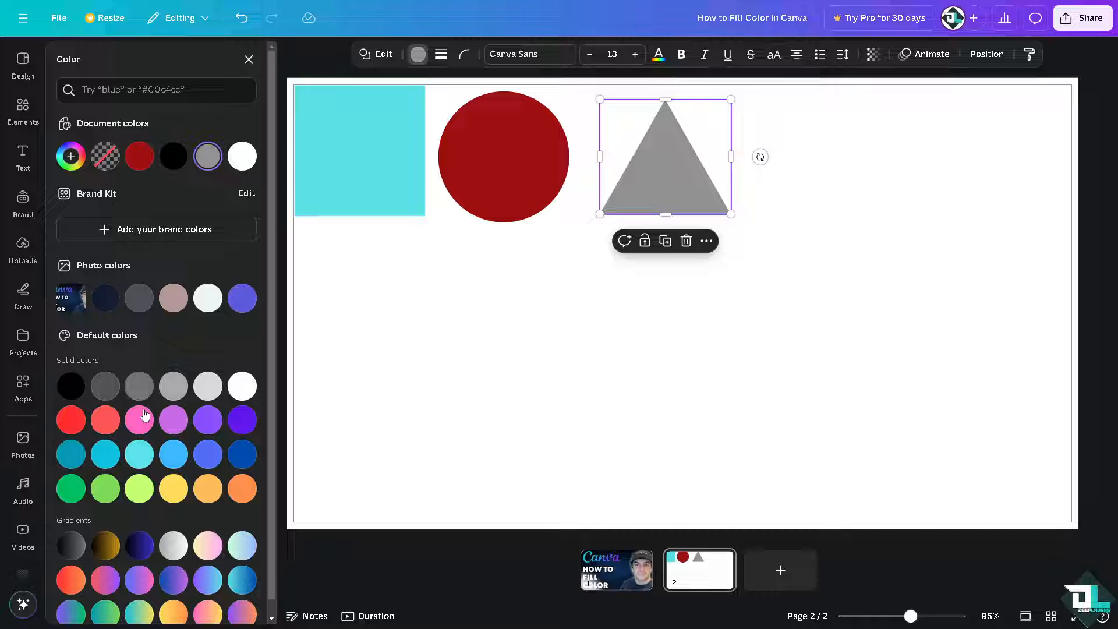
pyautogui.scroll(-3)
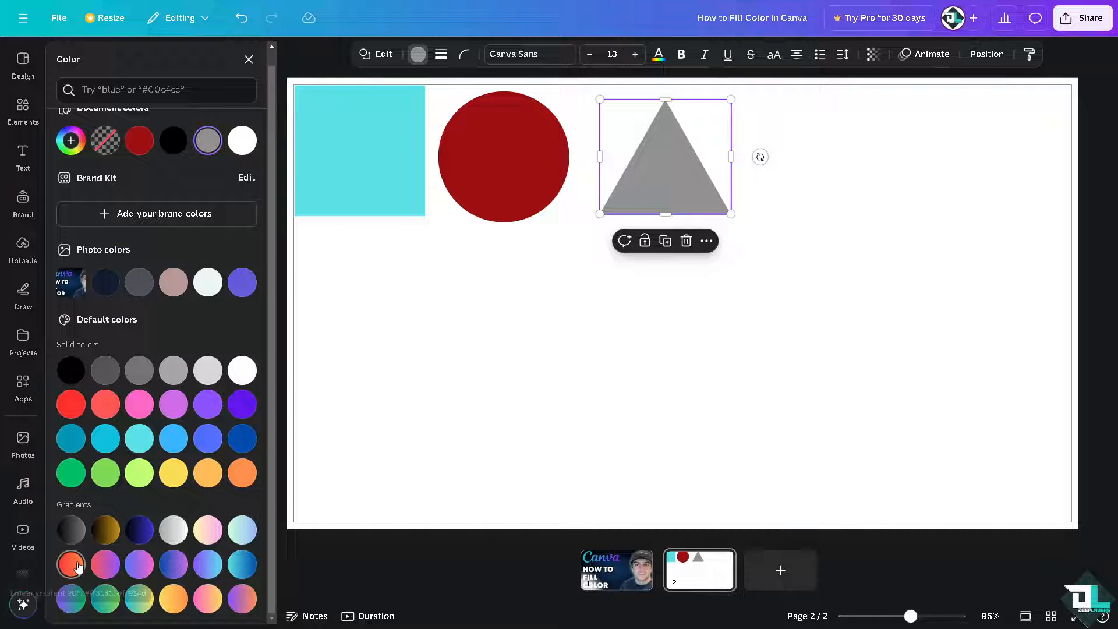
pyautogui.click(71, 563)
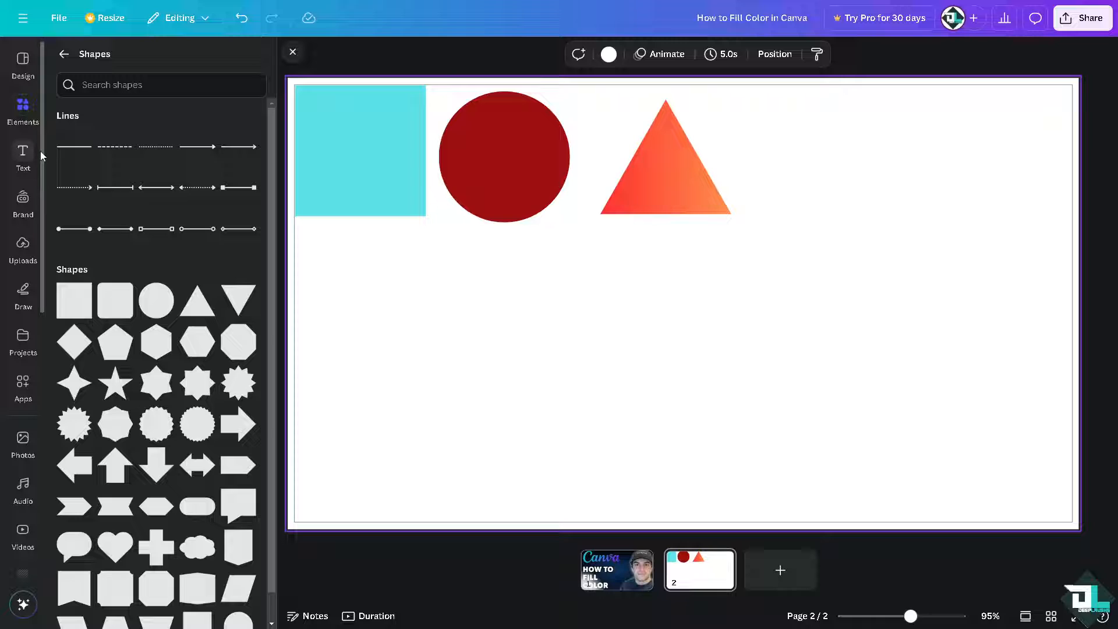
pyautogui.moveTo(23, 151)
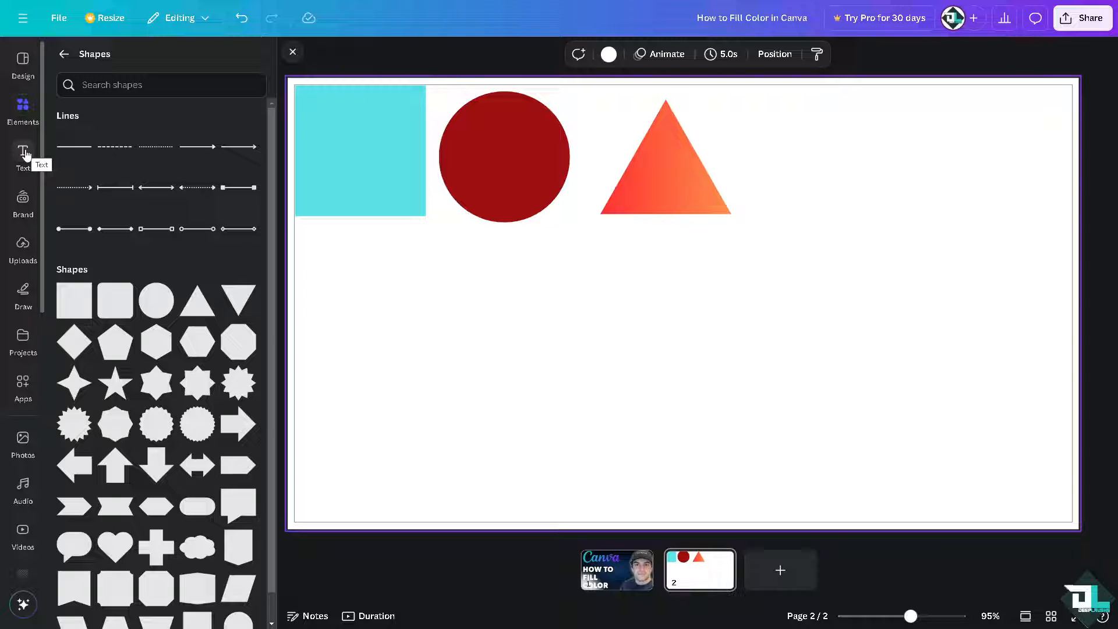
# Add a BOO!-style heading 'HOW TO FILL COLOR IN CANVA' and recolour its text cyan
pyautogui.click(23, 155)
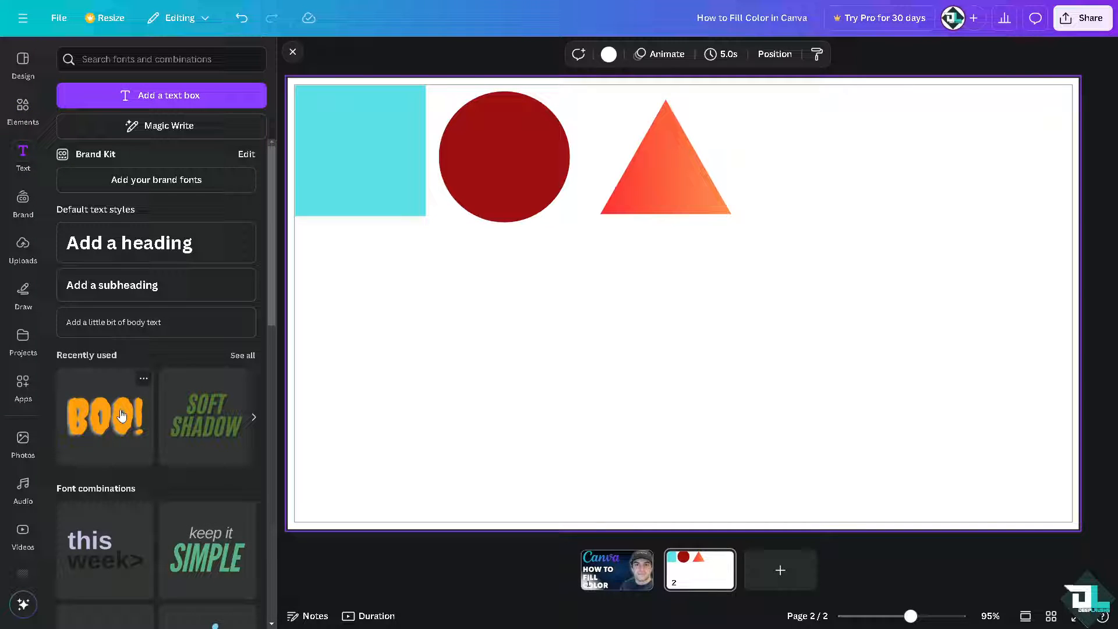
pyautogui.click(104, 417)
pyautogui.write('HOW TO FILL COLOR IN CANVA')
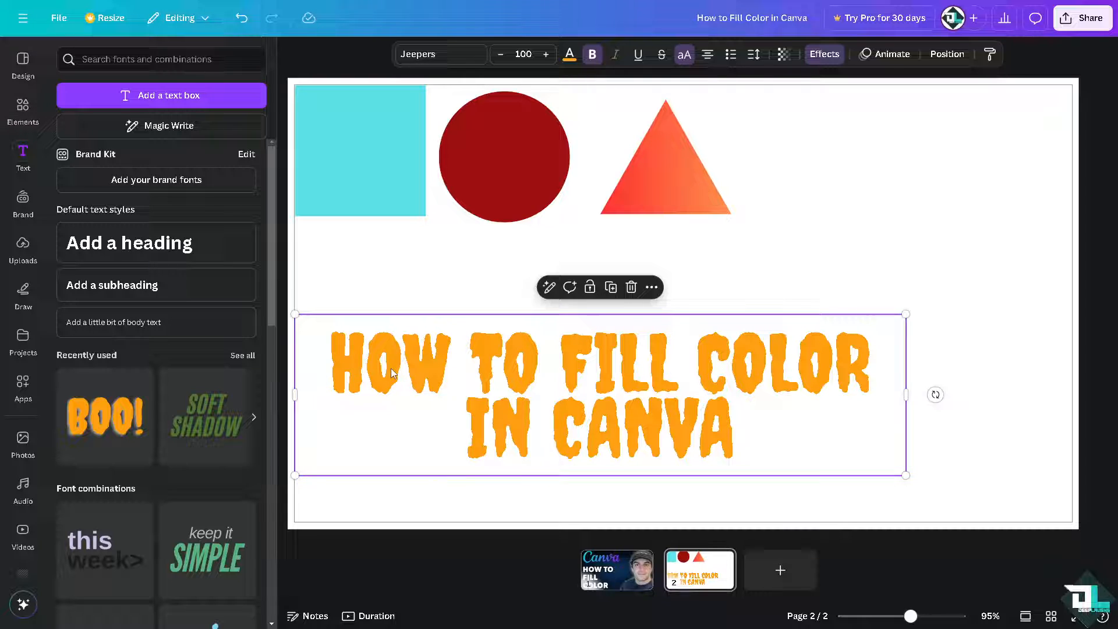
pyautogui.click(569, 55)
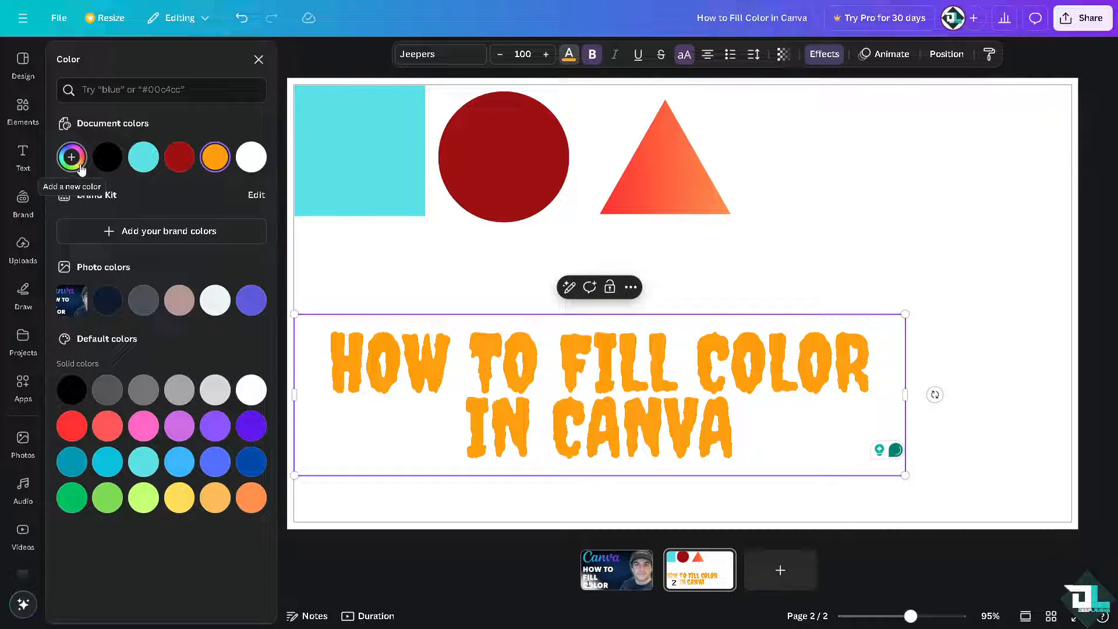
pyautogui.click(250, 158)
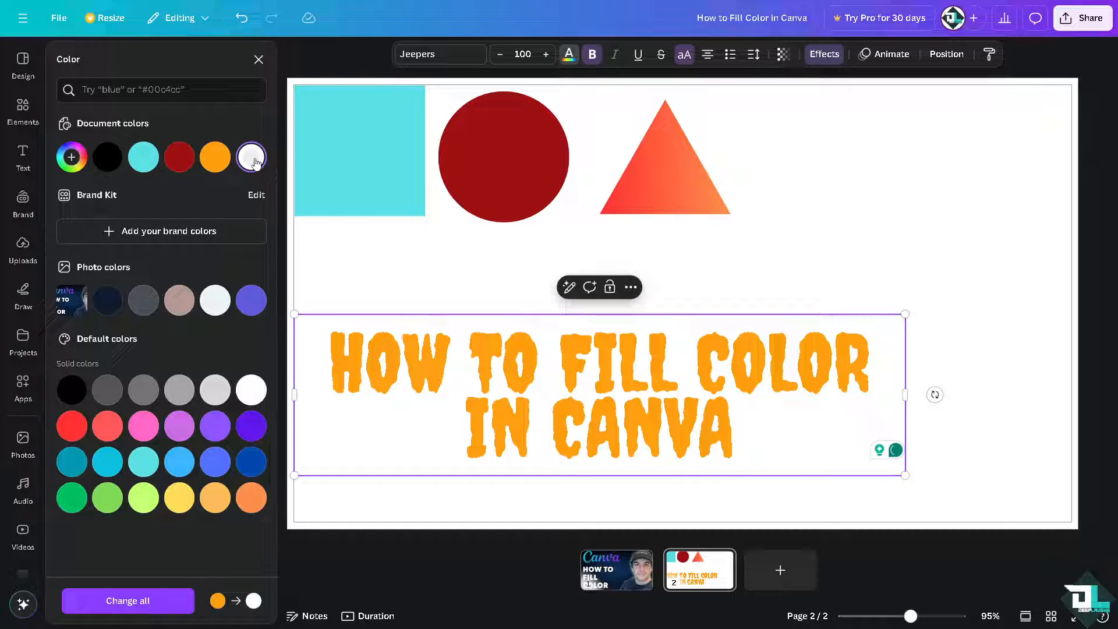
pyautogui.click(215, 157)
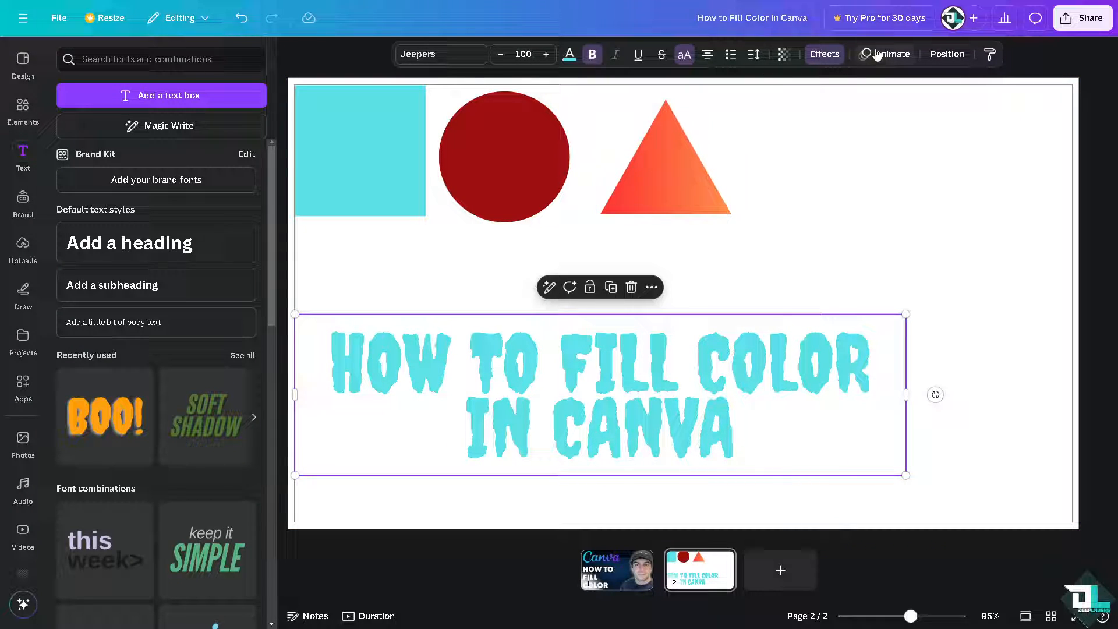
# Give the heading a thick black Outline effect and deselect it to view the result
pyautogui.click(824, 53)
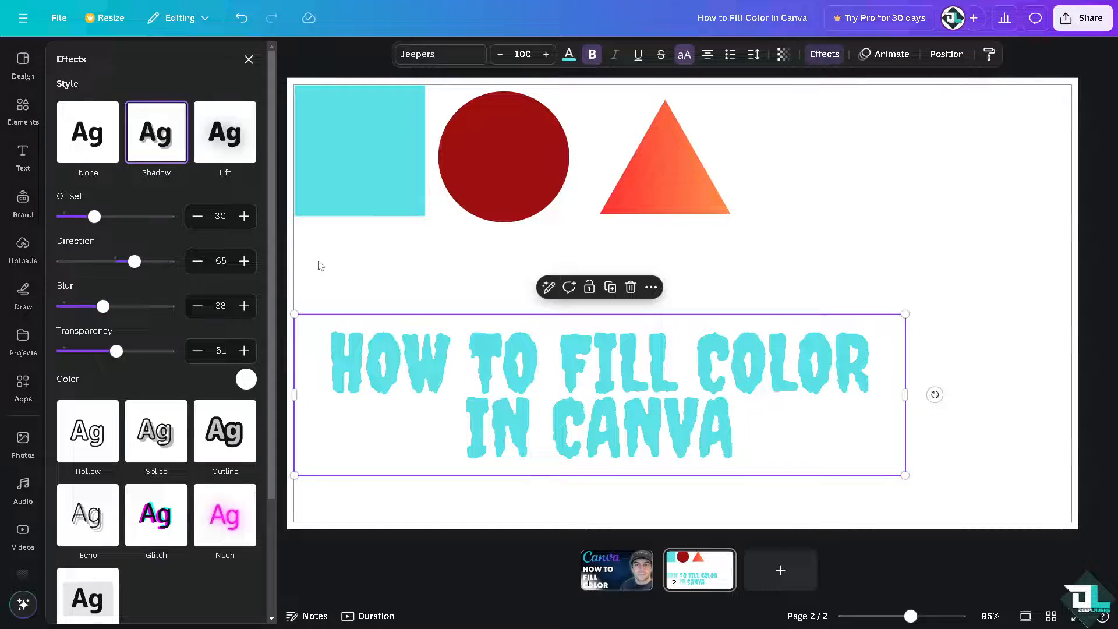
pyautogui.click(225, 215)
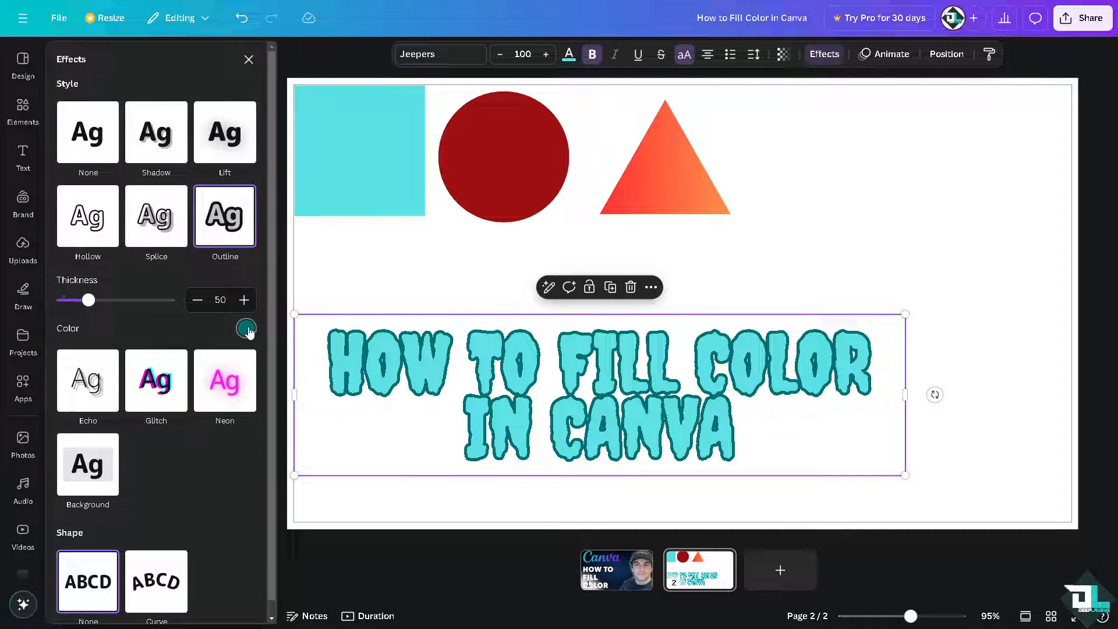
pyautogui.click(245, 329)
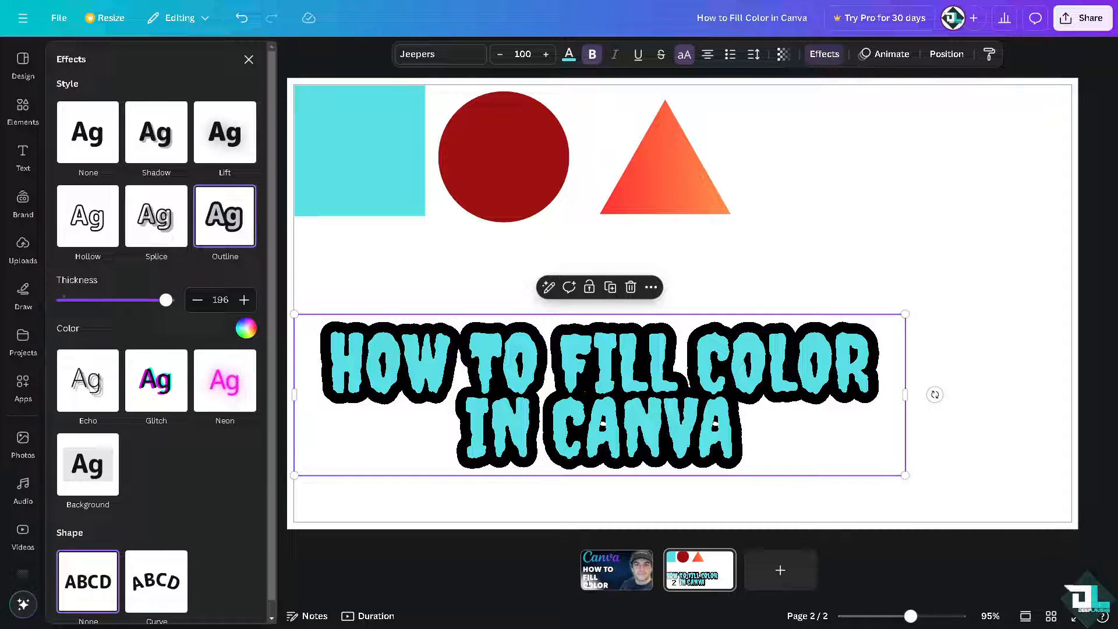
pyautogui.click(23, 155)
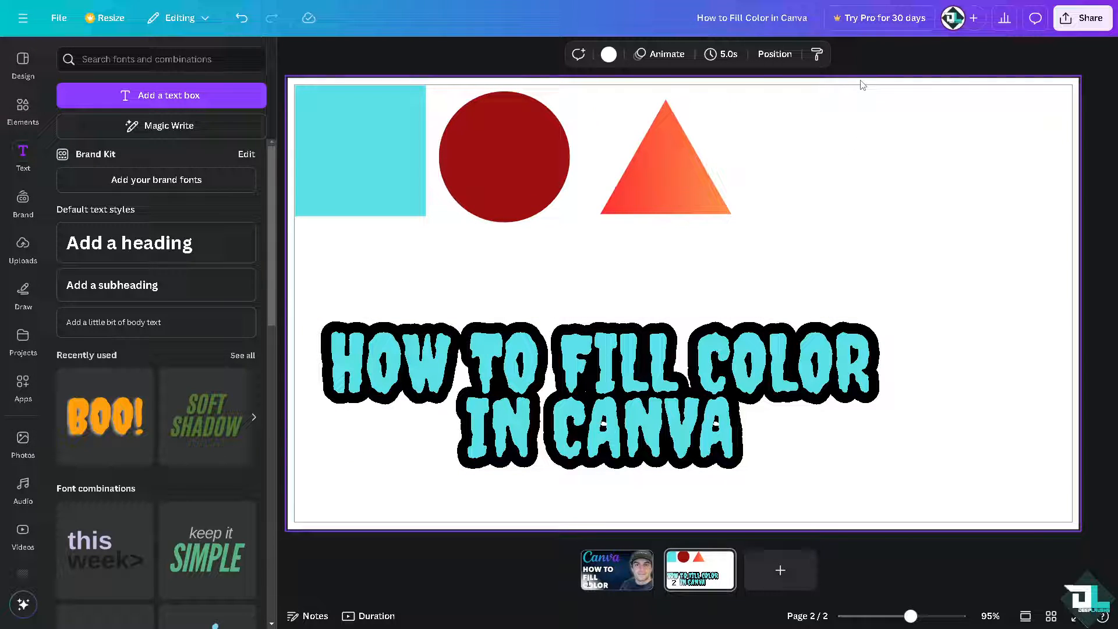
# Select page 2 and try dark red, cyan, purple and light green backgrounds
pyautogui.click(23, 379)
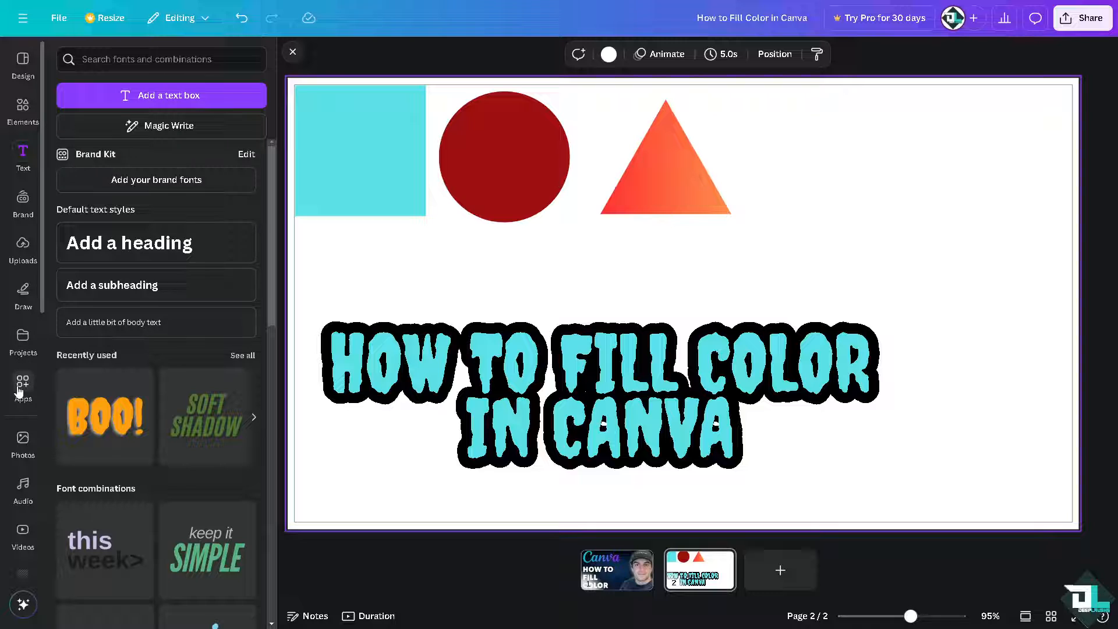
pyautogui.moveTo(608, 54)
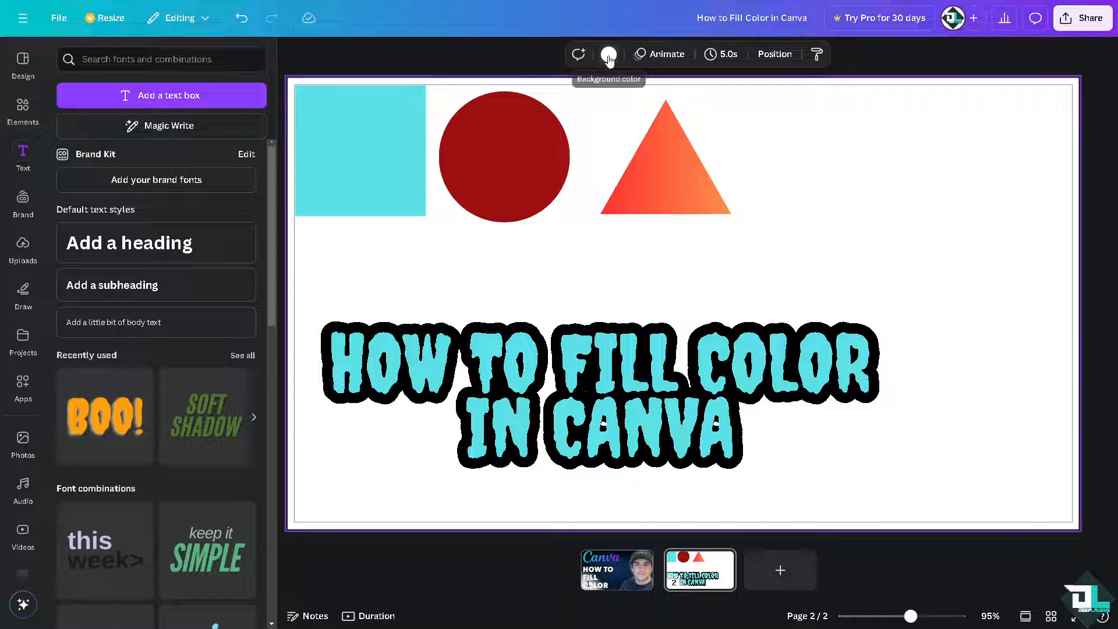
pyautogui.click(608, 54)
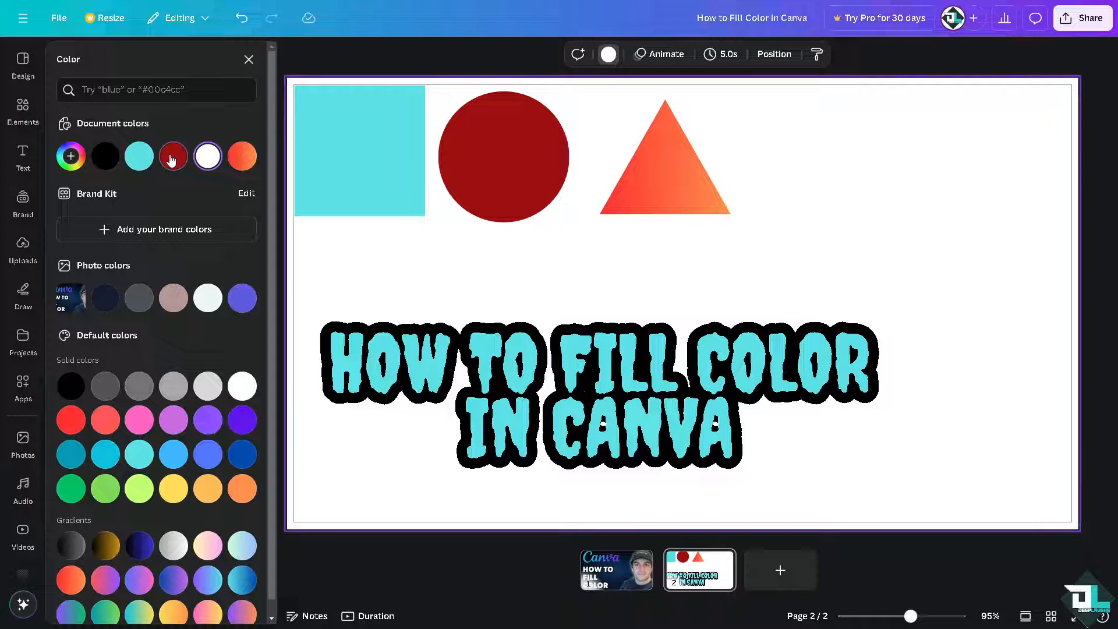
pyautogui.click(172, 156)
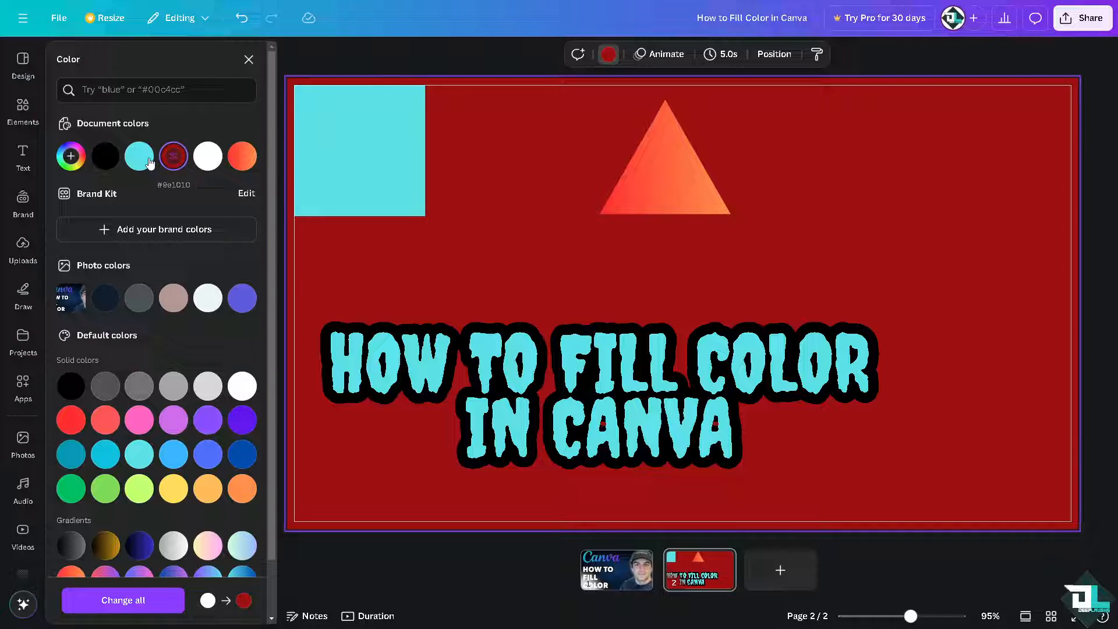
pyautogui.click(139, 155)
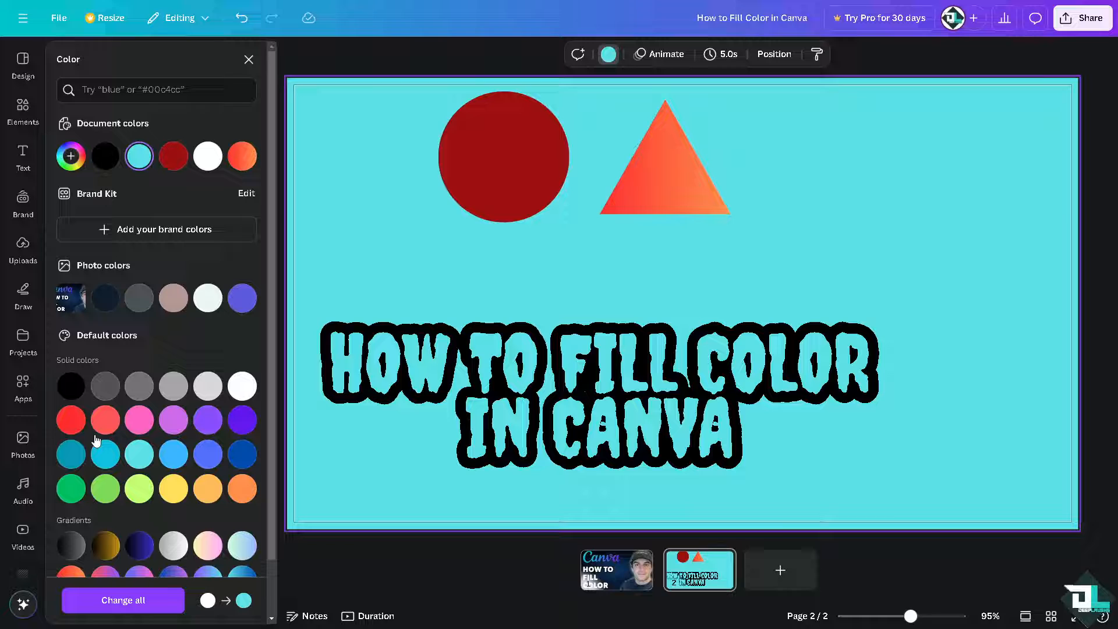
pyautogui.click(243, 419)
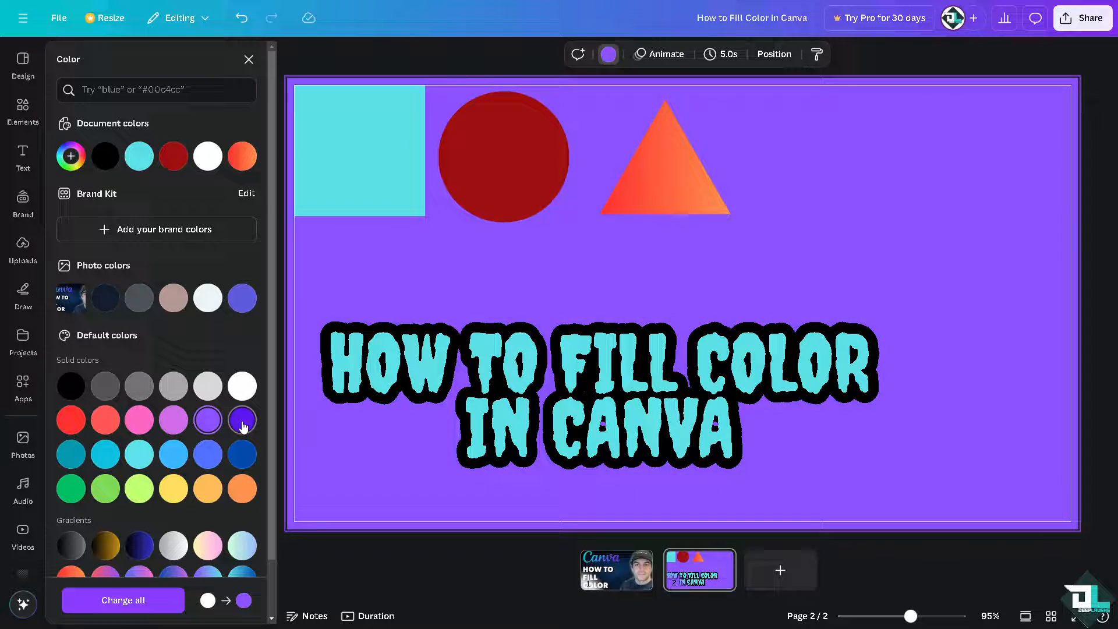
pyautogui.click(138, 489)
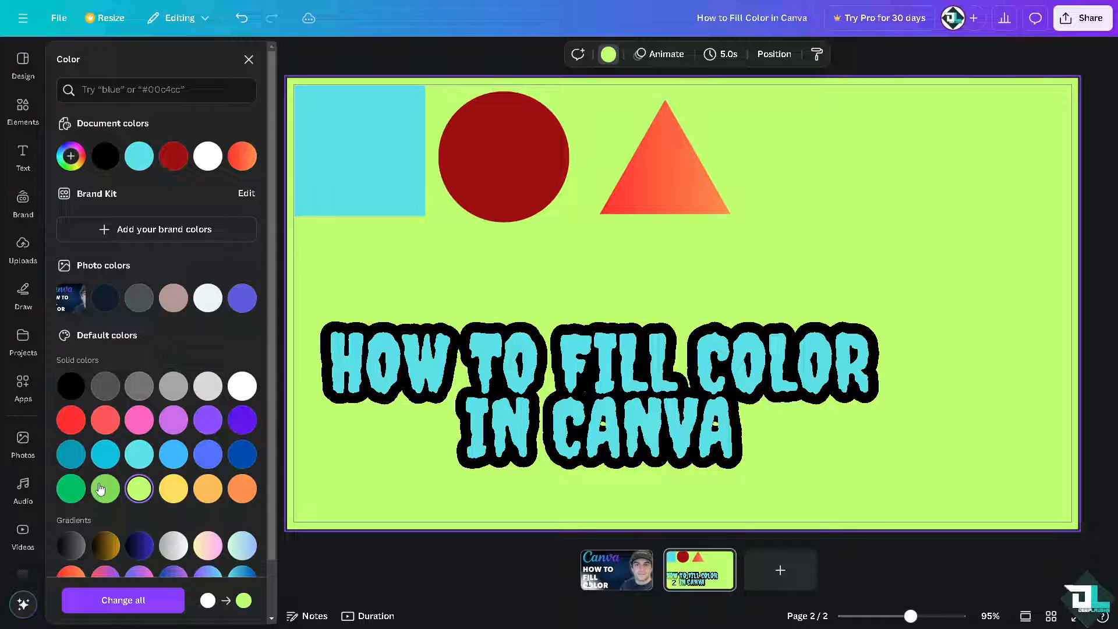
# Try gradient backgrounds and settle on the light cyan-to-deep-blue gradient
pyautogui.click(105, 482)
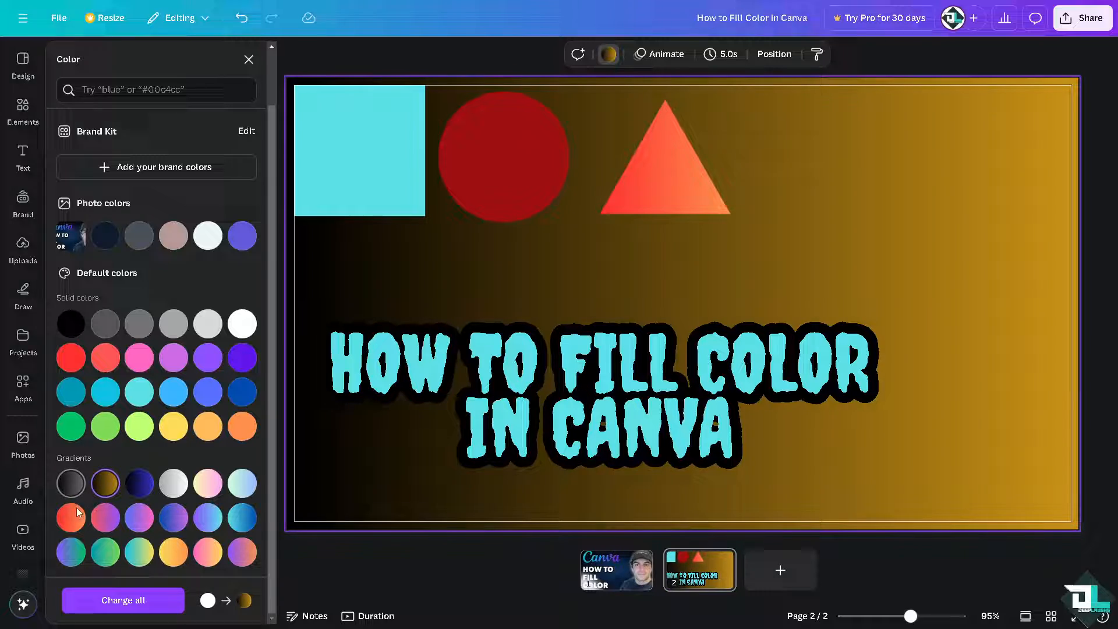
pyautogui.click(208, 517)
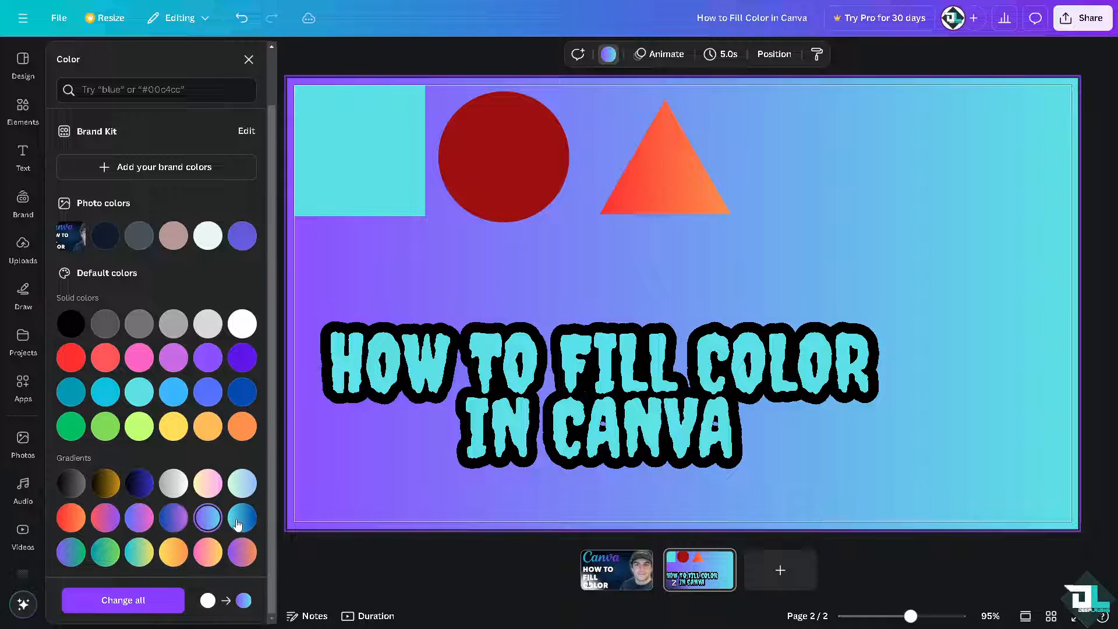
pyautogui.click(242, 517)
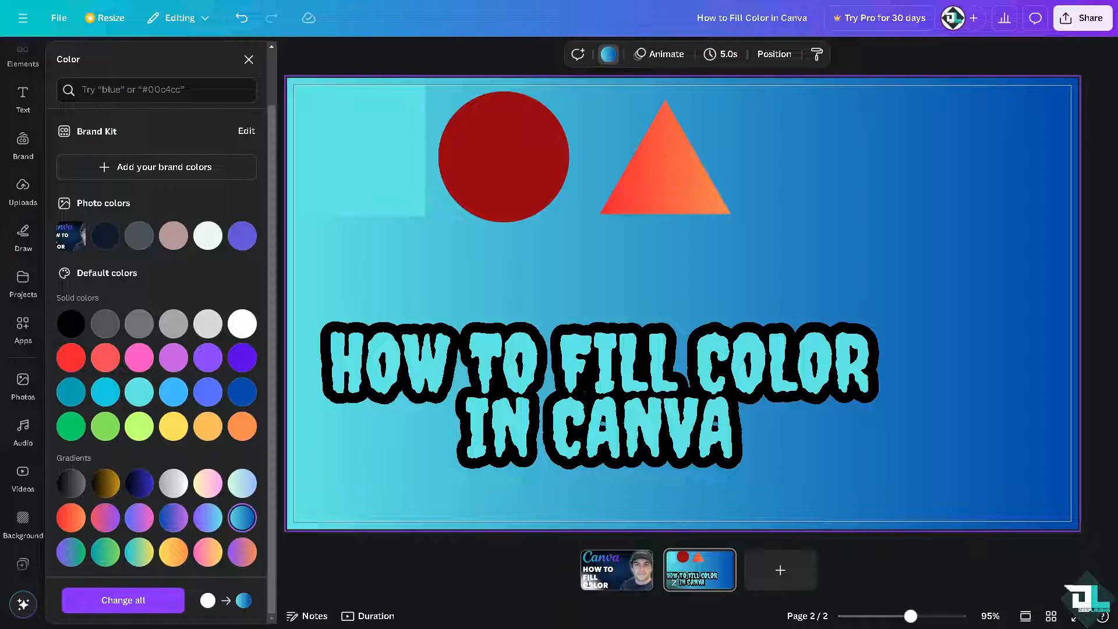
pyautogui.moveTo(196, 255)
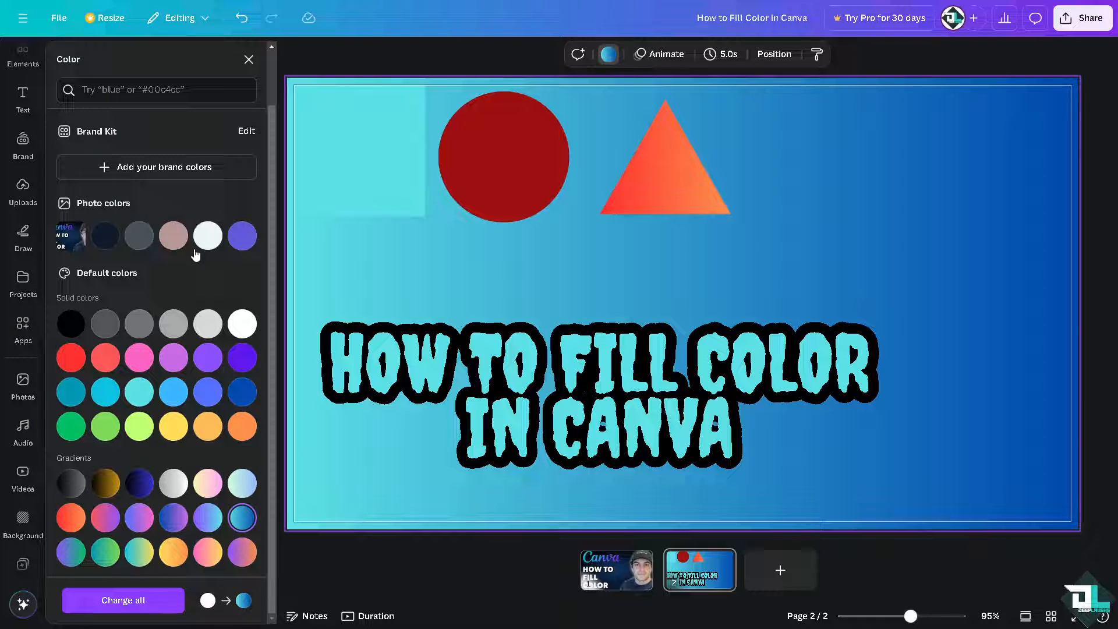
pyautogui.moveTo(23, 379)
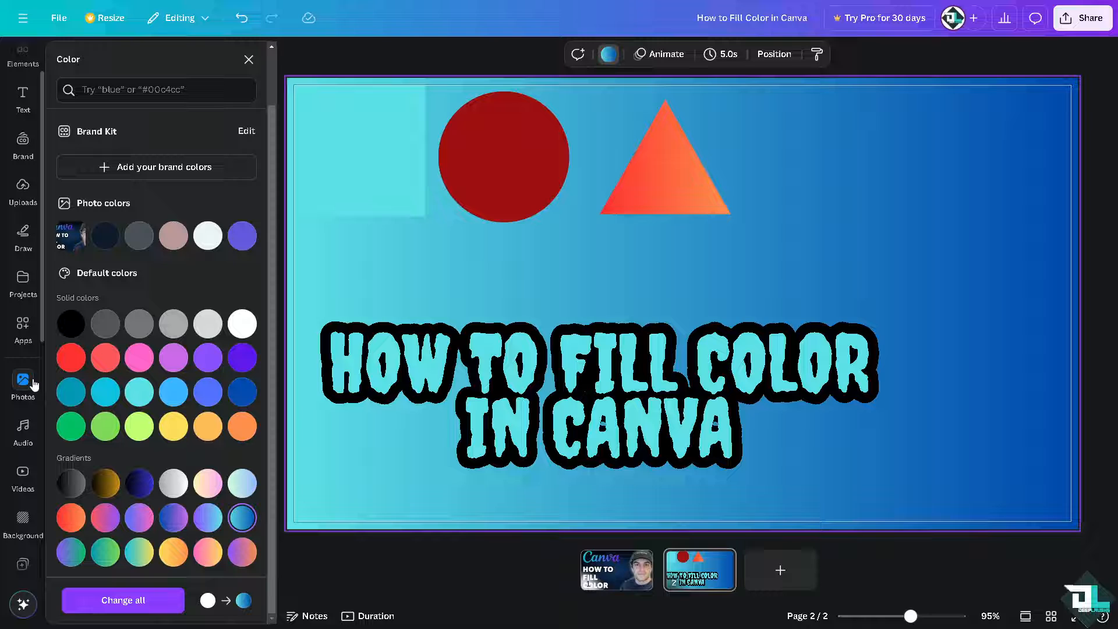
pyautogui.scroll(3)
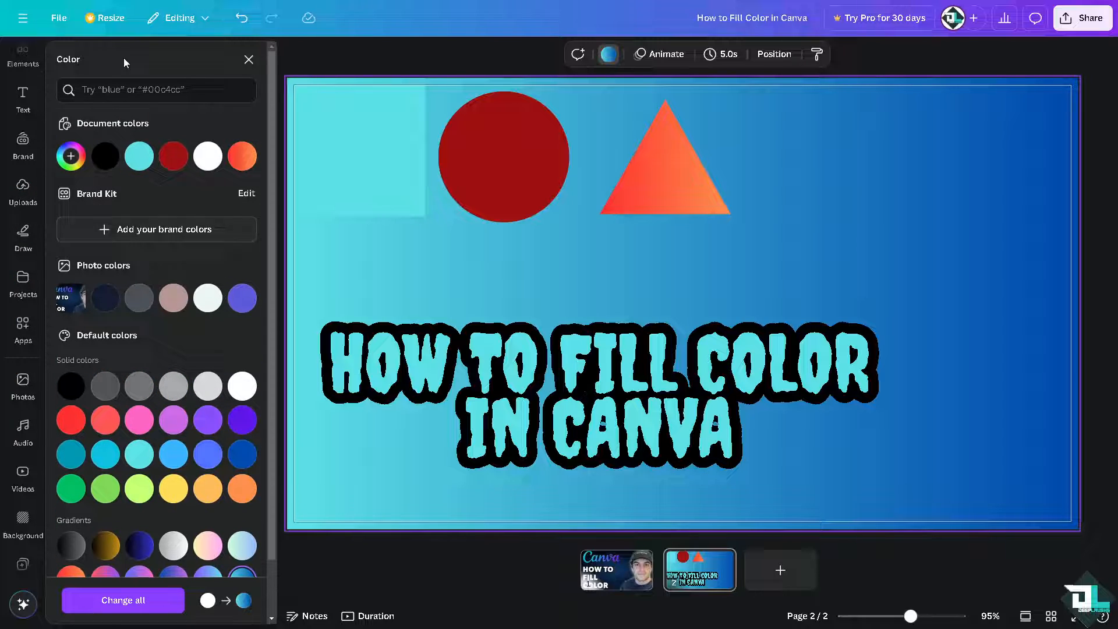
# Add a square sky-and-grass photo frame from Elements > Frames and open its colour choices
pyautogui.click(23, 100)
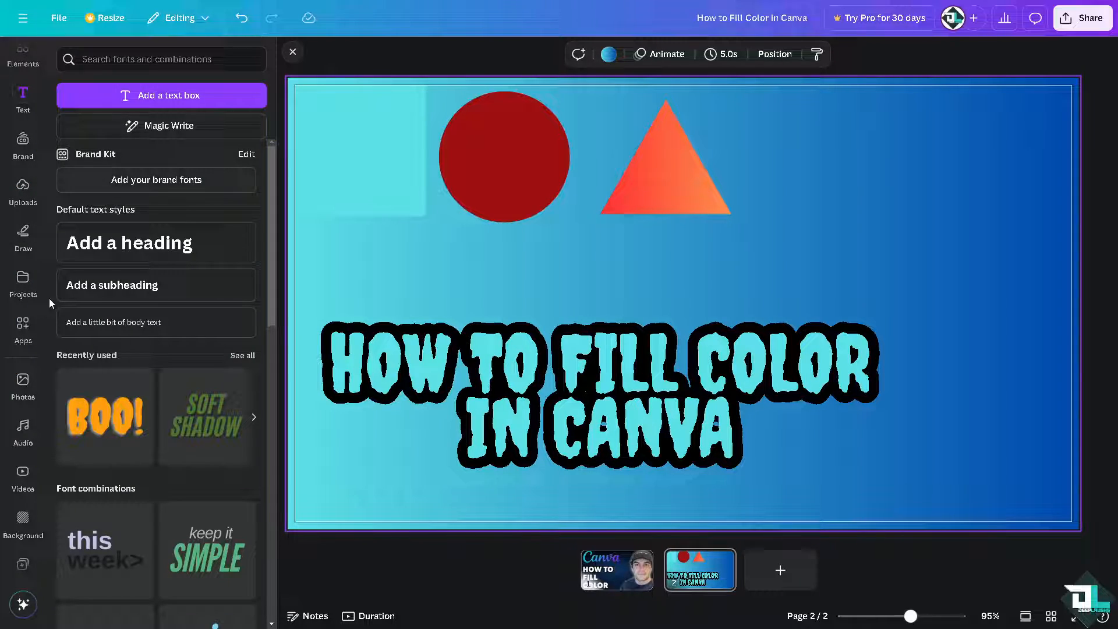
pyautogui.click(23, 56)
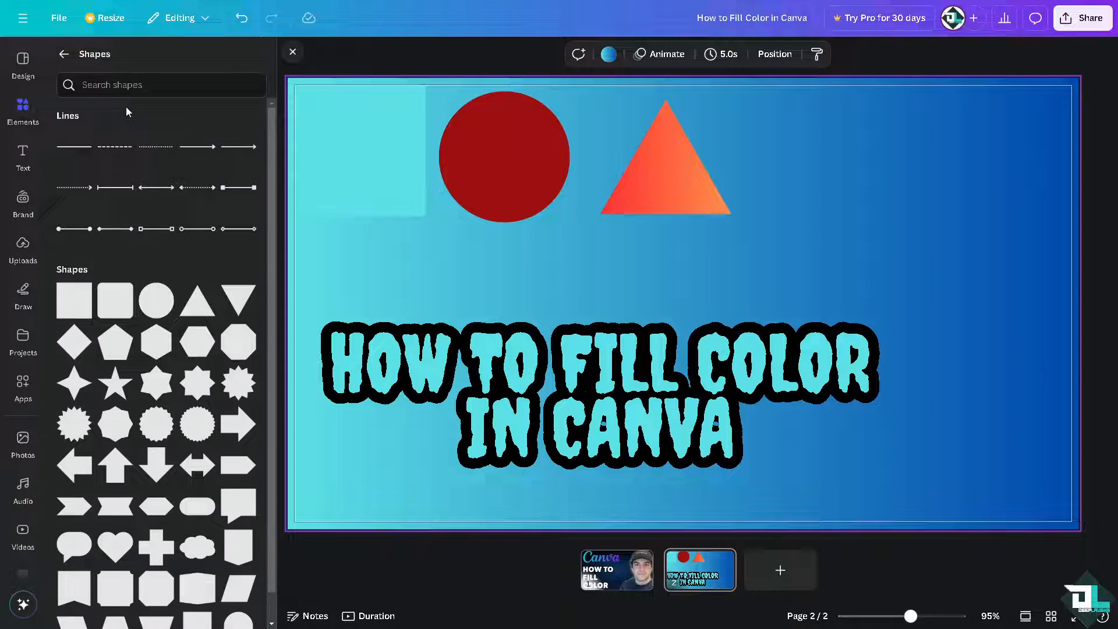
pyautogui.click(63, 54)
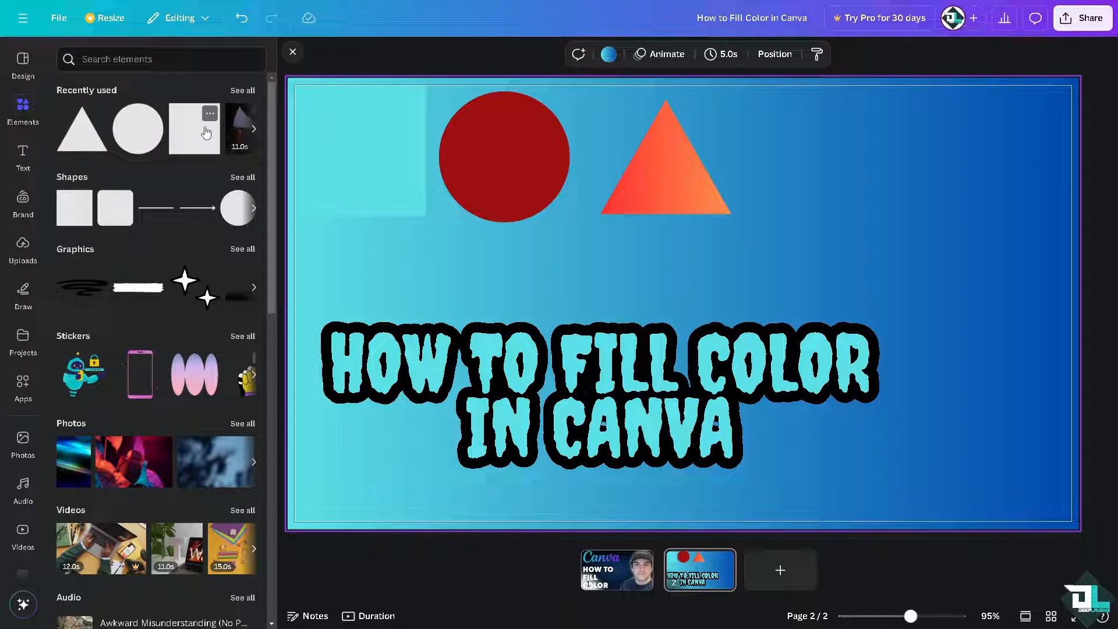
pyautogui.scroll(-3)
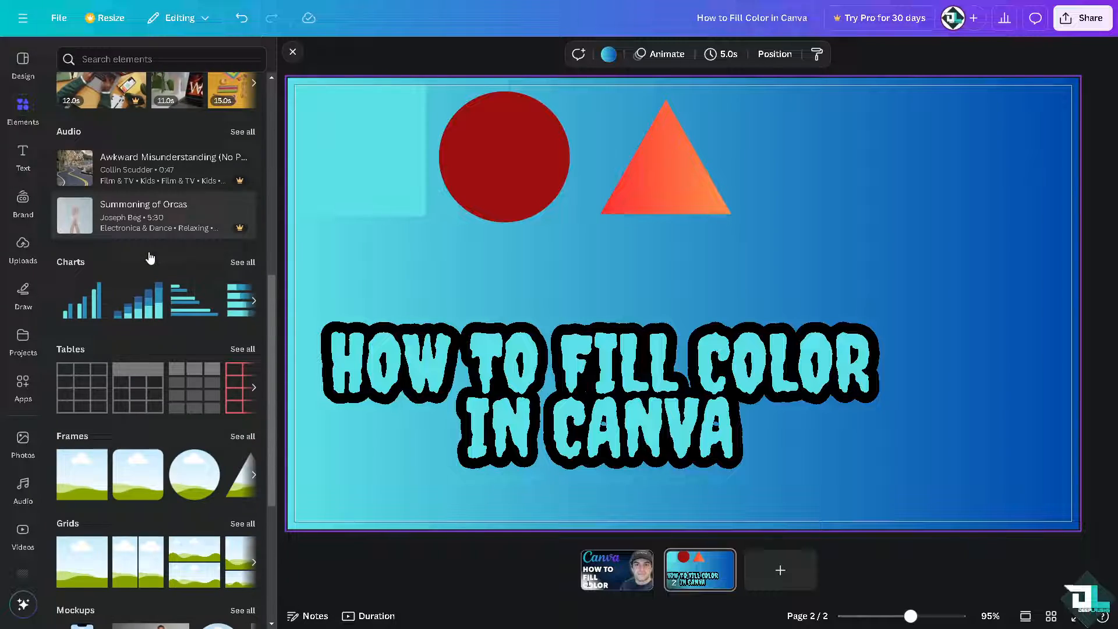
pyautogui.moveTo(82, 474)
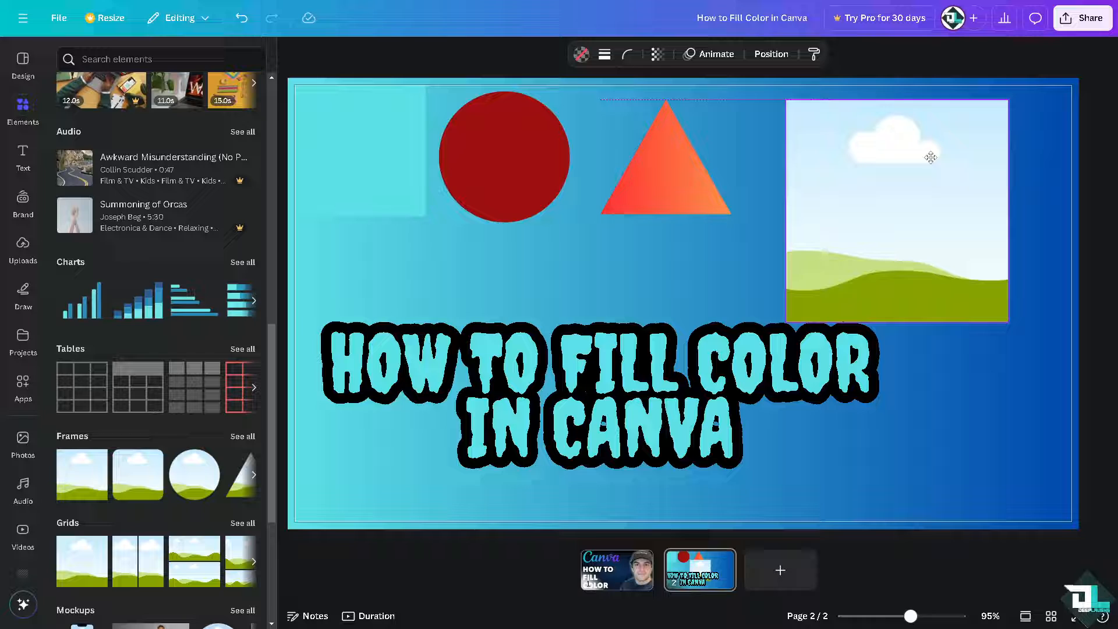
pyautogui.click(580, 54)
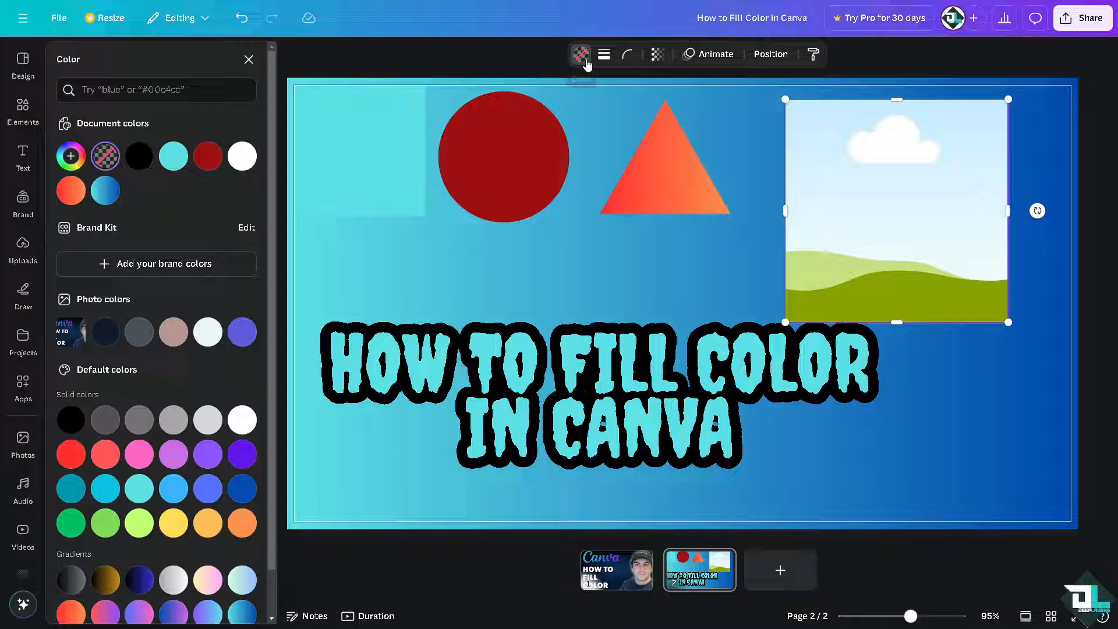
# Fill the square frame with light cyan, then switch it to the darker teal swatch
pyautogui.click(173, 156)
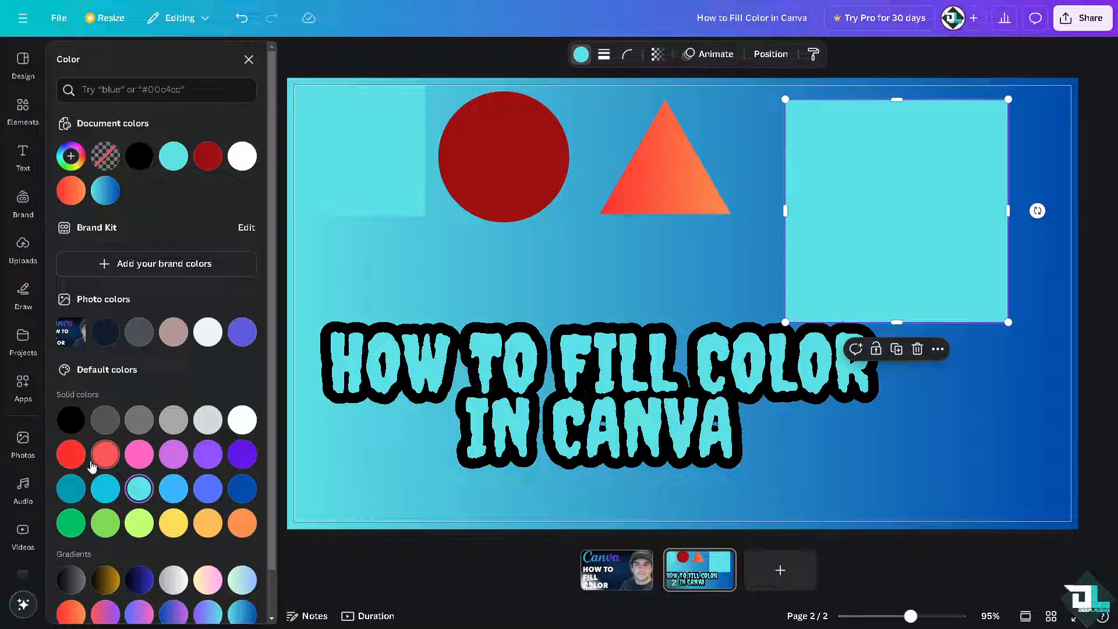
pyautogui.click(71, 488)
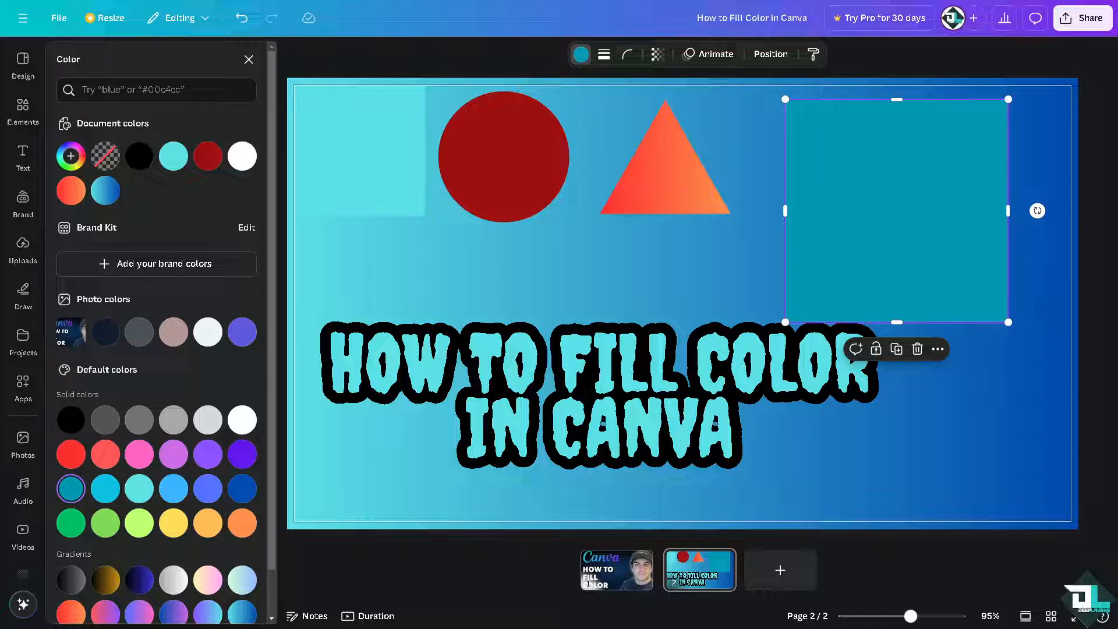
pyautogui.moveTo(836, 203)
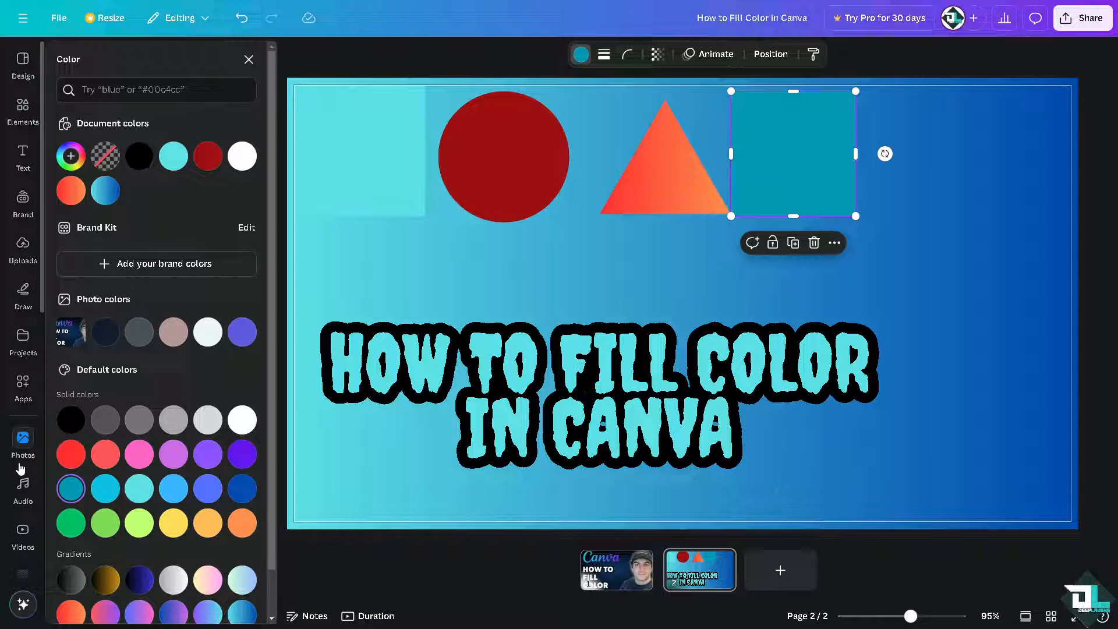
# Browse the Photos library down to the wheelchair basketball player stock photo
pyautogui.click(22, 447)
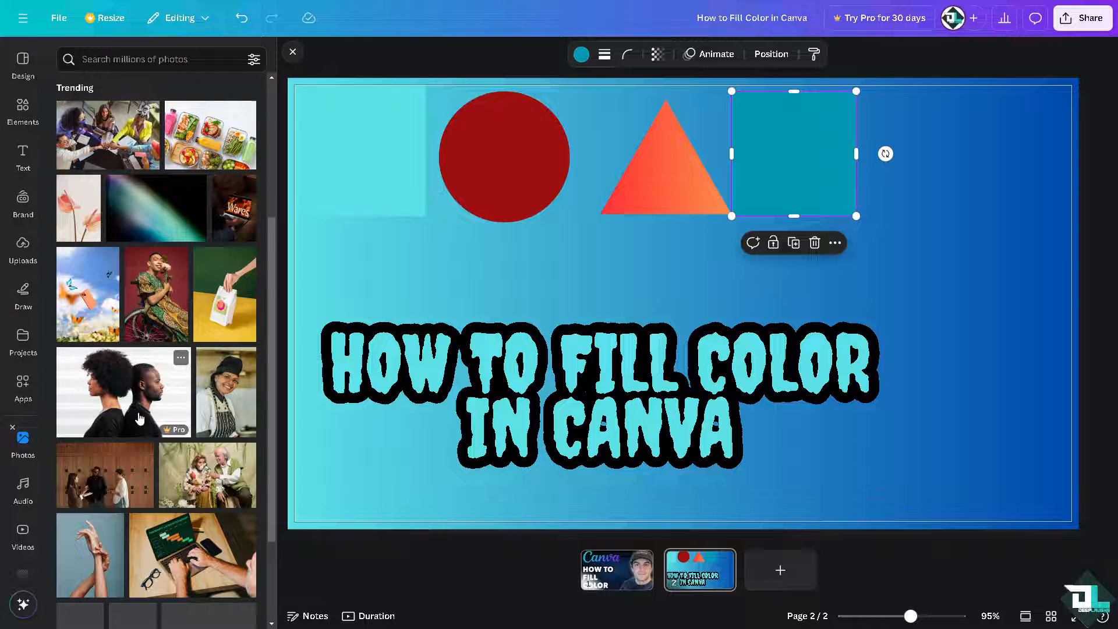
pyautogui.scroll(-3)
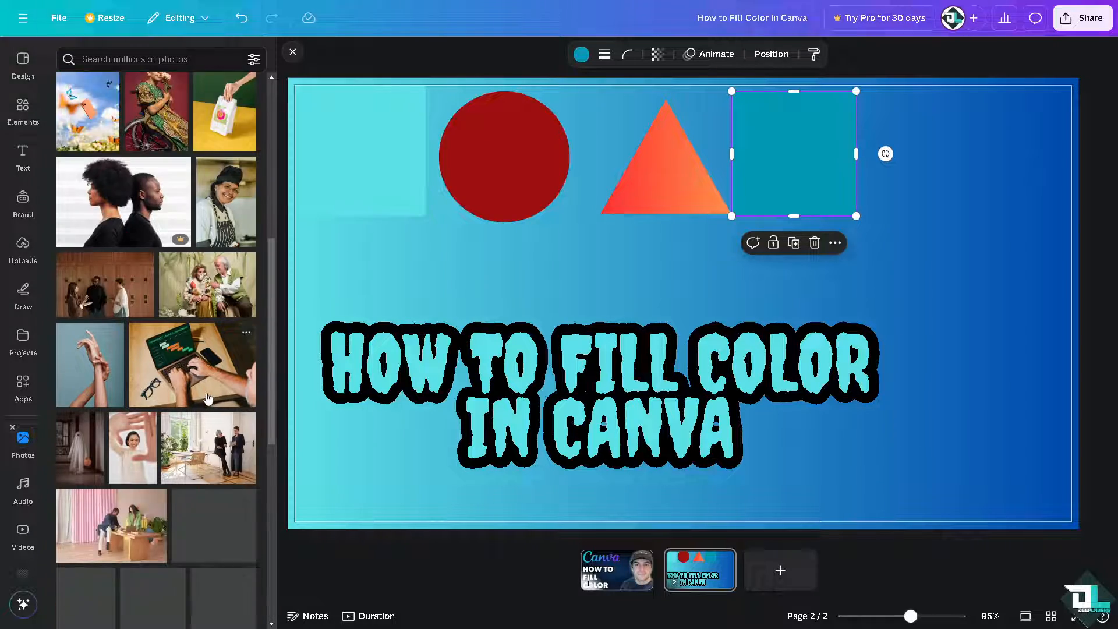
pyautogui.scroll(-3)
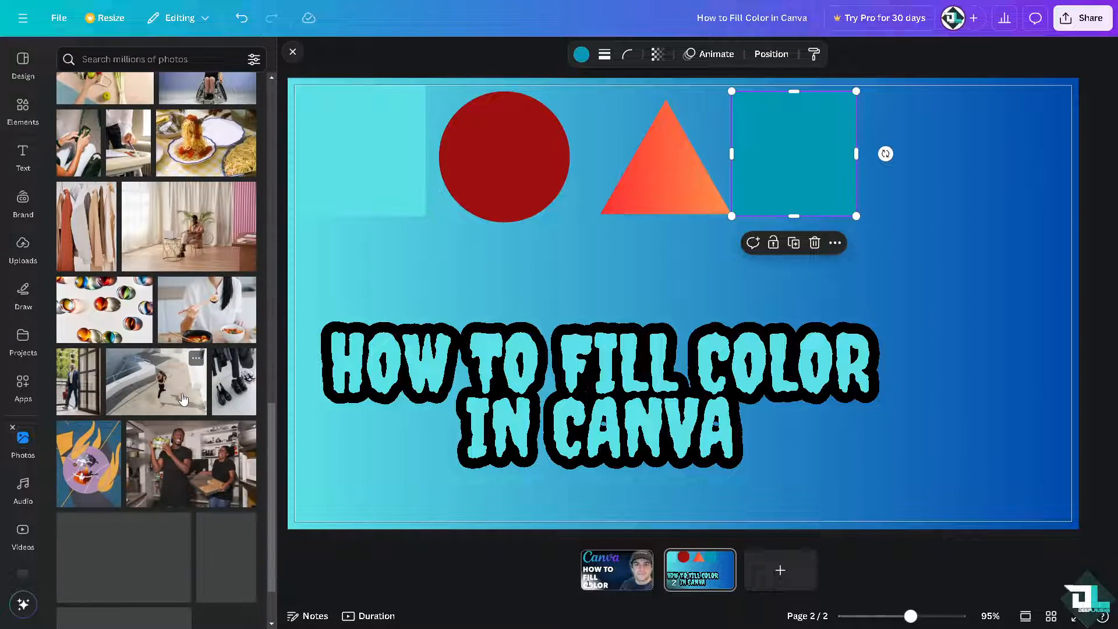
pyautogui.scroll(-3)
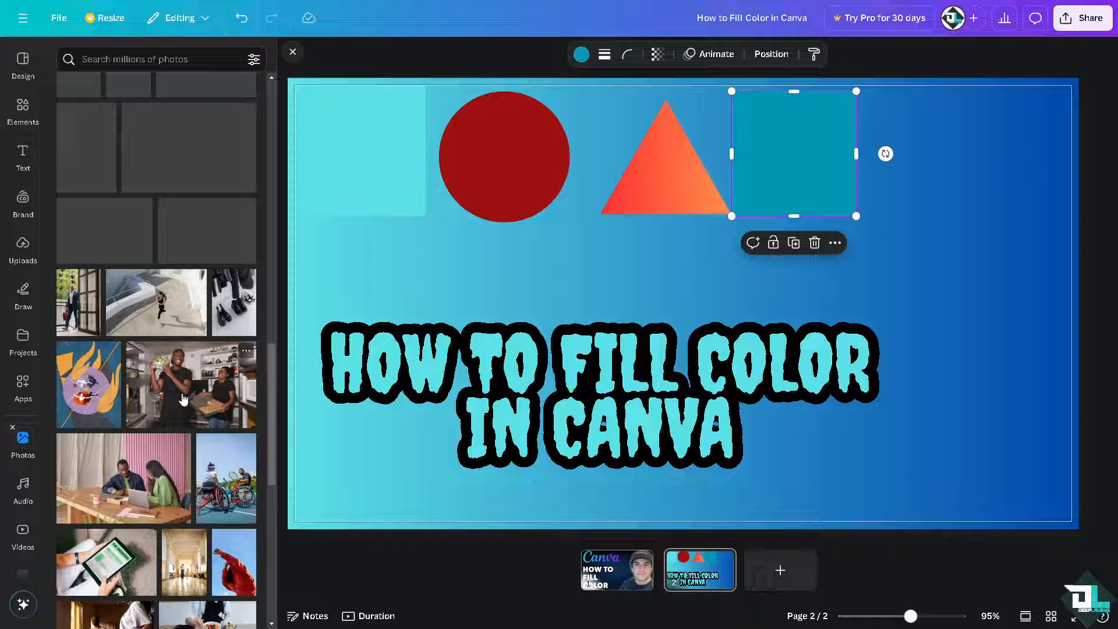
pyautogui.scroll(-3)
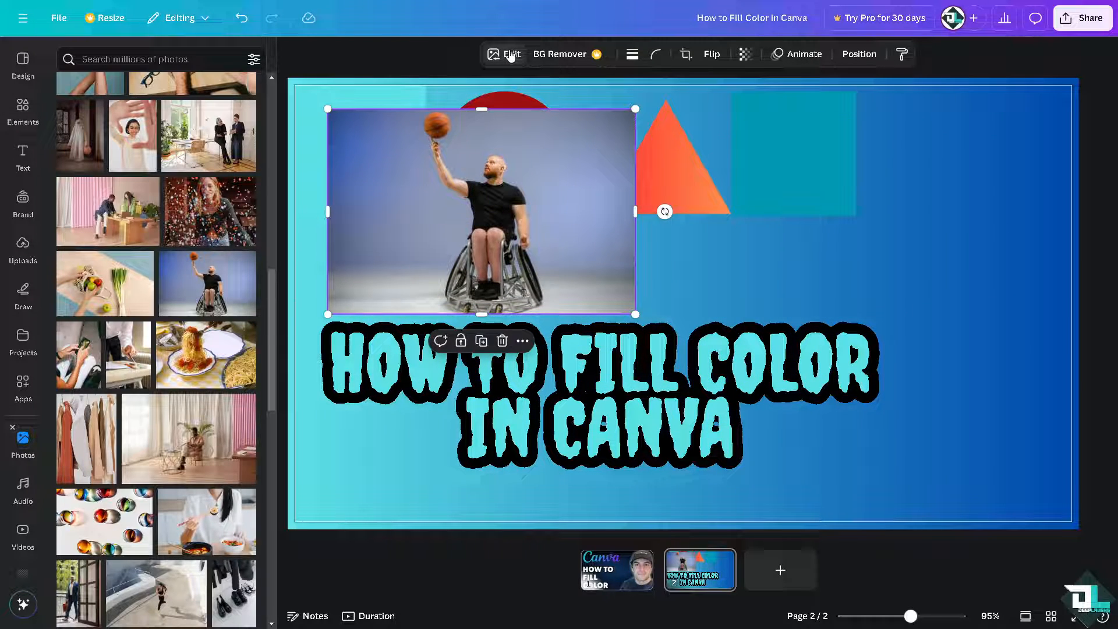
# Try Custom and Pop duotones on the basketball photo, then settle on the Mint Choc preset
pyautogui.click(511, 54)
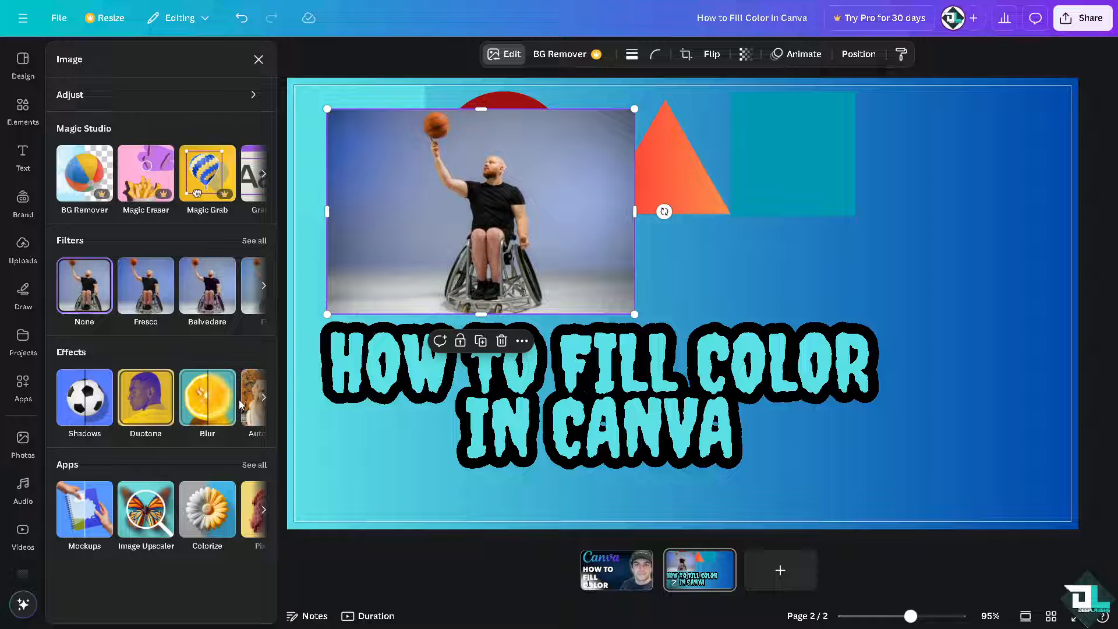
pyautogui.click(146, 398)
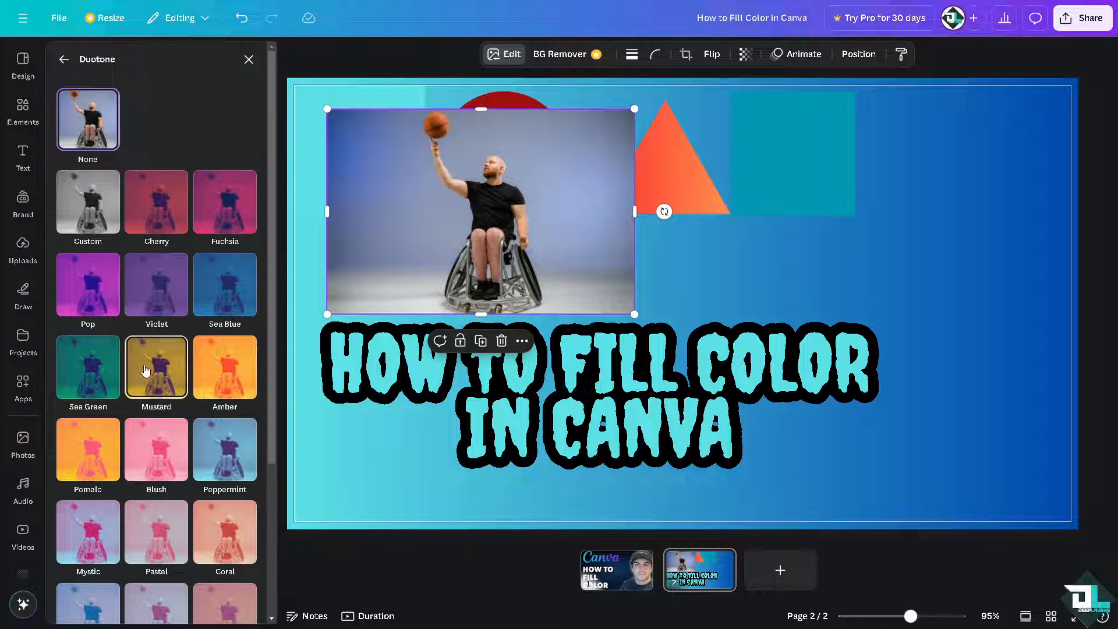
pyautogui.click(88, 202)
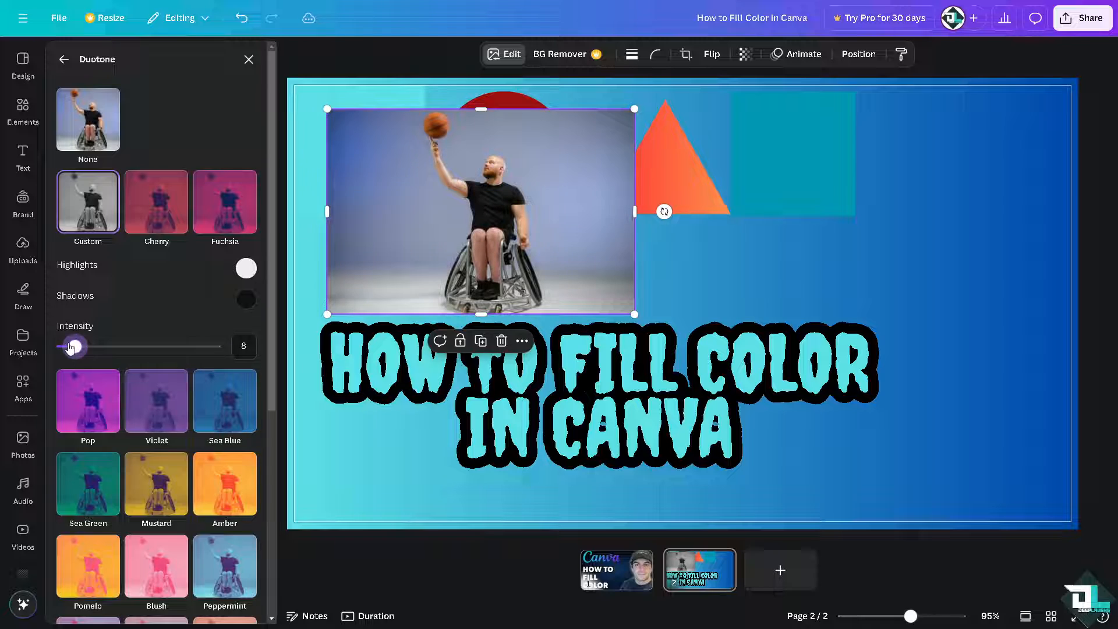
pyautogui.click(246, 268)
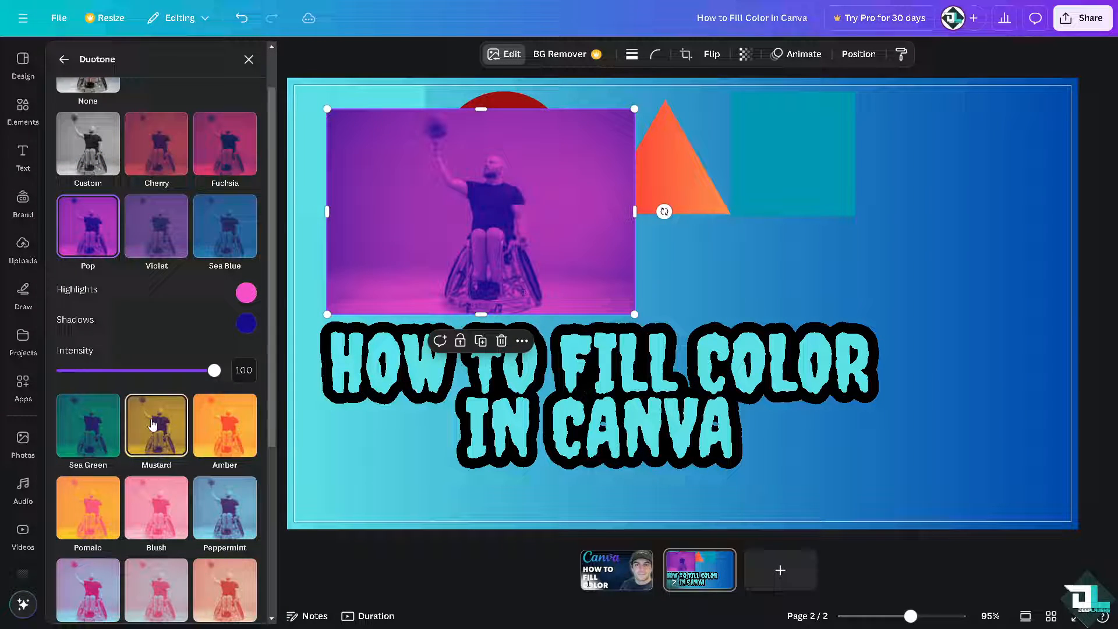
pyautogui.click(224, 426)
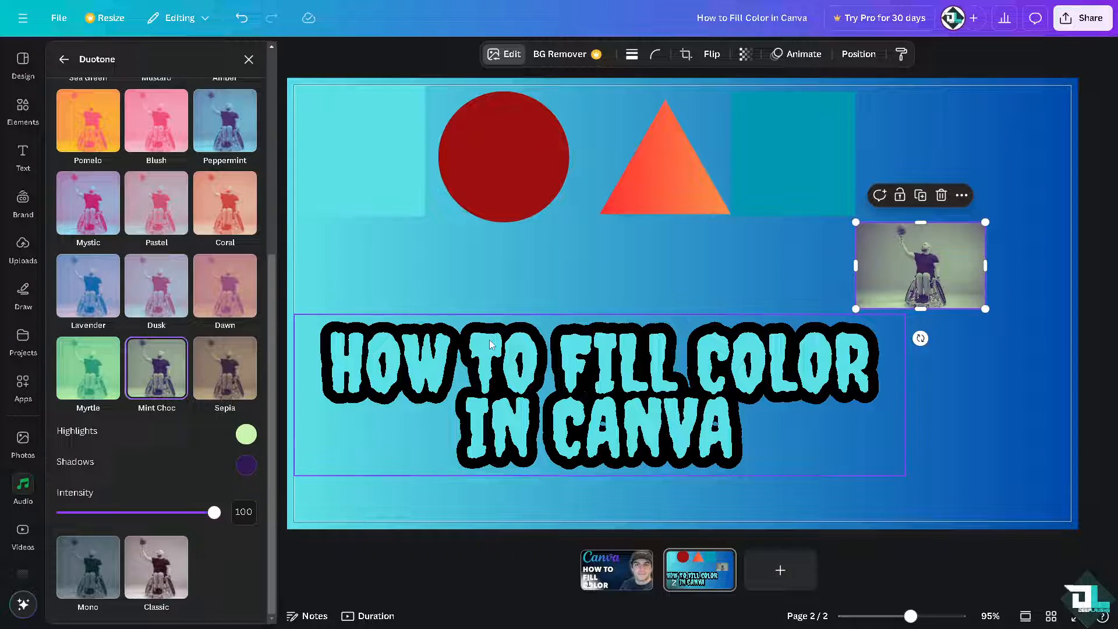
pyautogui.click(22, 111)
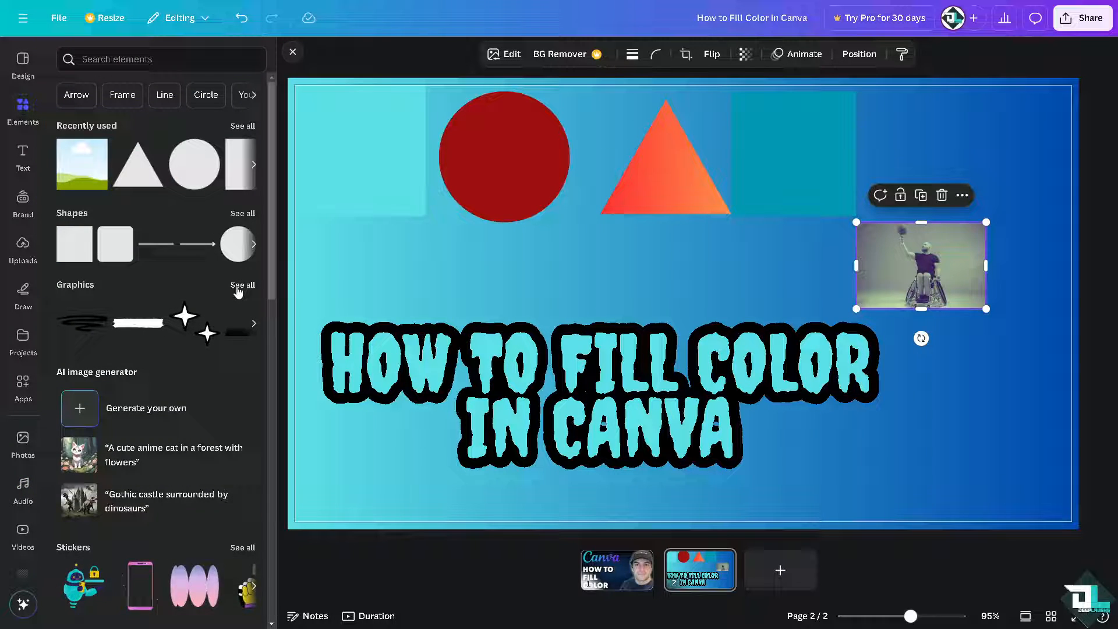
# Add the recently used 'enjoy every moment.' lettering graphic over the triangle area
pyautogui.click(242, 284)
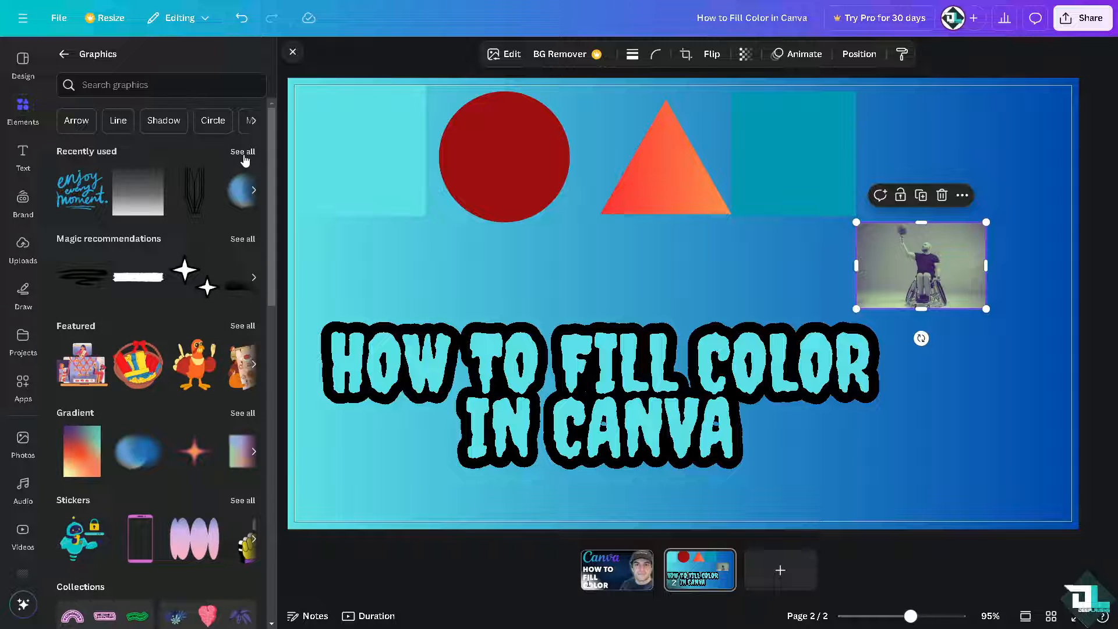
pyautogui.click(242, 151)
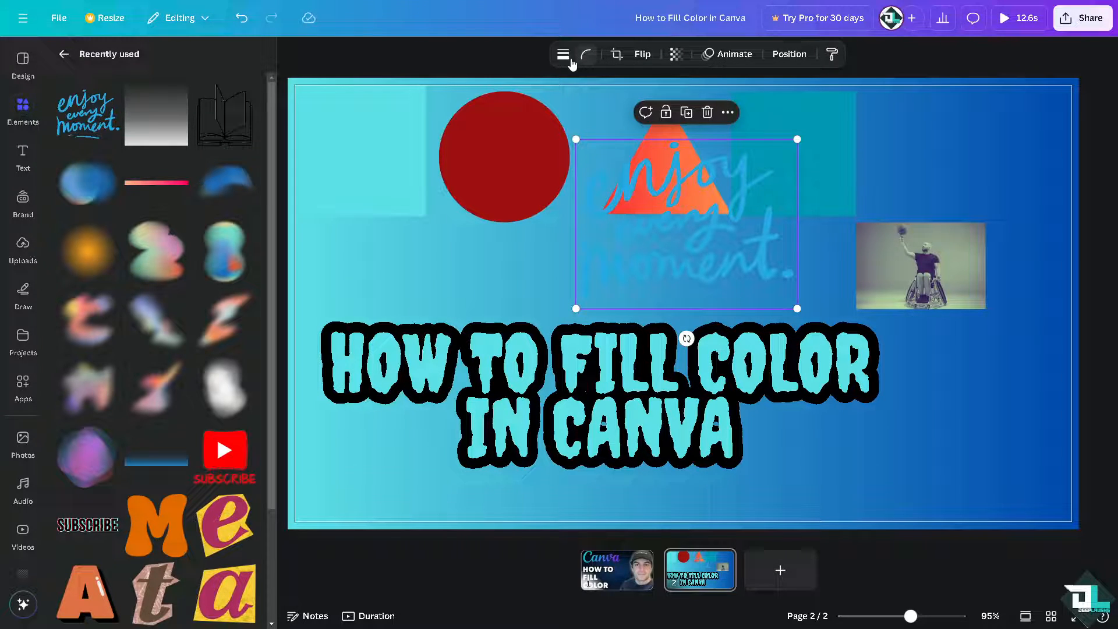
pyautogui.click(562, 54)
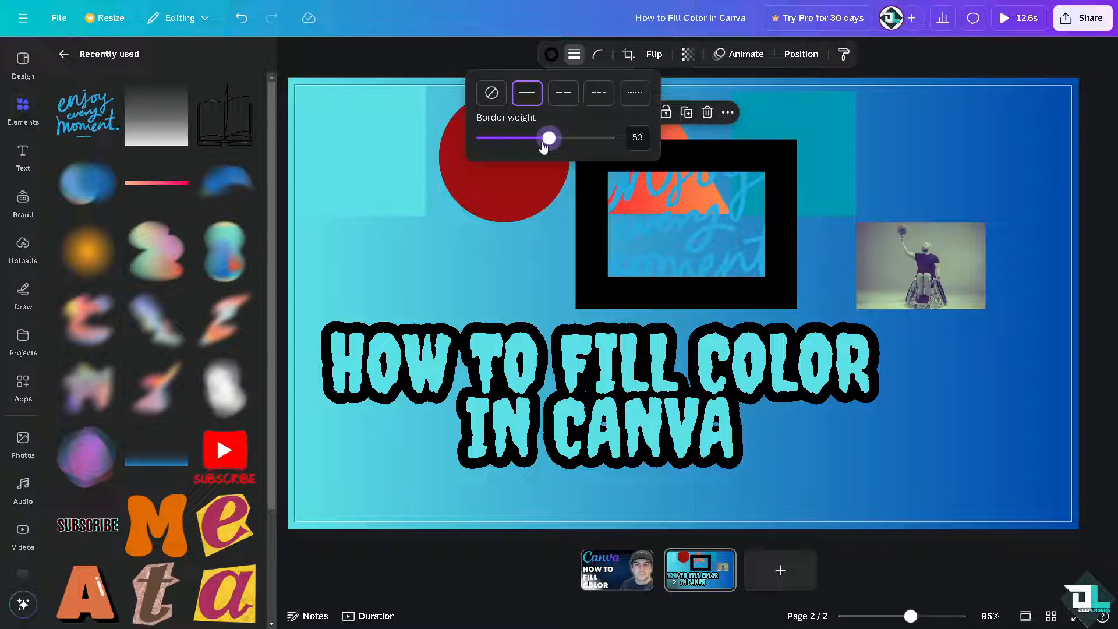
# Set the sticker's border to the dark red document colour and deselect it
pyautogui.click(551, 55)
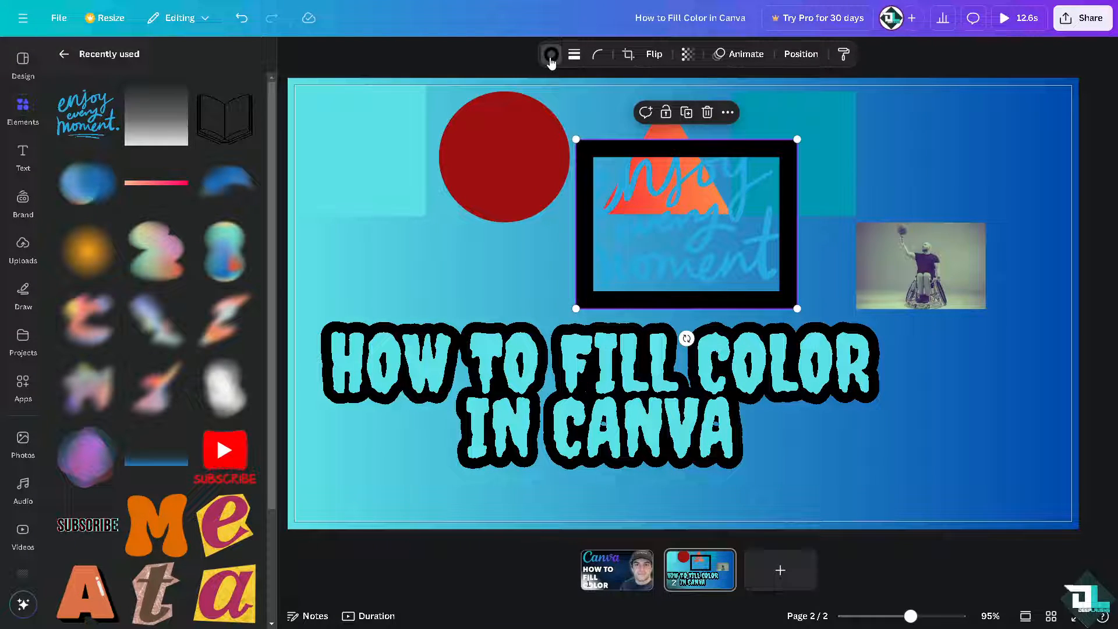
pyautogui.moveTo(551, 55)
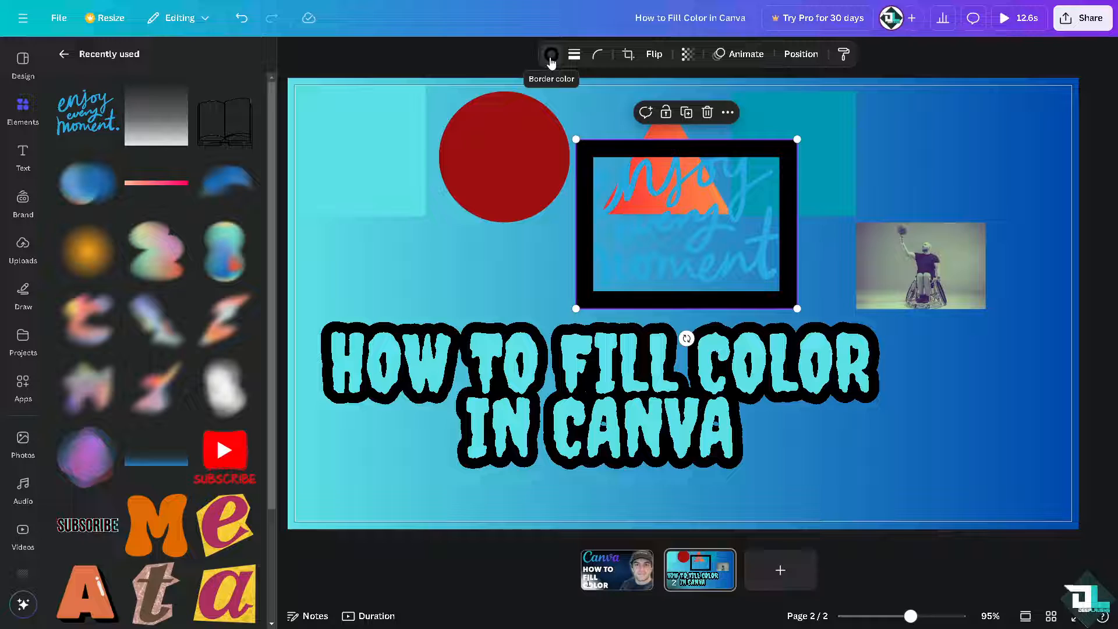
pyautogui.click(551, 55)
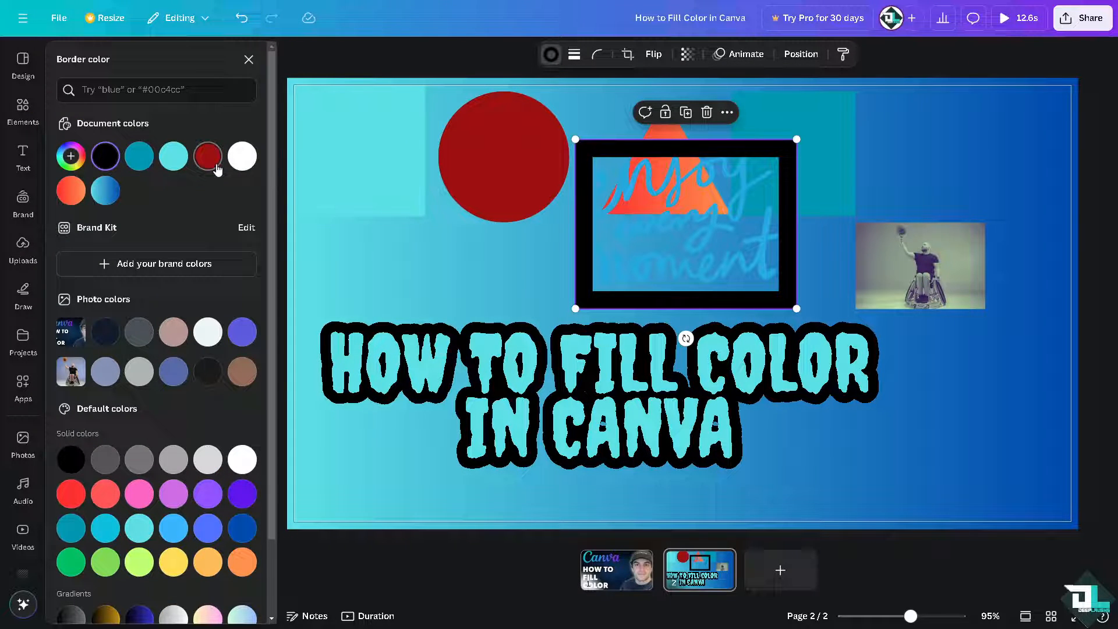
pyautogui.click(207, 156)
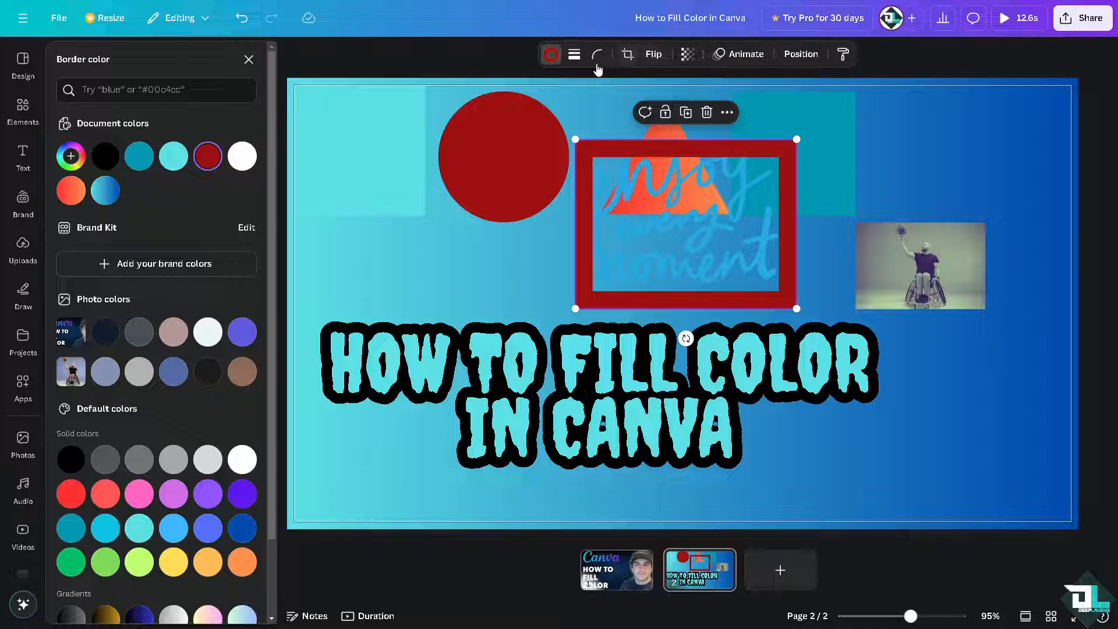
pyautogui.click(688, 55)
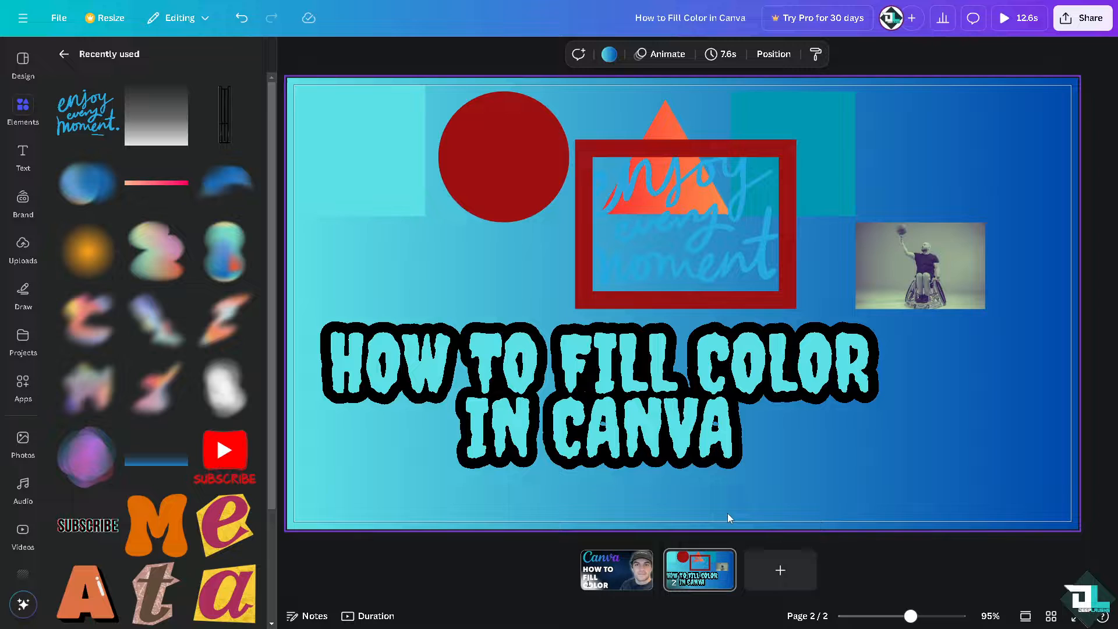
# Play the full-screen preview from page 1, pause and resume it, then exit to the editor
pyautogui.click(617, 570)
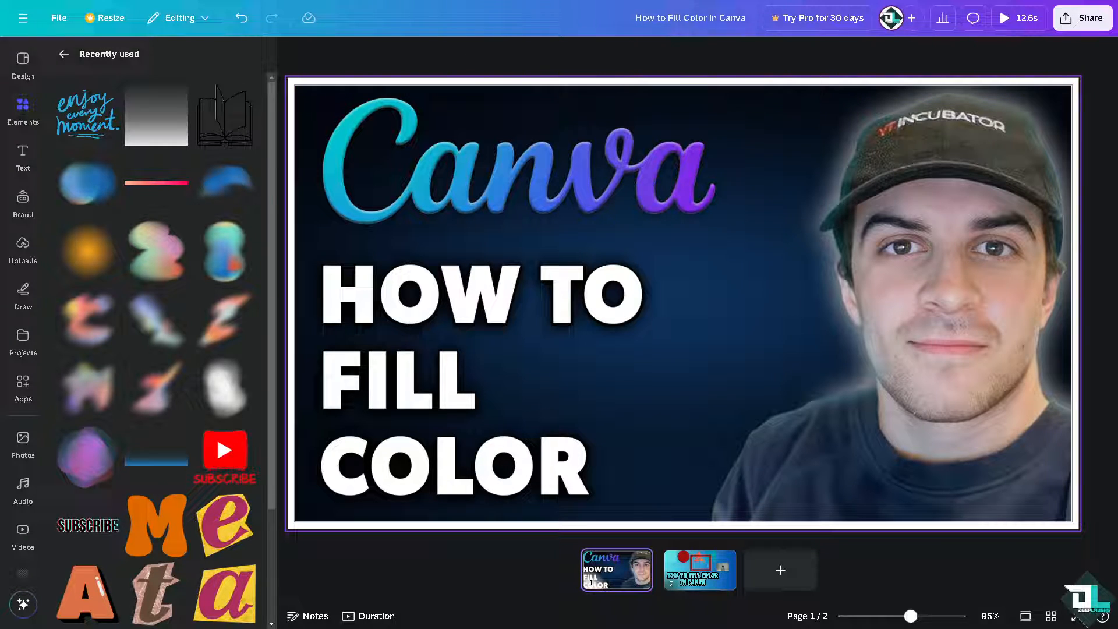
pyautogui.click(1004, 17)
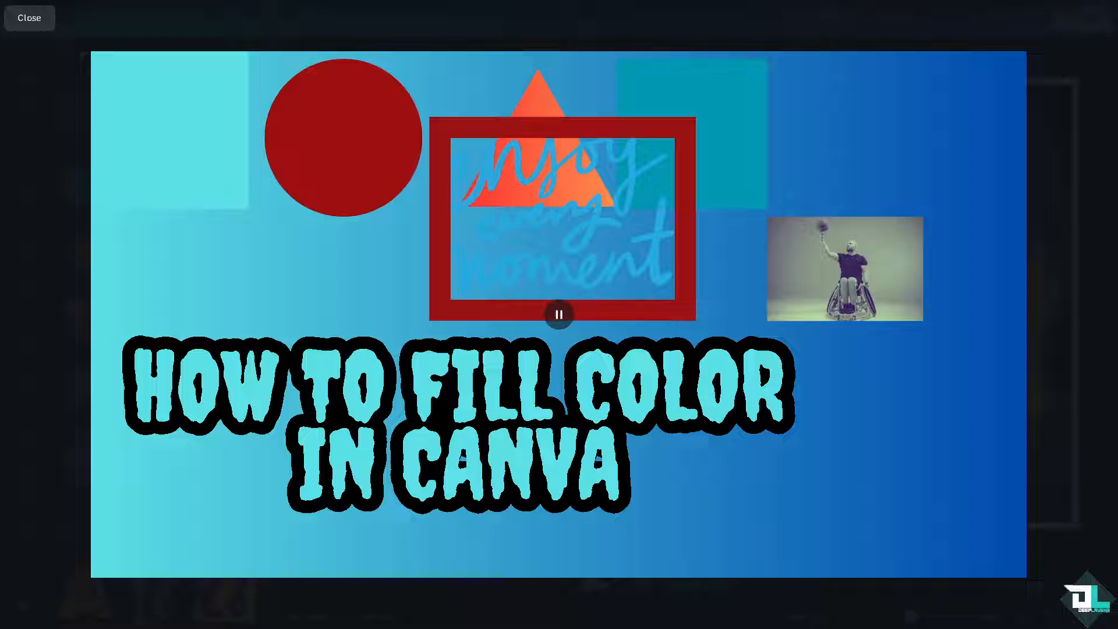
pyautogui.click(558, 315)
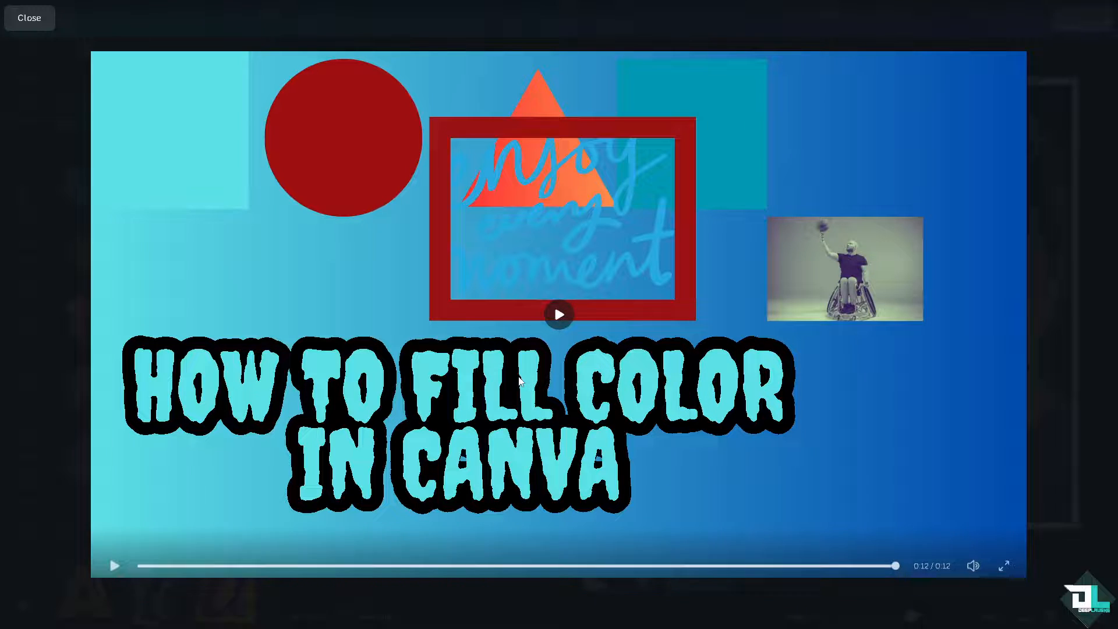
pyautogui.click(559, 314)
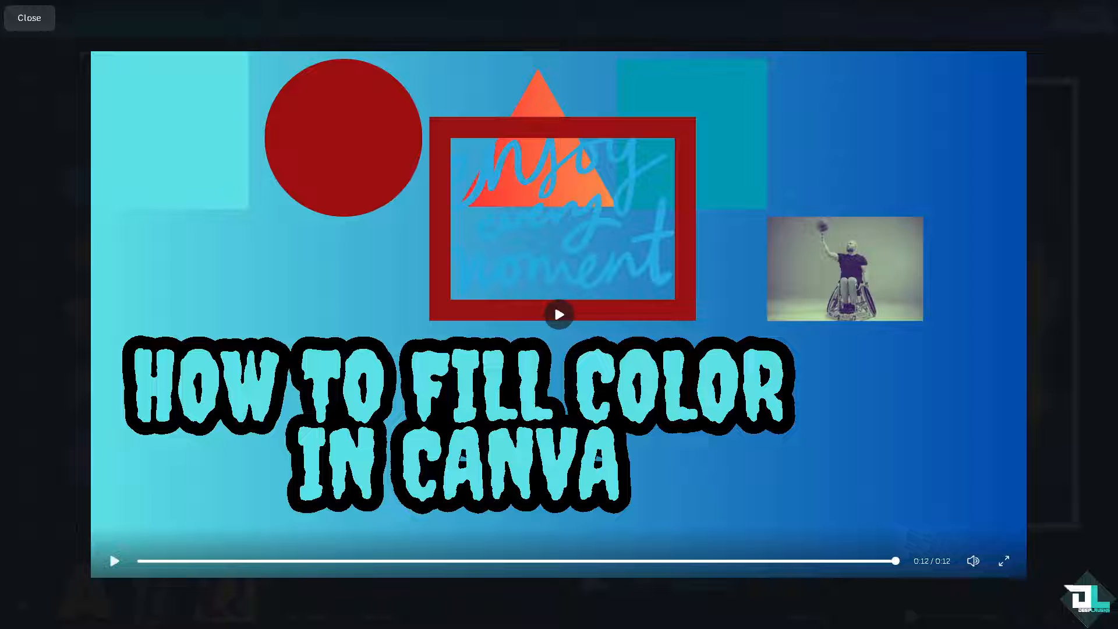
pyautogui.click(28, 17)
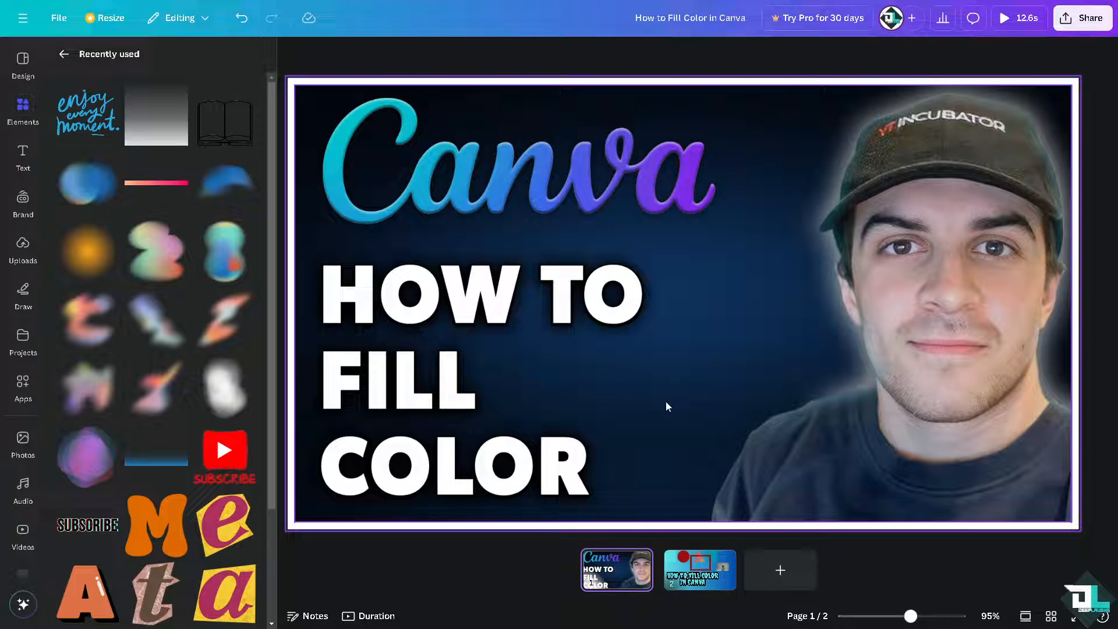
pyautogui.moveTo(618, 571)
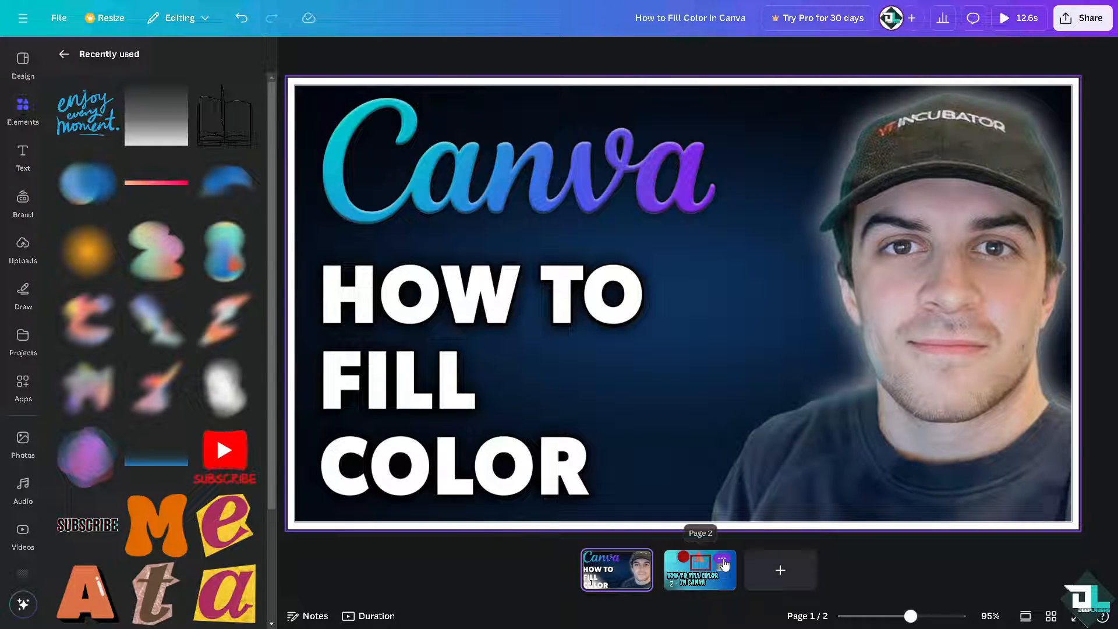
# Select and group all page 2 elements and lay out the grouped copies on a new page 3
pyautogui.click(701, 570)
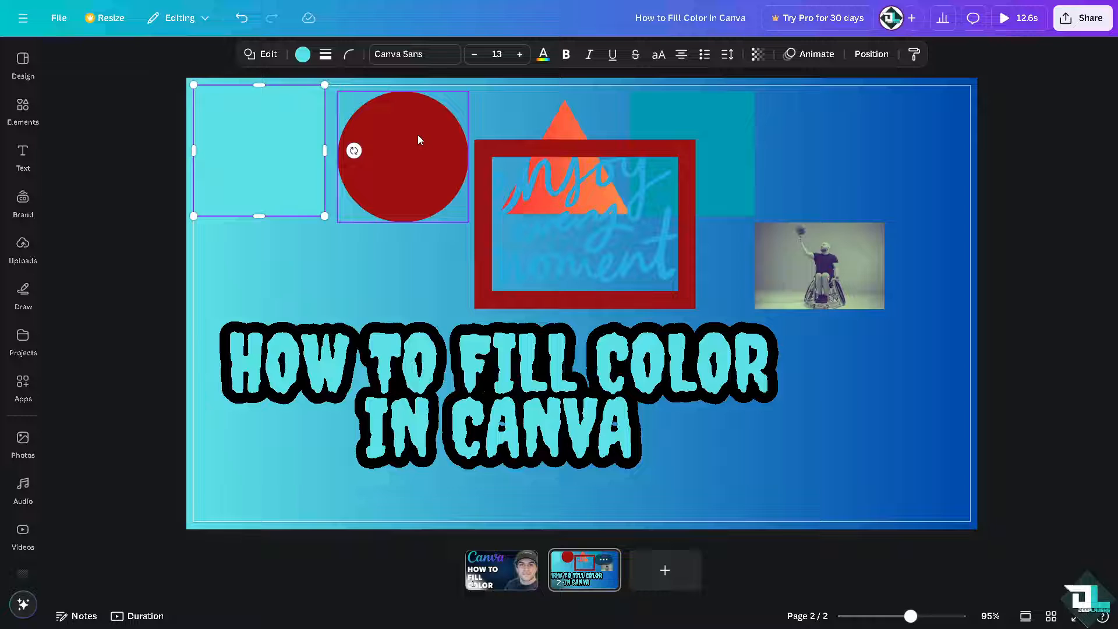
pyautogui.click(564, 128)
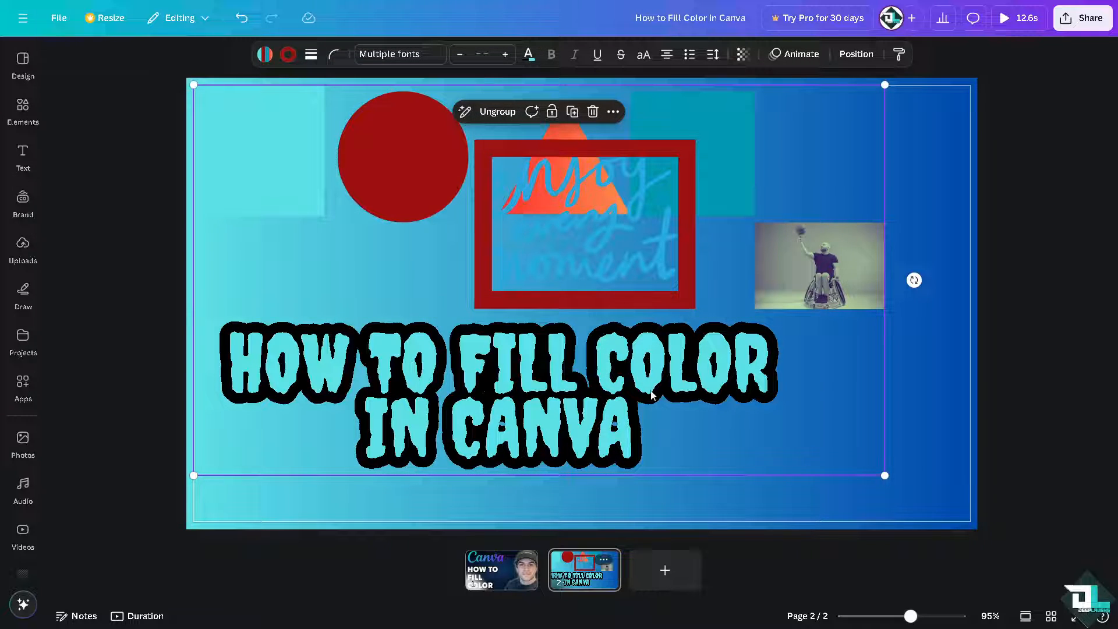
pyautogui.click(664, 570)
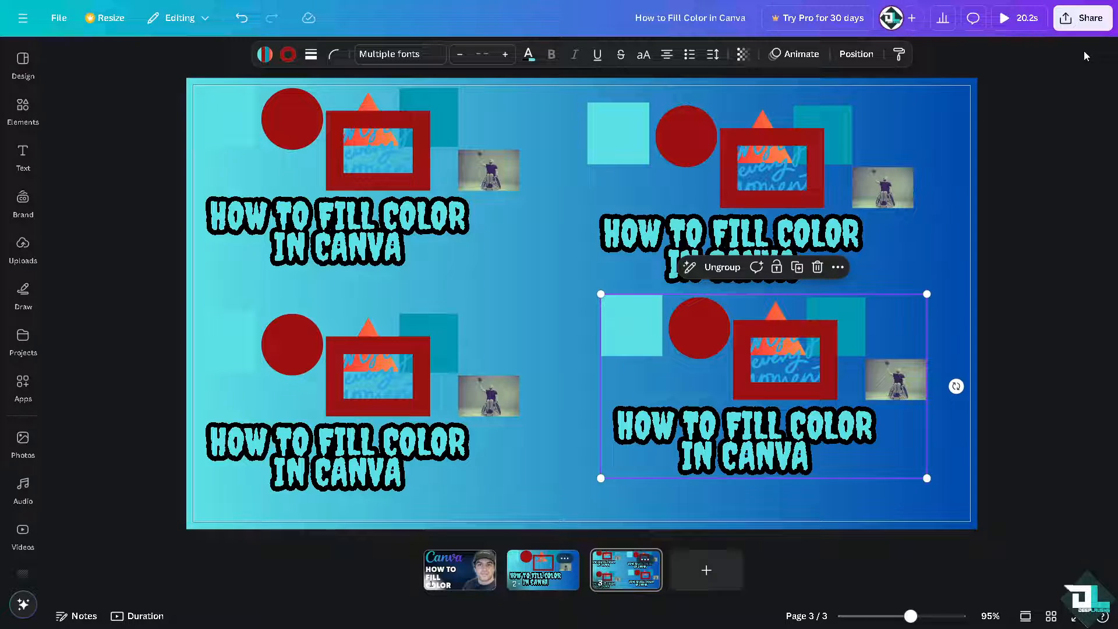
pyautogui.click(1082, 17)
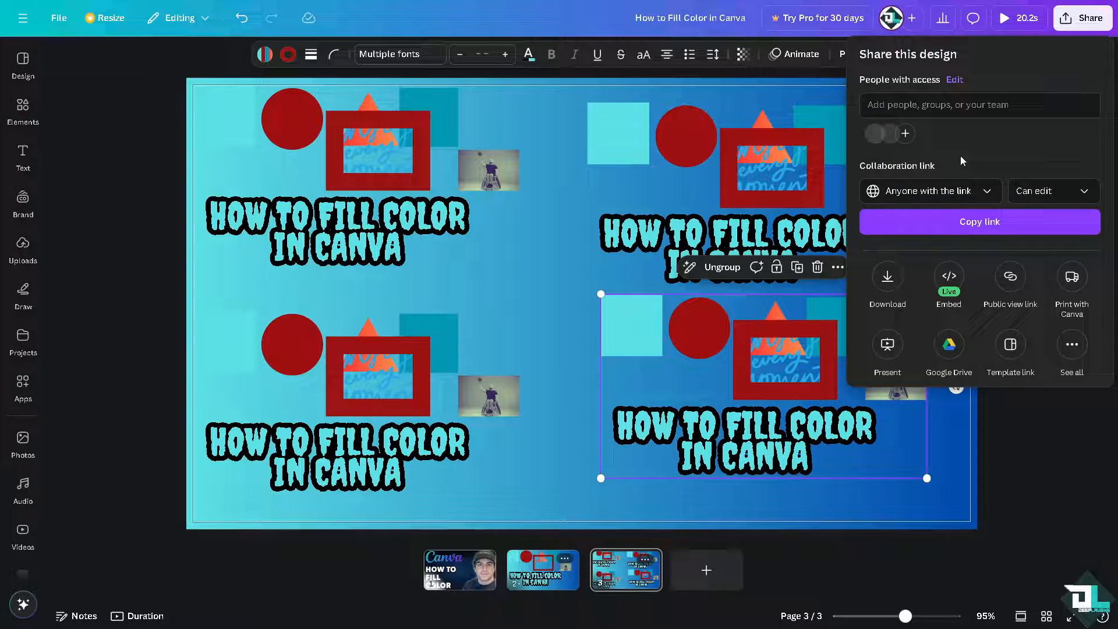
# Review the Download file-type choices, then return to the Share panel's link access options
pyautogui.click(888, 282)
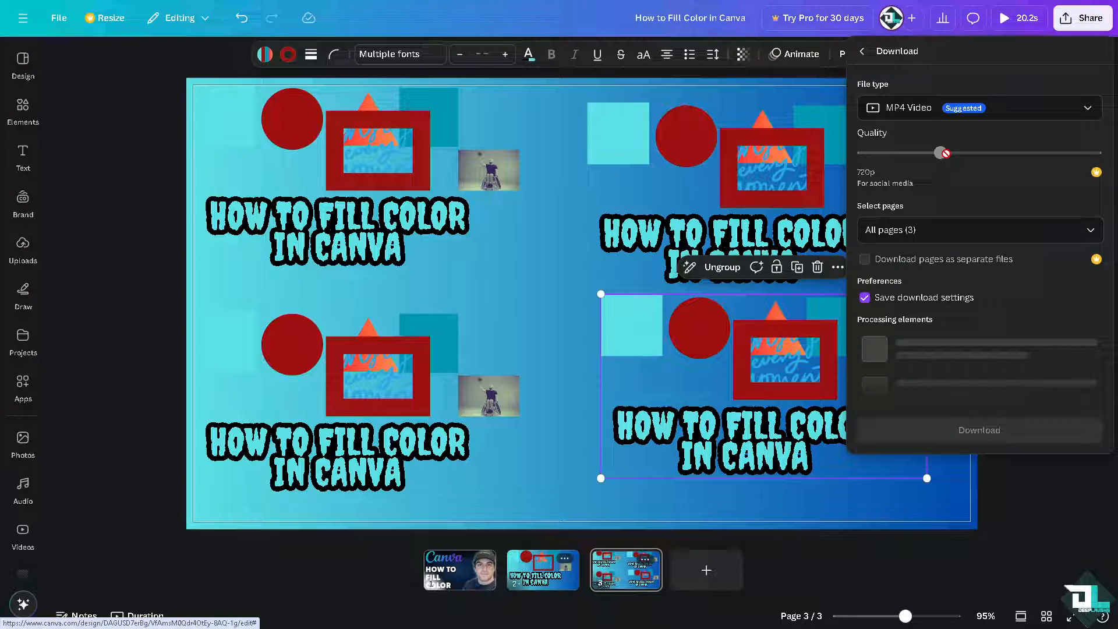
pyautogui.click(980, 107)
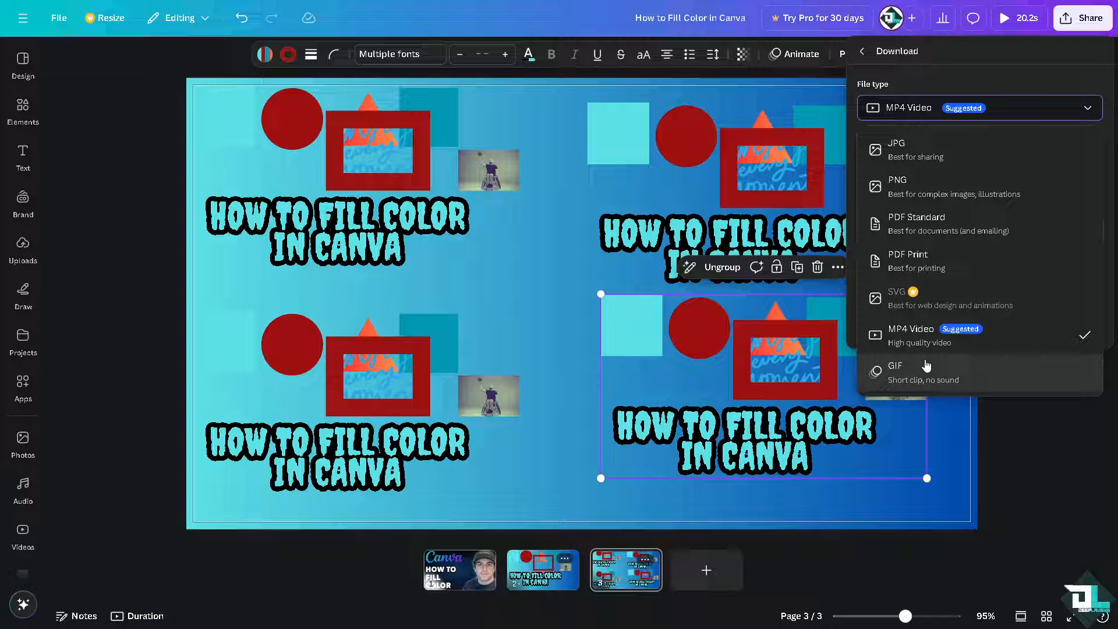
pyautogui.moveTo(916, 170)
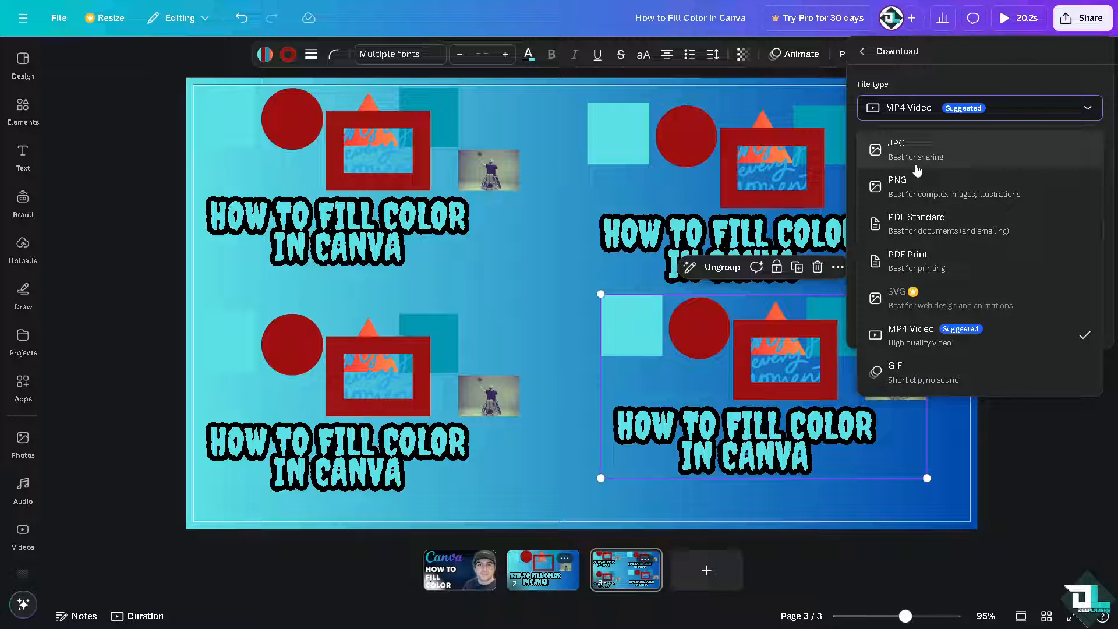
pyautogui.moveTo(916, 214)
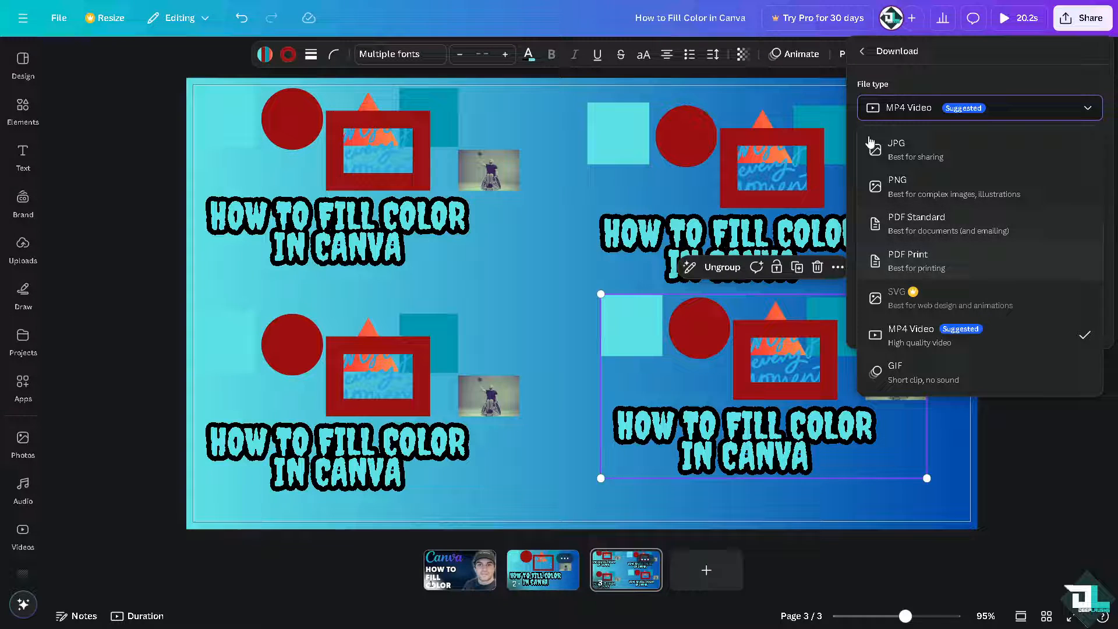
pyautogui.click(862, 50)
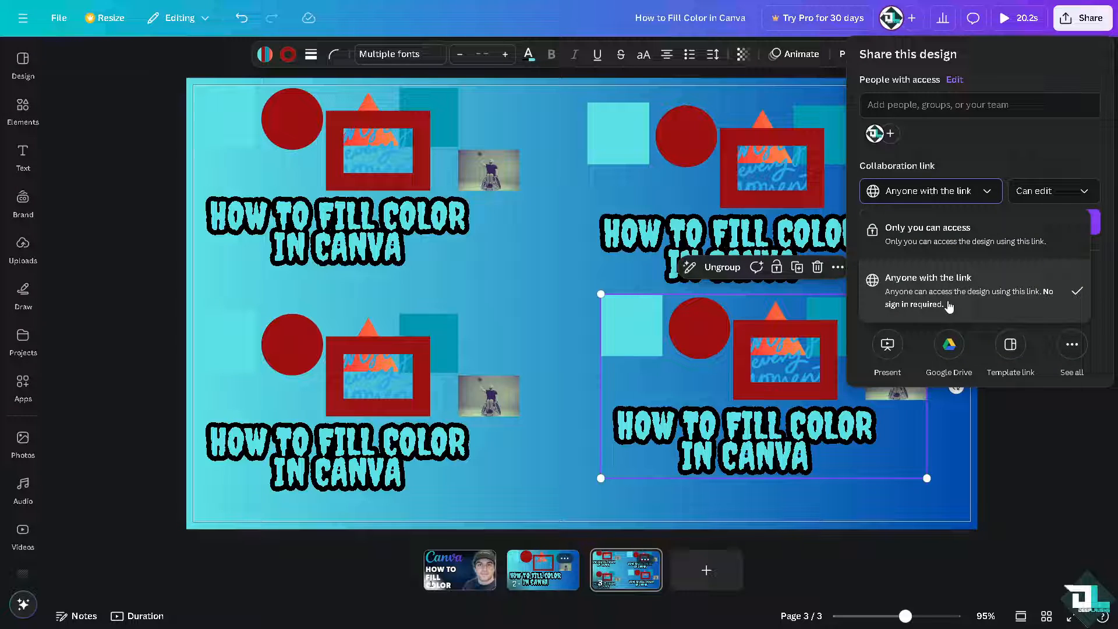
# Set the collaboration link to 'Only you can access' and browse all publishing and saving options
pyautogui.click(928, 234)
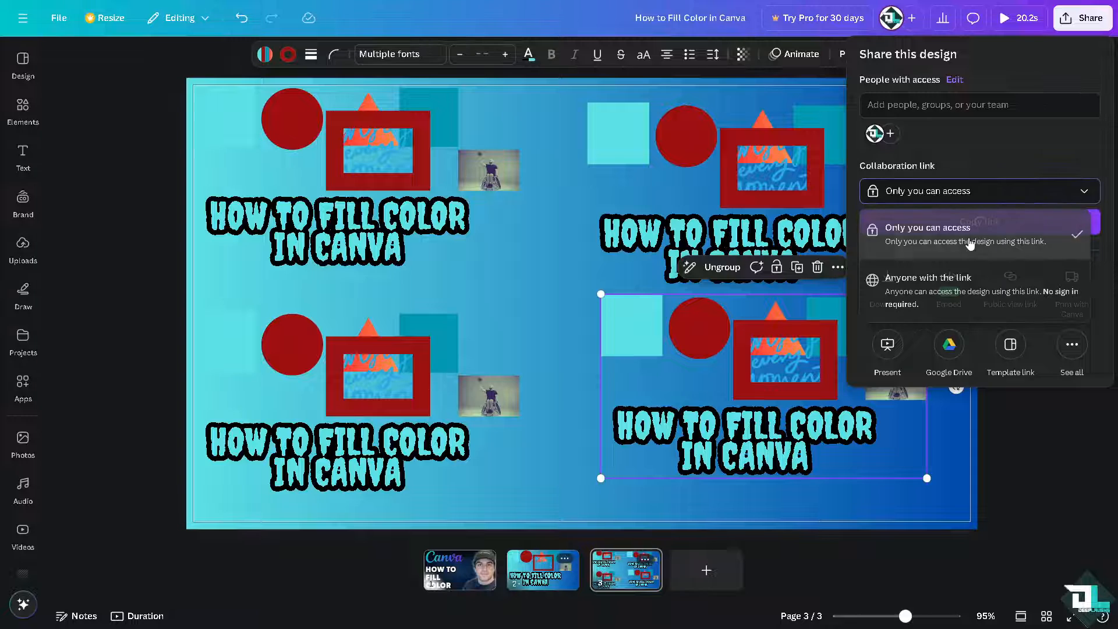
pyautogui.click(928, 227)
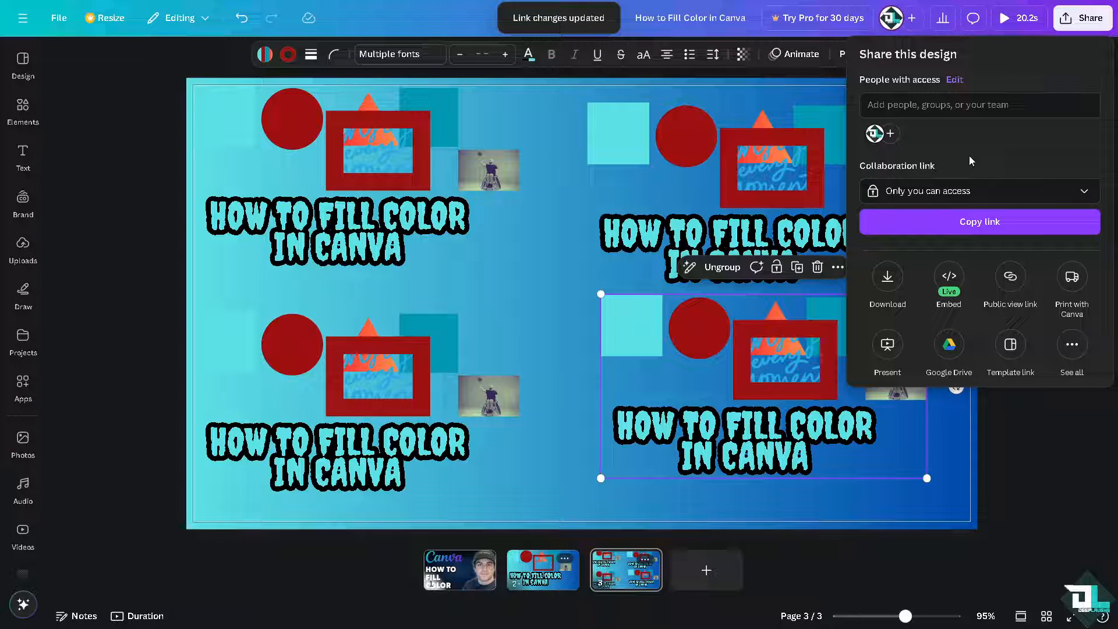
pyautogui.click(1071, 354)
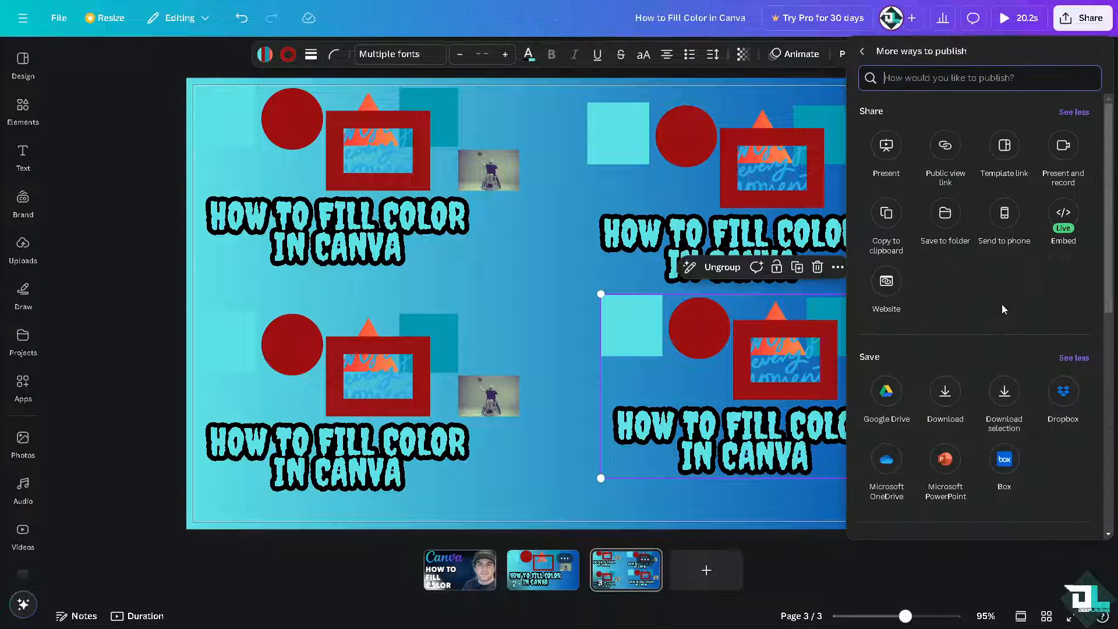
pyautogui.scroll(-3)
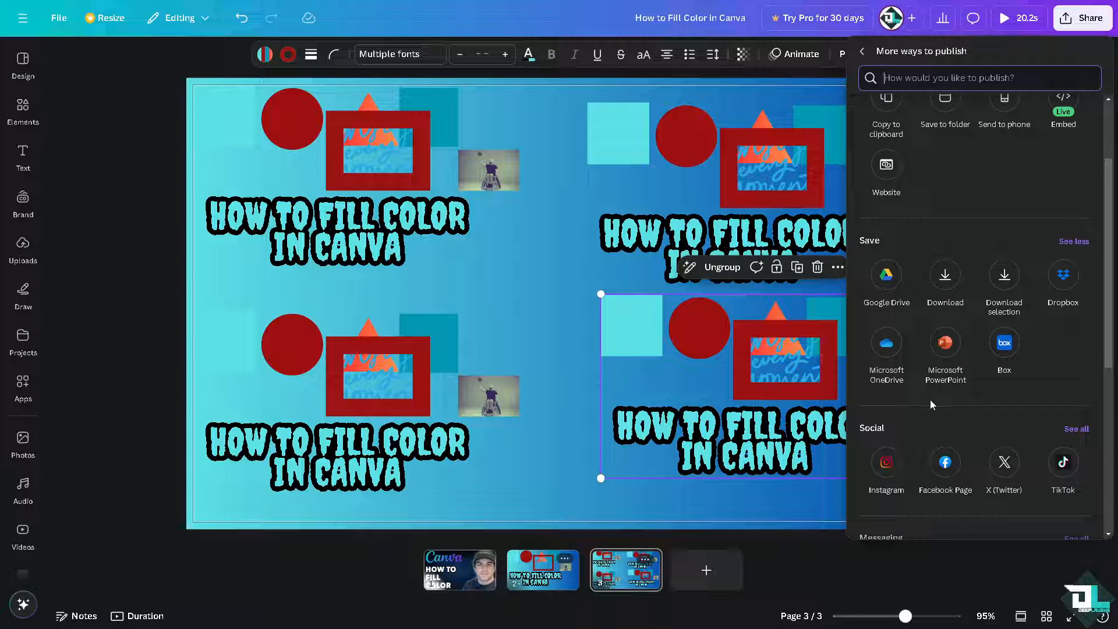
pyautogui.moveTo(945, 461)
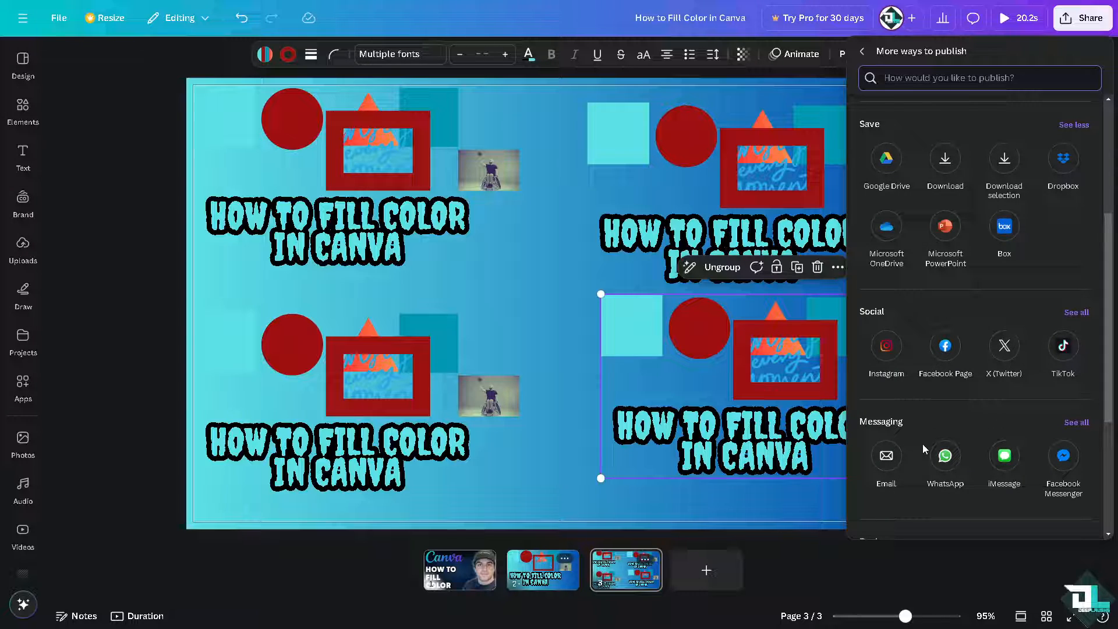
pyautogui.moveTo(946, 471)
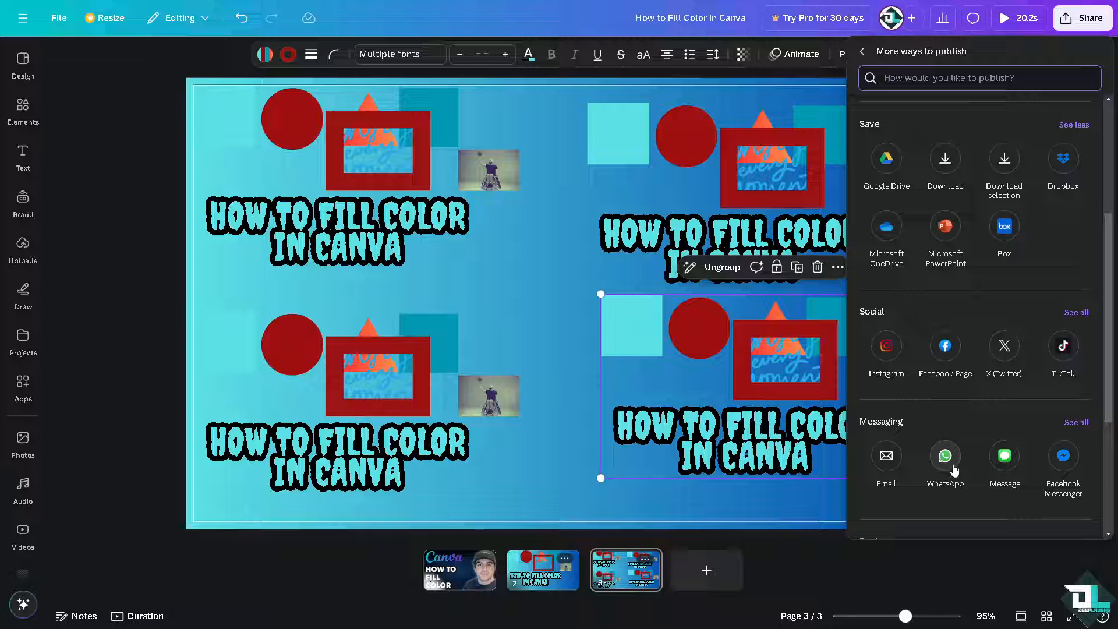
pyautogui.moveTo(568, 317)
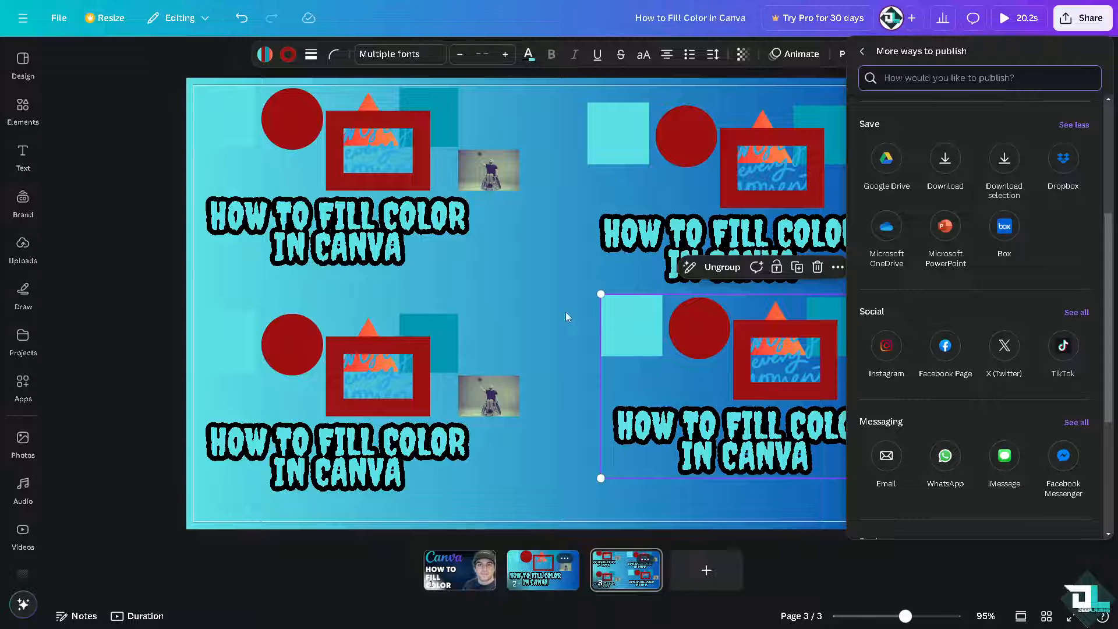